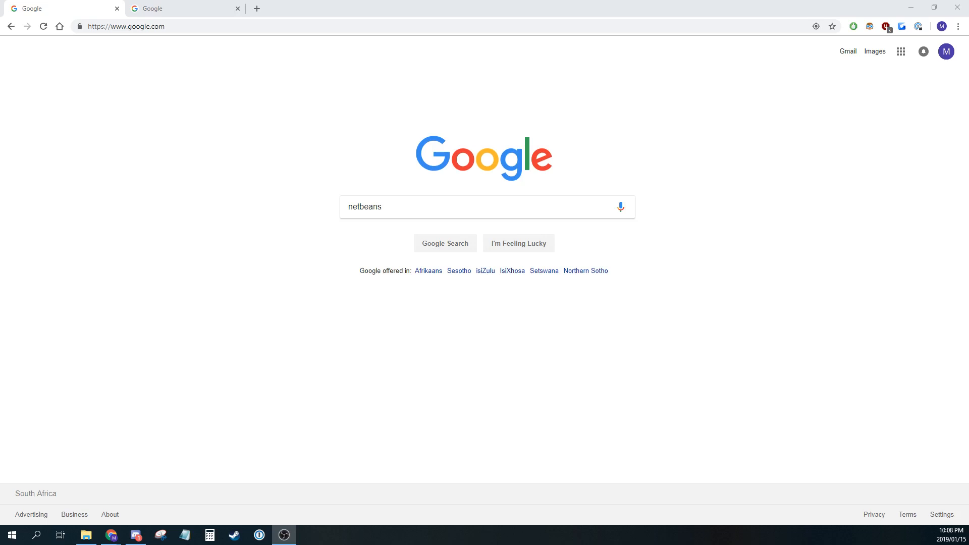
mouse_move(477, 243)
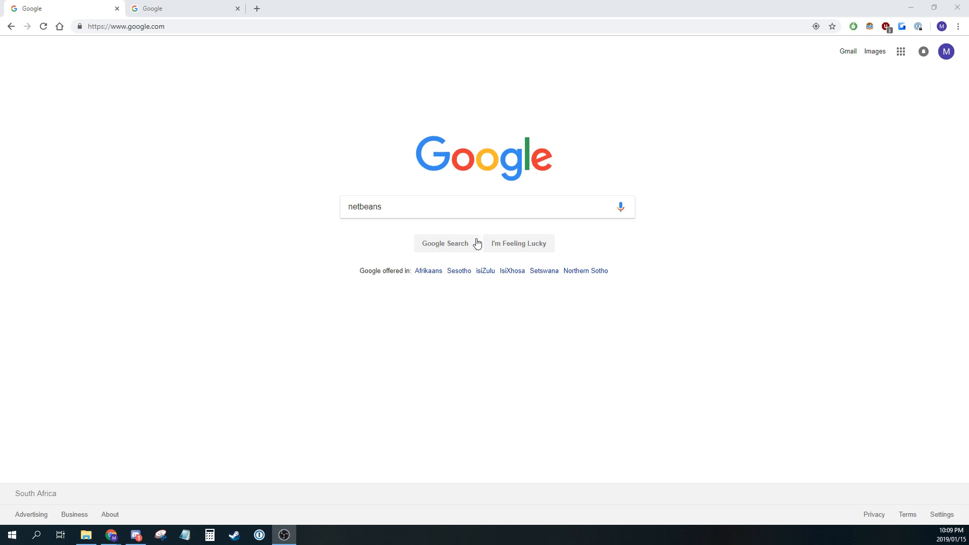
mouse_move(444, 243)
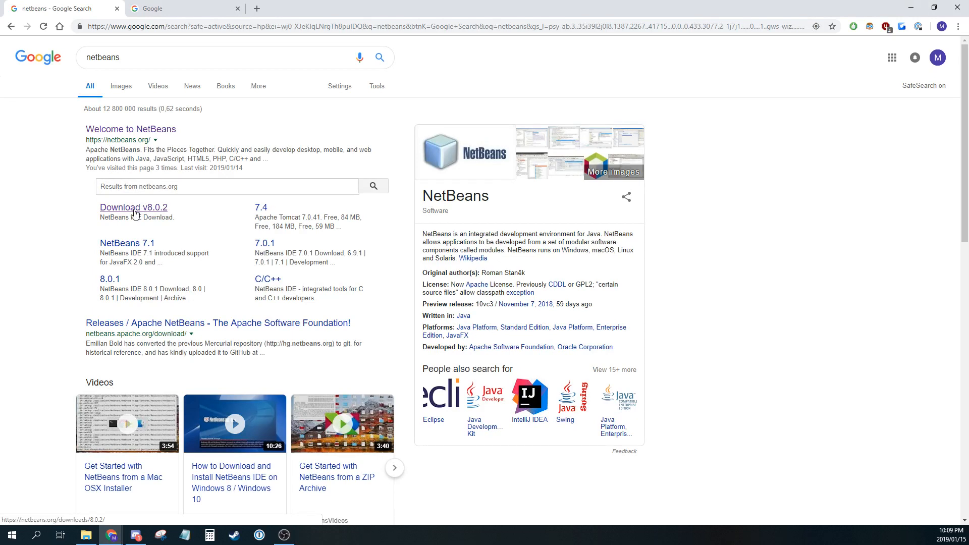
- Open the NetBeans home page and 8.0.2 download page, then refine the search to 'netbeans 8'
left_click(130, 129)
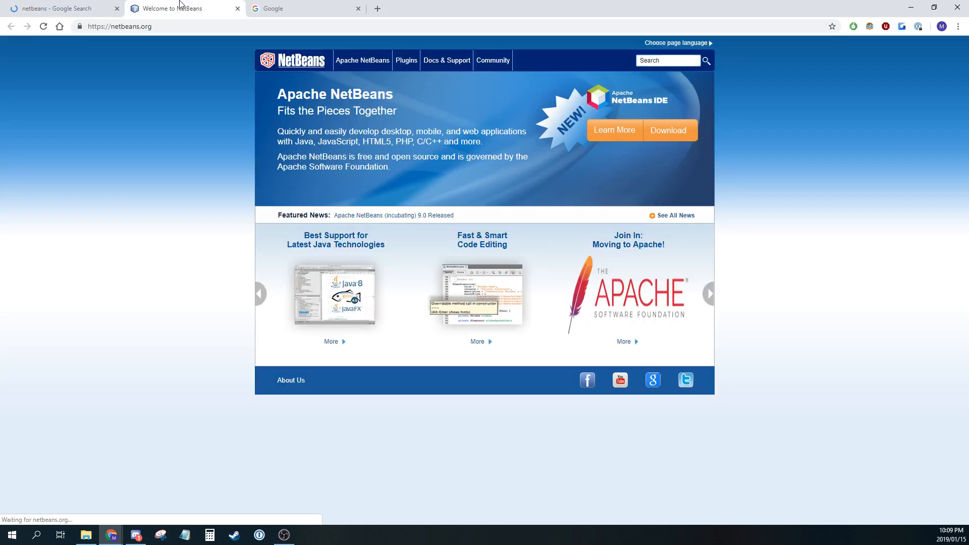
mouse_move(374, 170)
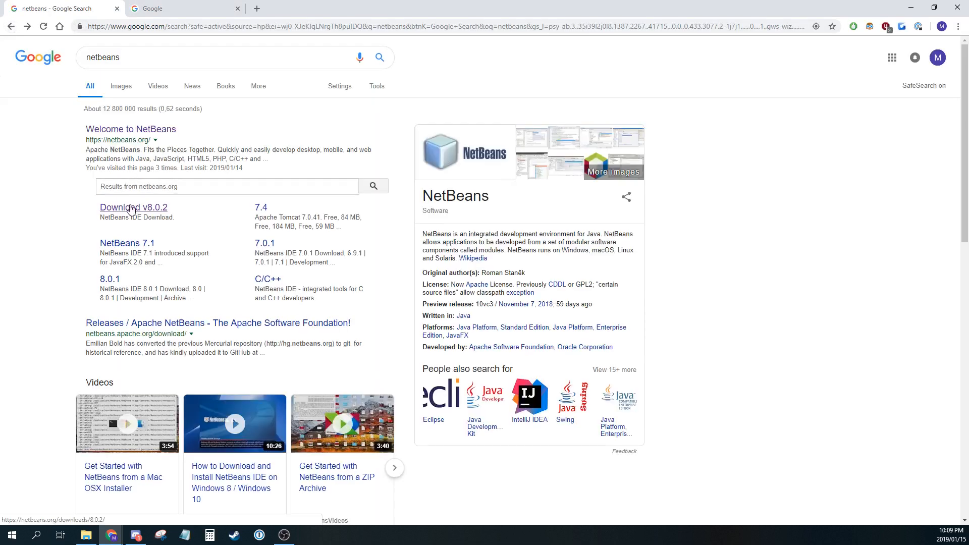
left_click(133, 207)
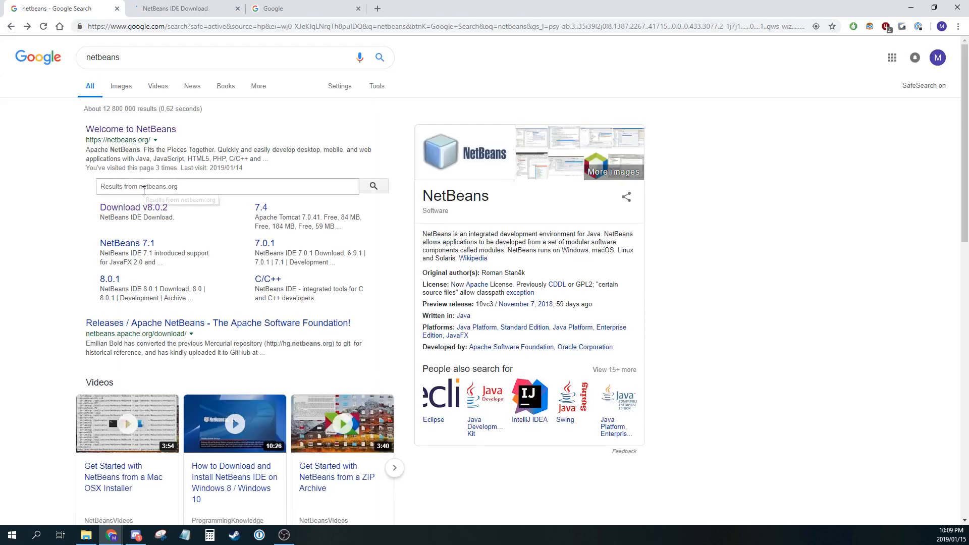
left_click(223, 57)
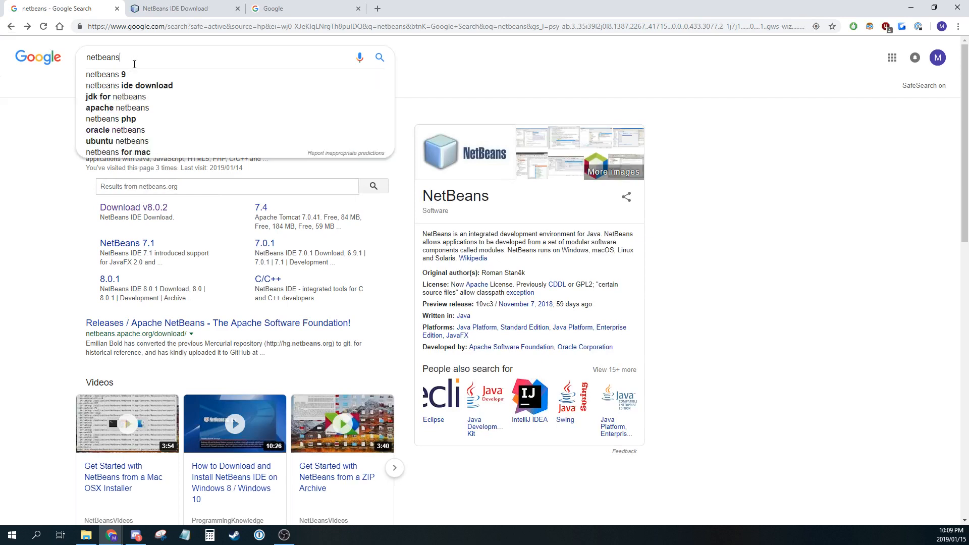
type("8")
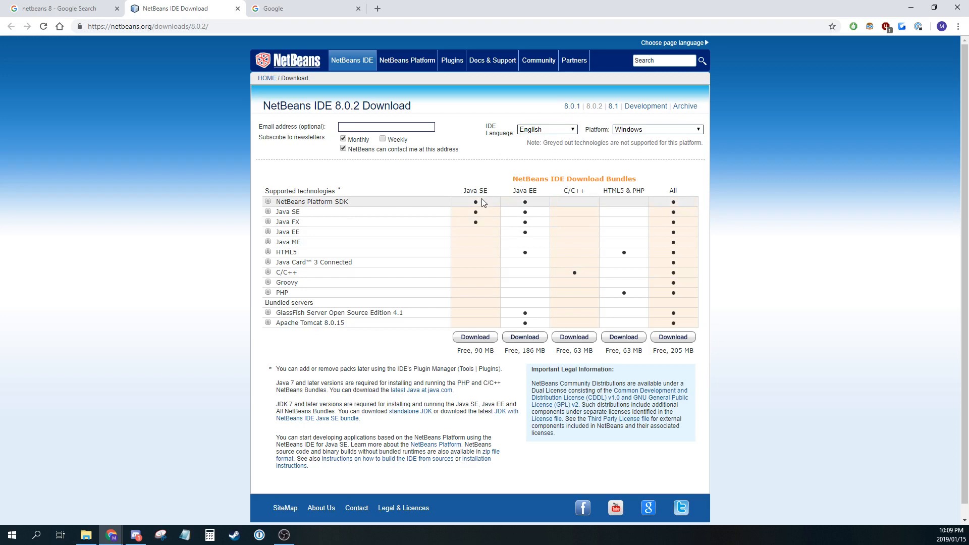
mouse_move(488, 231)
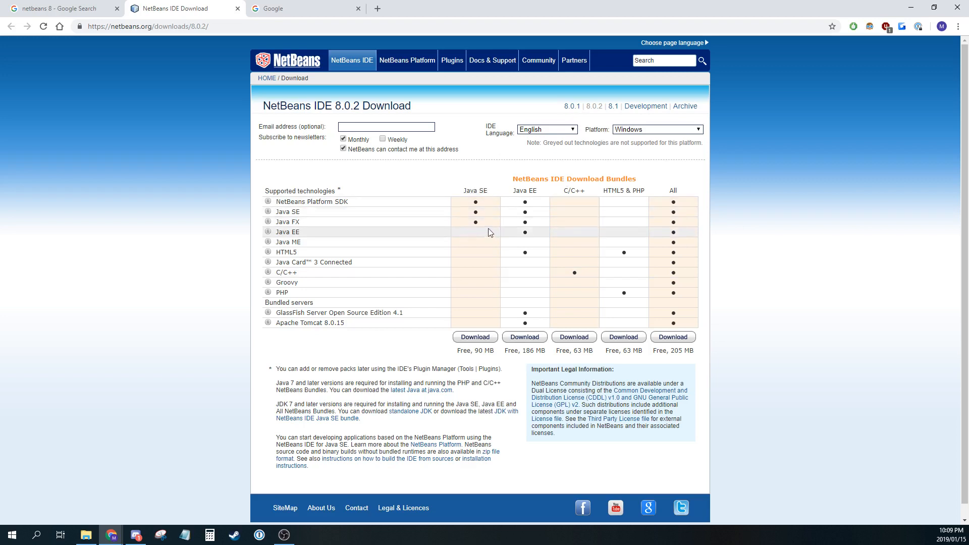
mouse_move(457, 217)
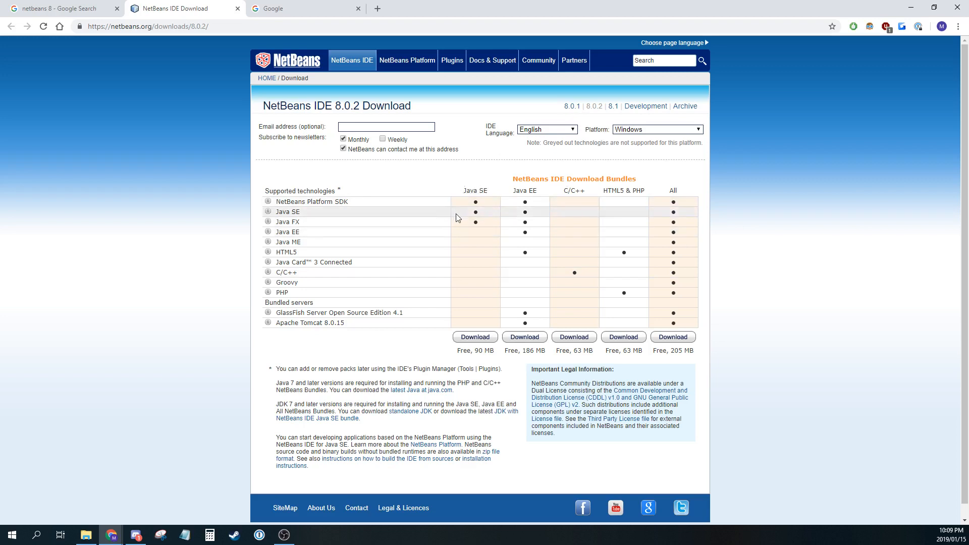
mouse_move(471, 200)
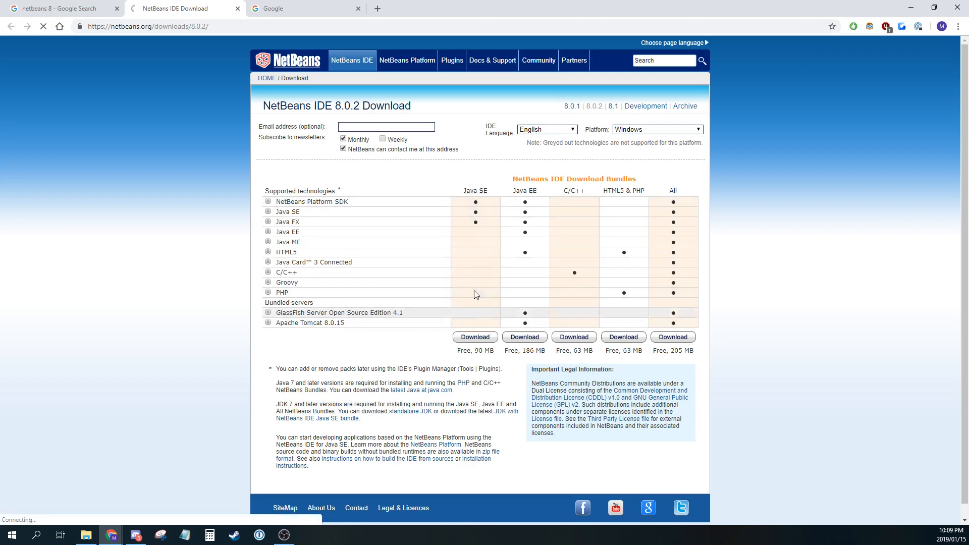
- Download the Java SE installer bundle and save it into F:\IT
left_click(475, 337)
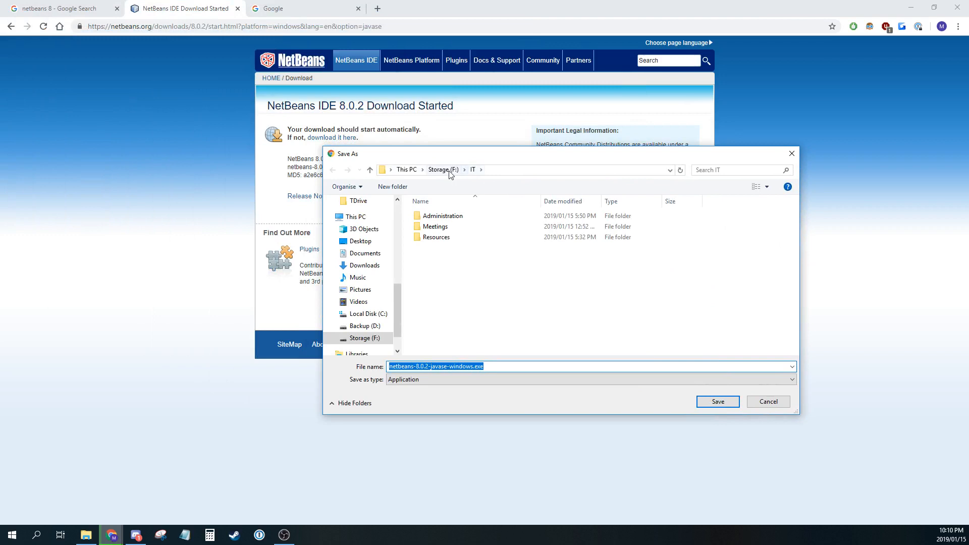
mouse_move(460, 179)
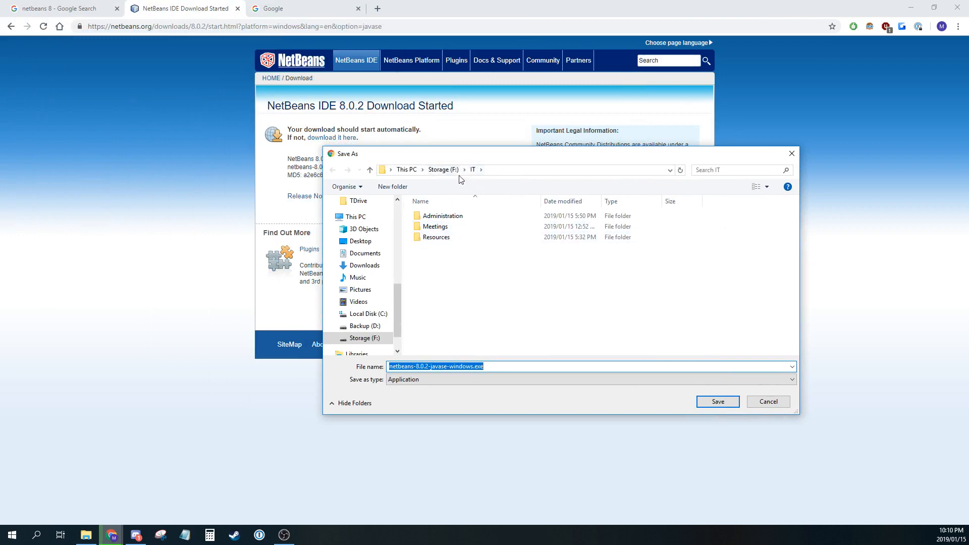
mouse_move(435, 364)
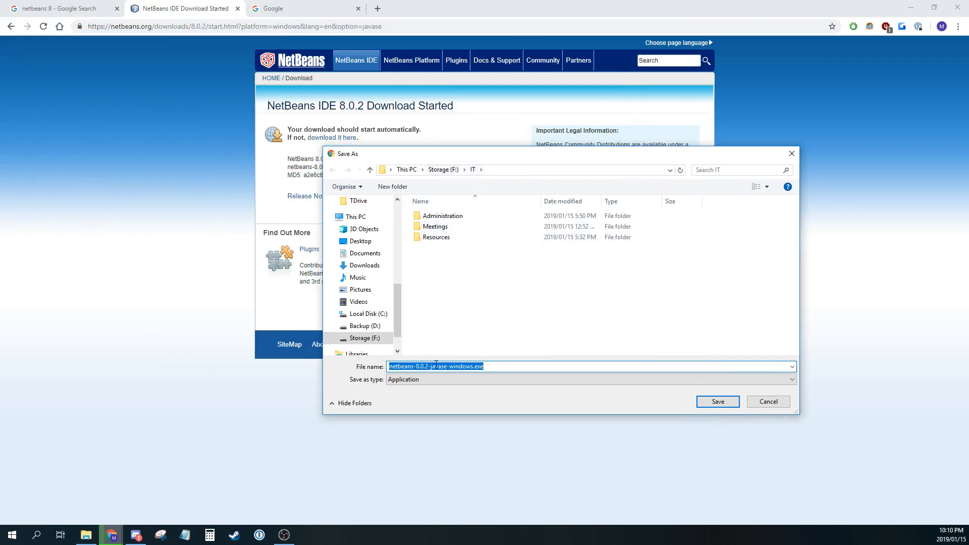
mouse_move(626, 391)
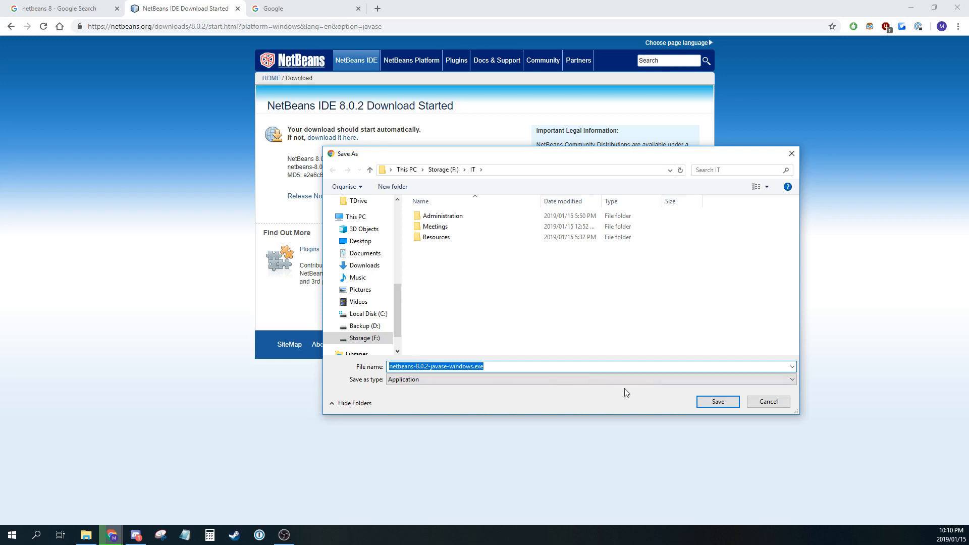
left_click(717, 401)
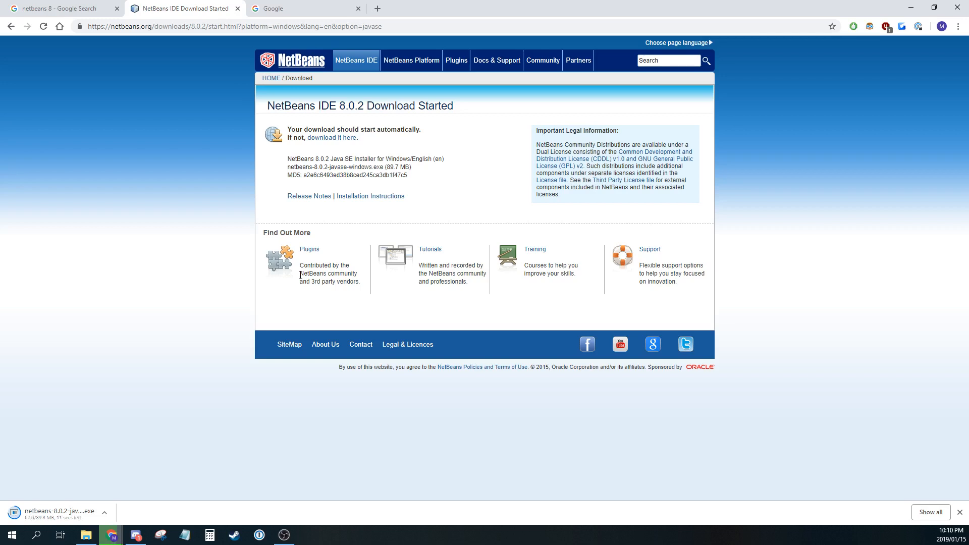
mouse_move(73, 311)
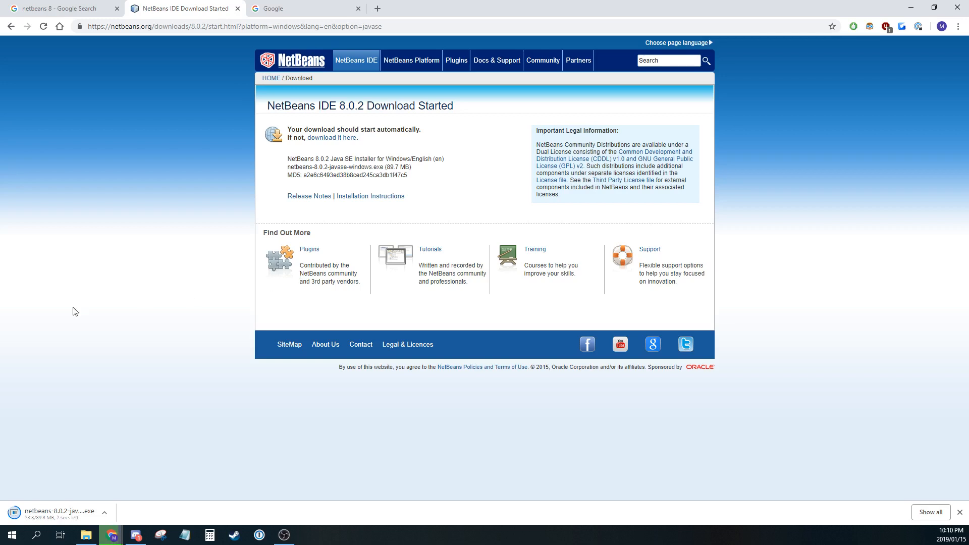
mouse_move(58, 512)
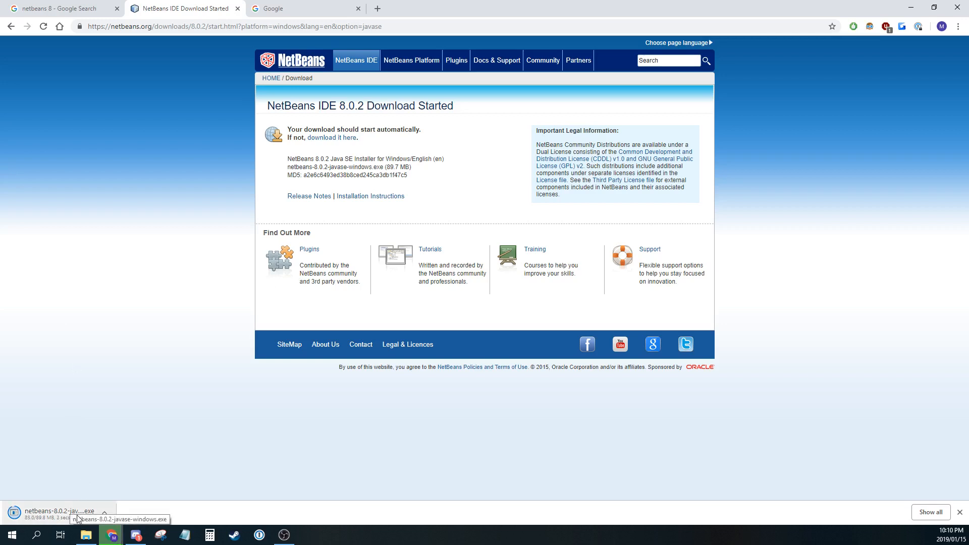
mouse_move(96, 496)
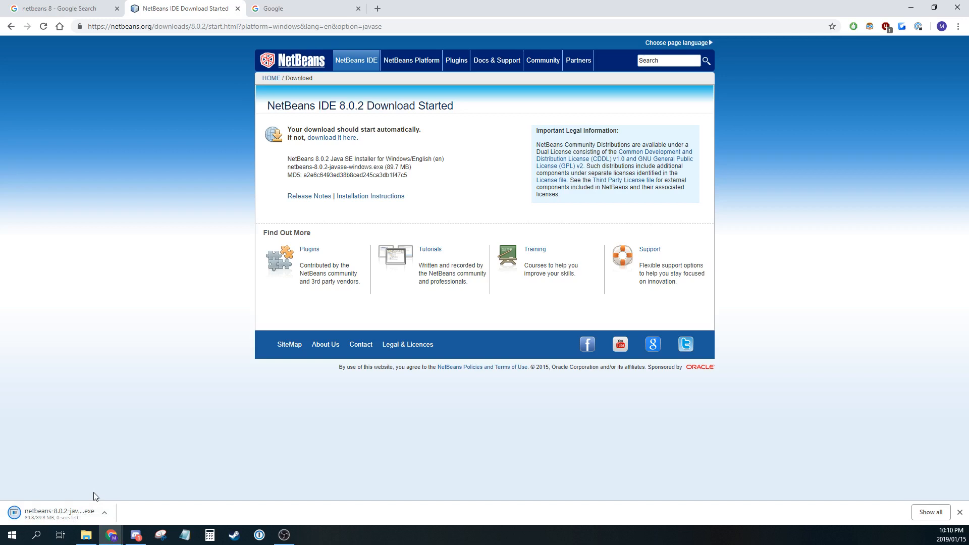
mouse_move(81, 478)
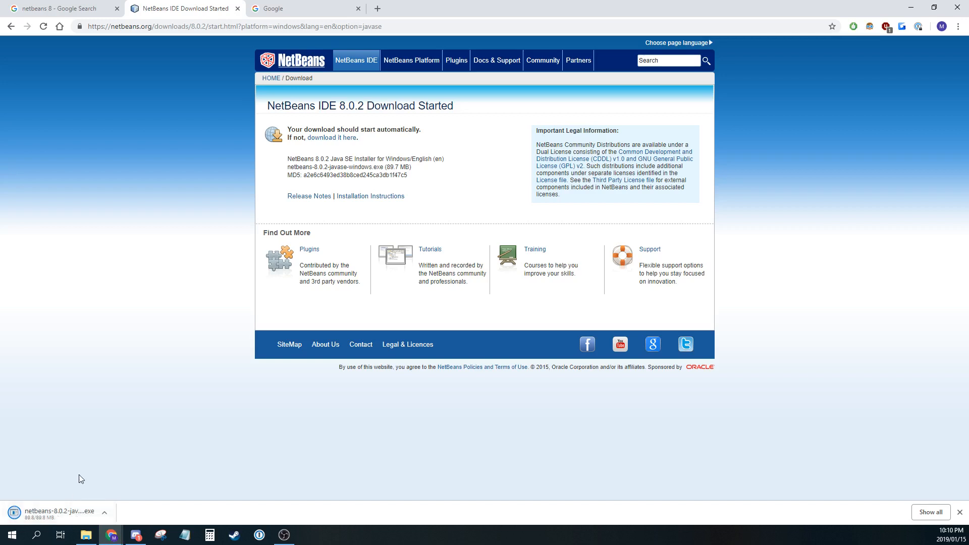
mouse_move(284, 402)
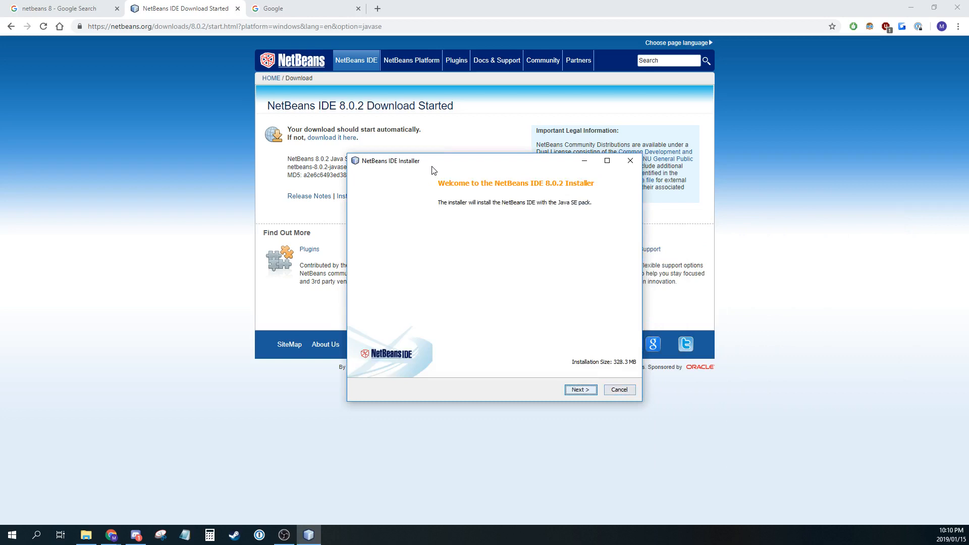
mouse_move(606, 377)
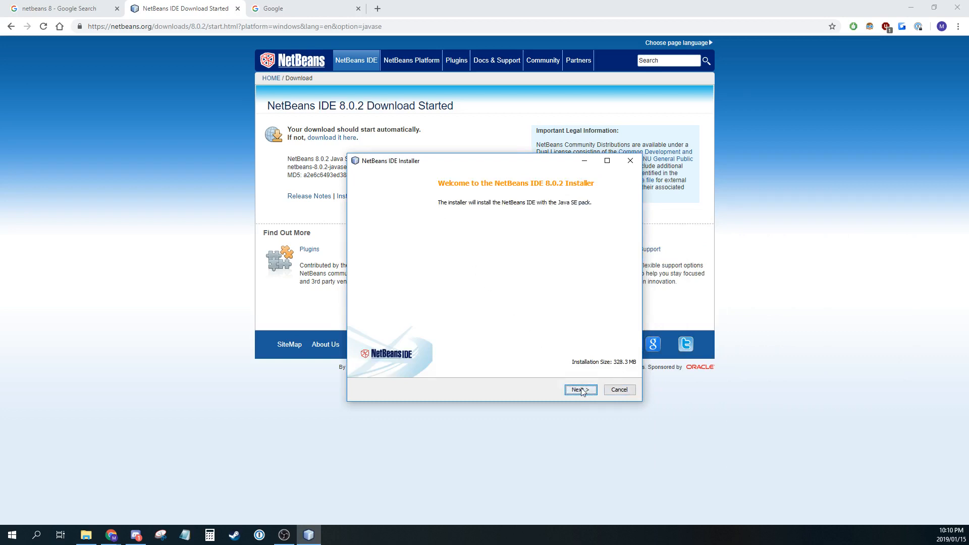
- Accept the NetBeans license terms and choose 'Do not install JUnit'
left_click(578, 389)
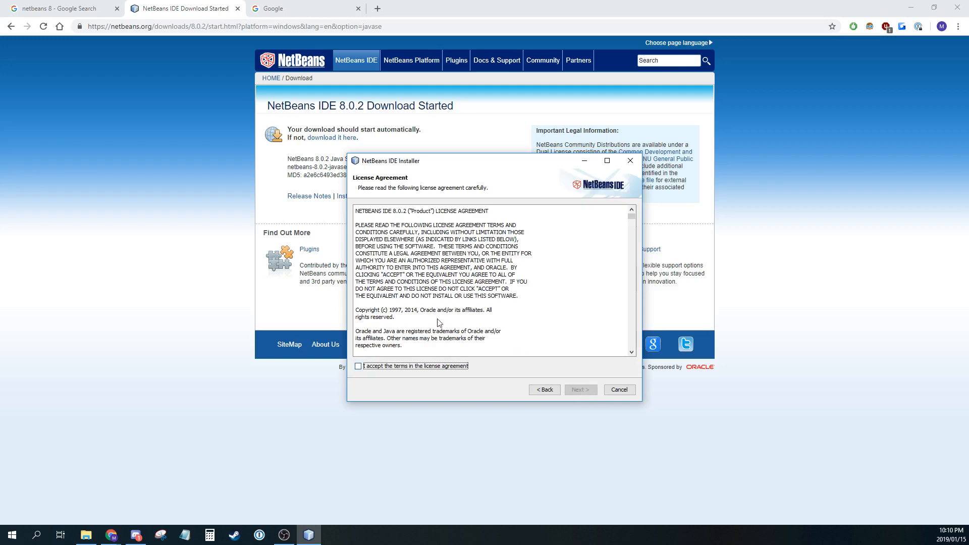
left_click(358, 366)
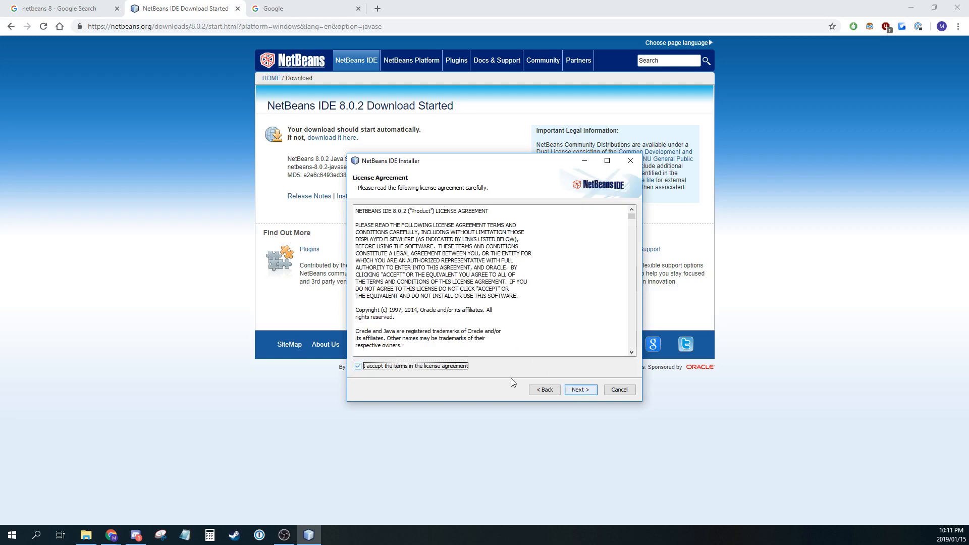
left_click(579, 390)
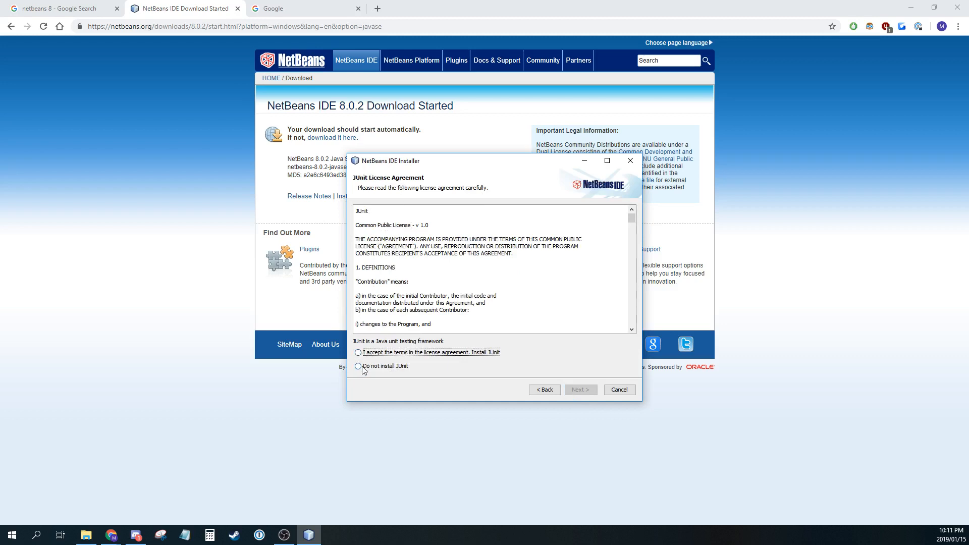
left_click(358, 366)
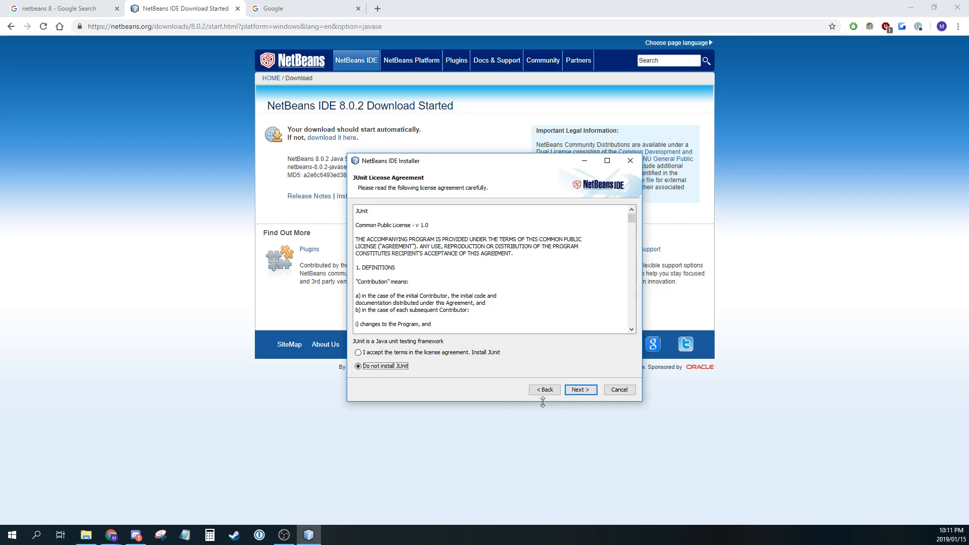
mouse_move(448, 356)
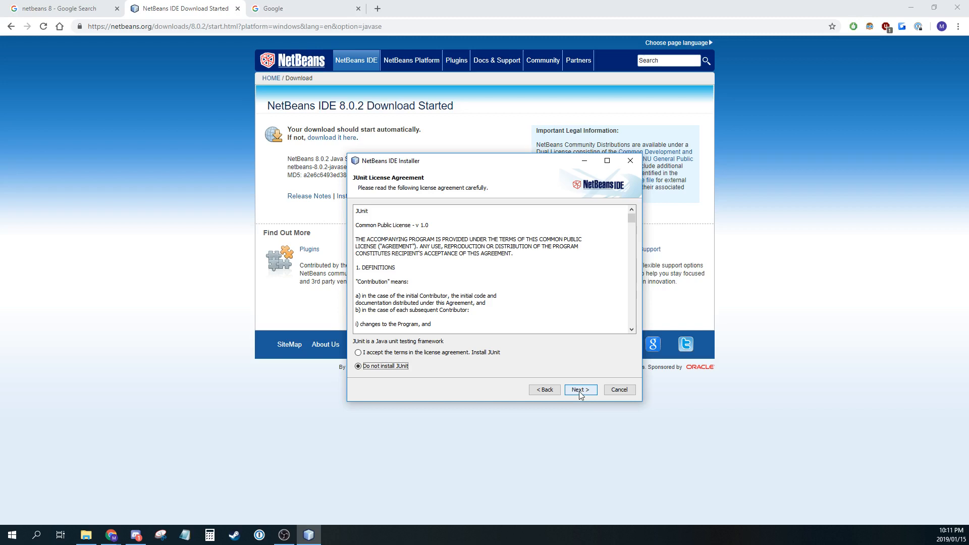
- Keep the default install folder and JDK, disable 'Check for Updates', and install
left_click(580, 389)
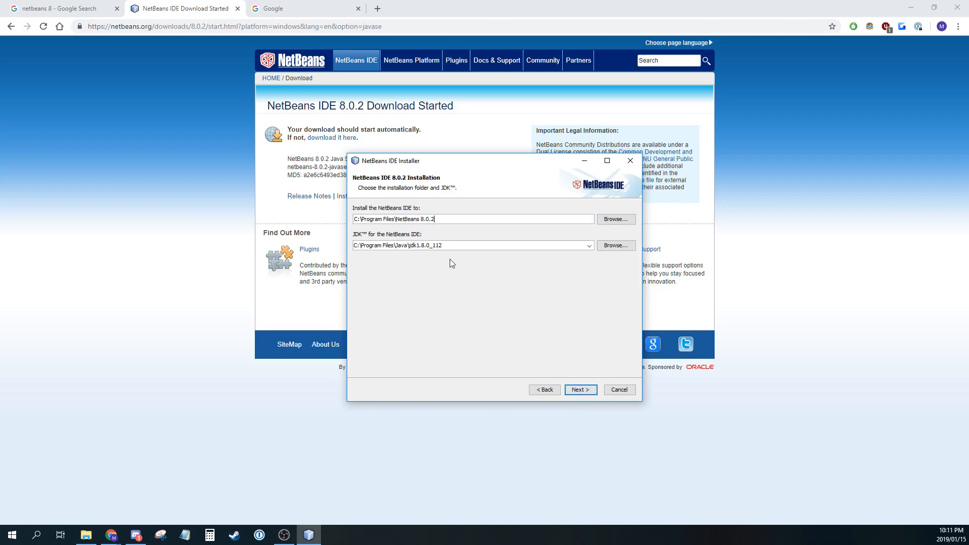
mouse_move(412, 213)
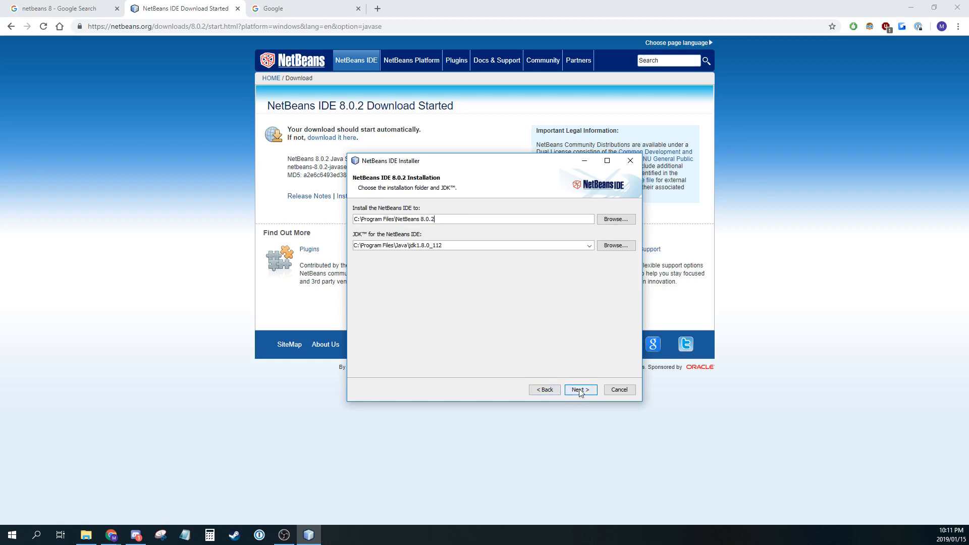
left_click(580, 390)
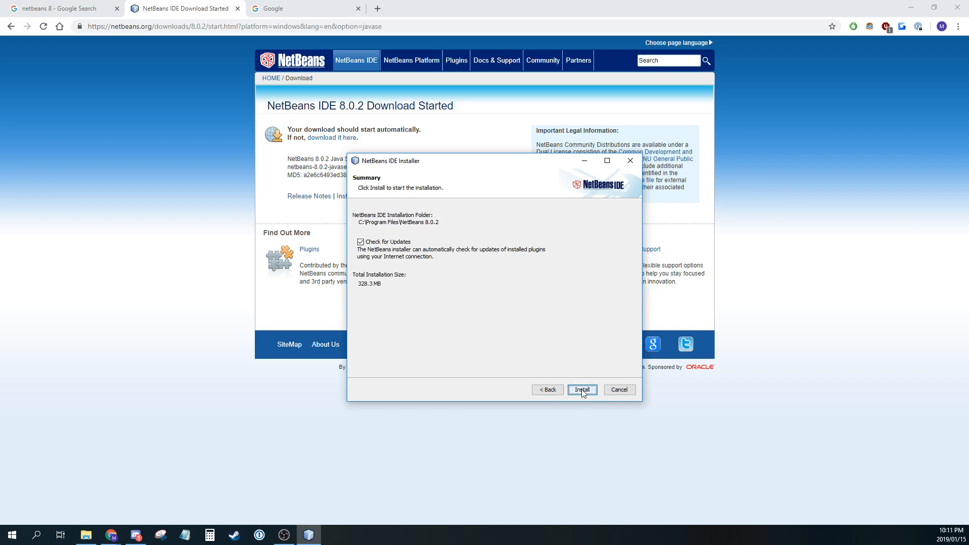
mouse_move(402, 253)
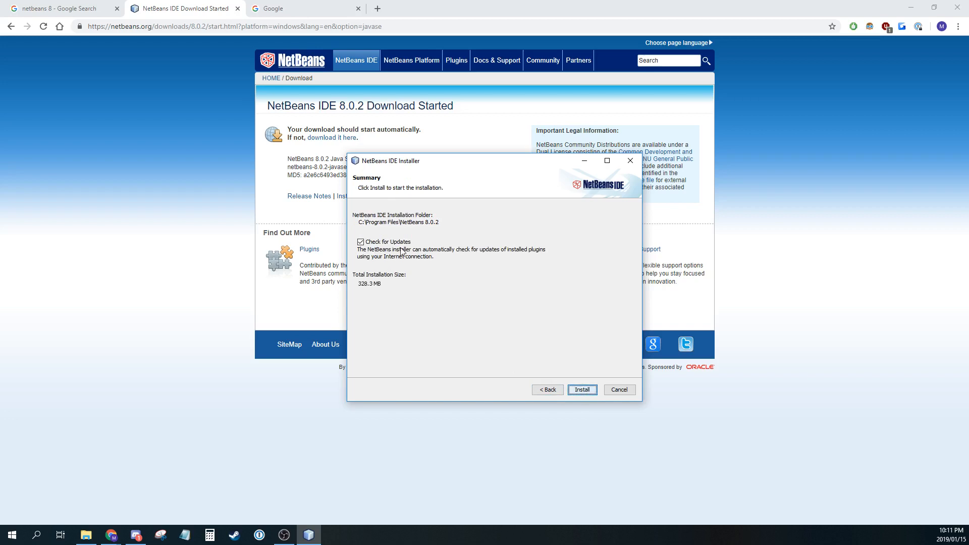
left_click(360, 242)
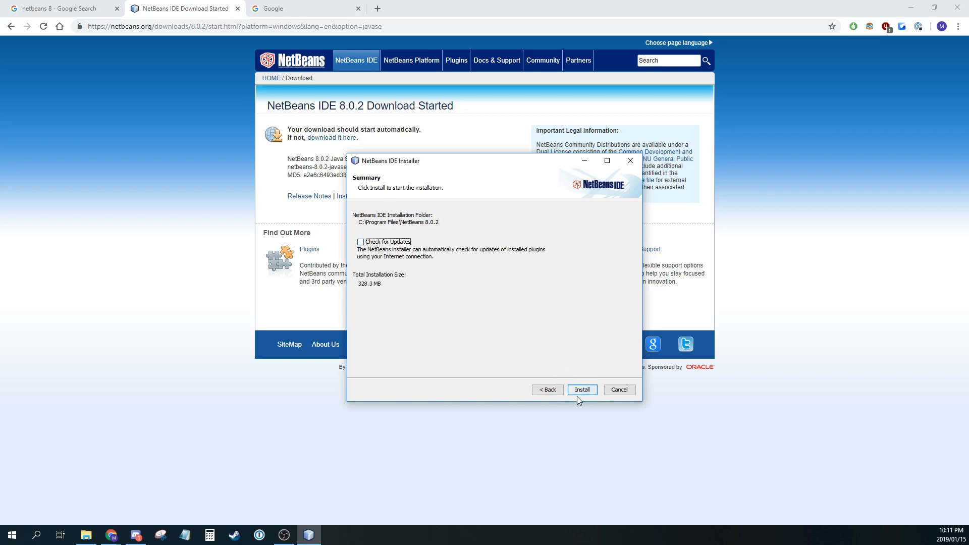
left_click(581, 389)
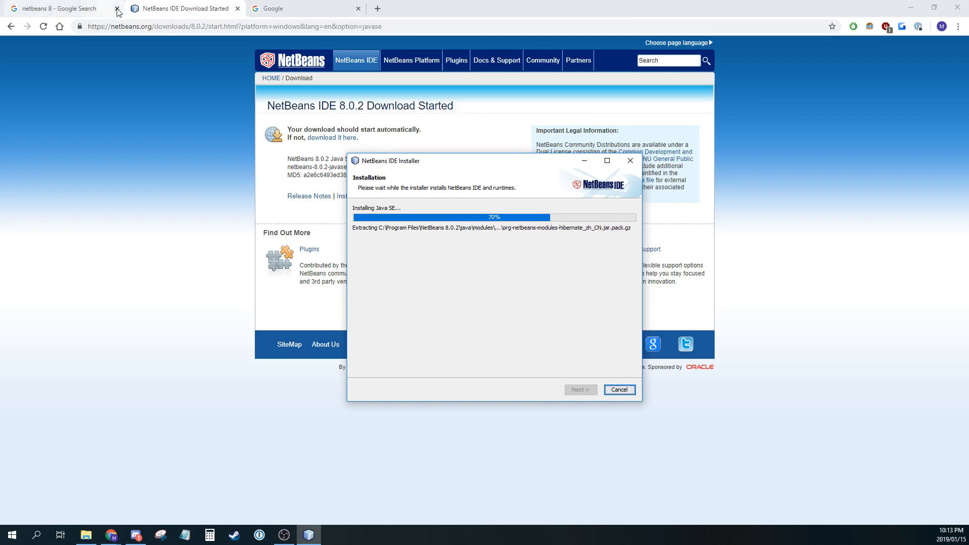
left_click(117, 8)
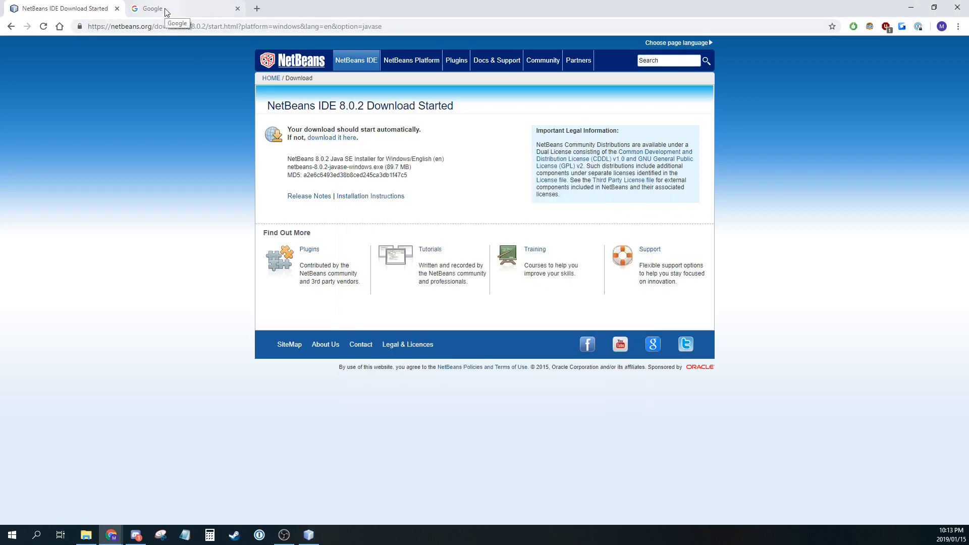
left_click(179, 8)
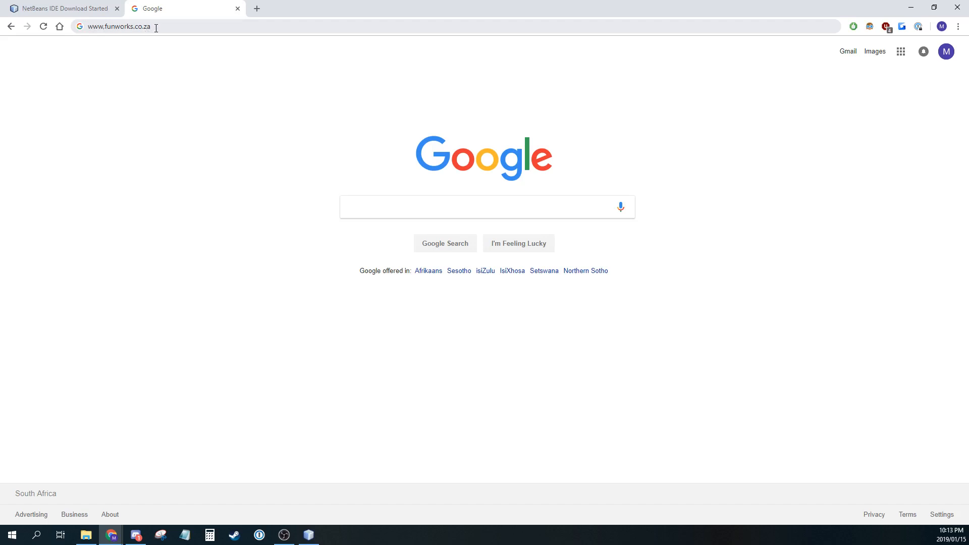
left_click(115, 26)
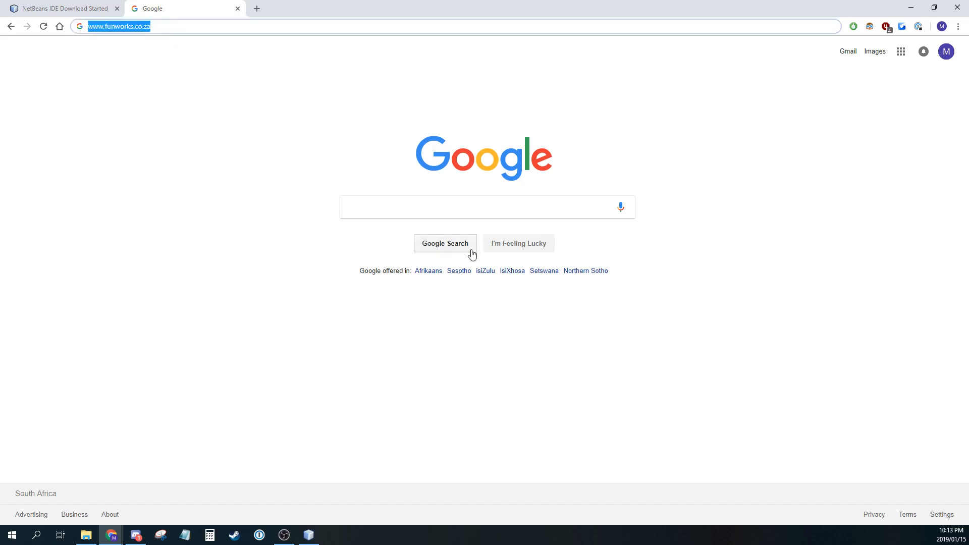
left_click(445, 243)
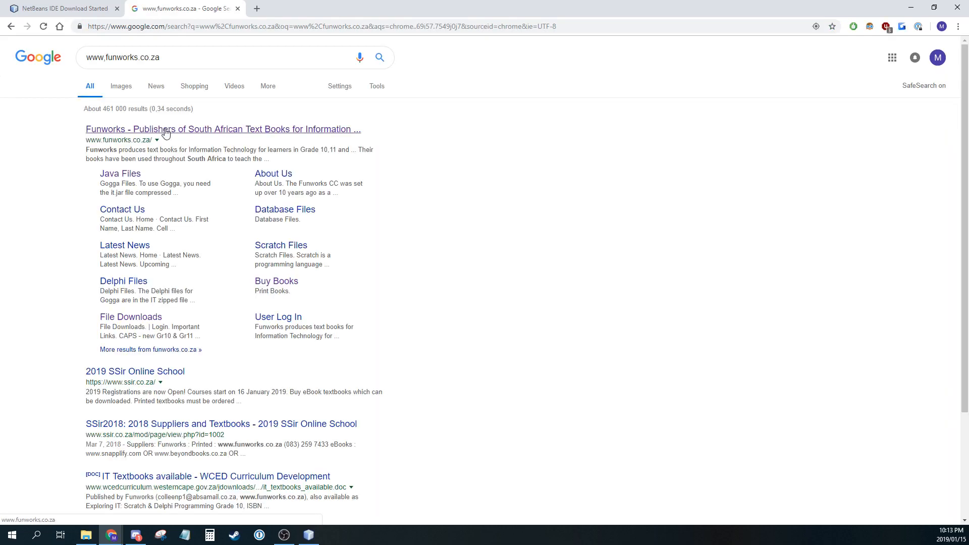
left_click(222, 129)
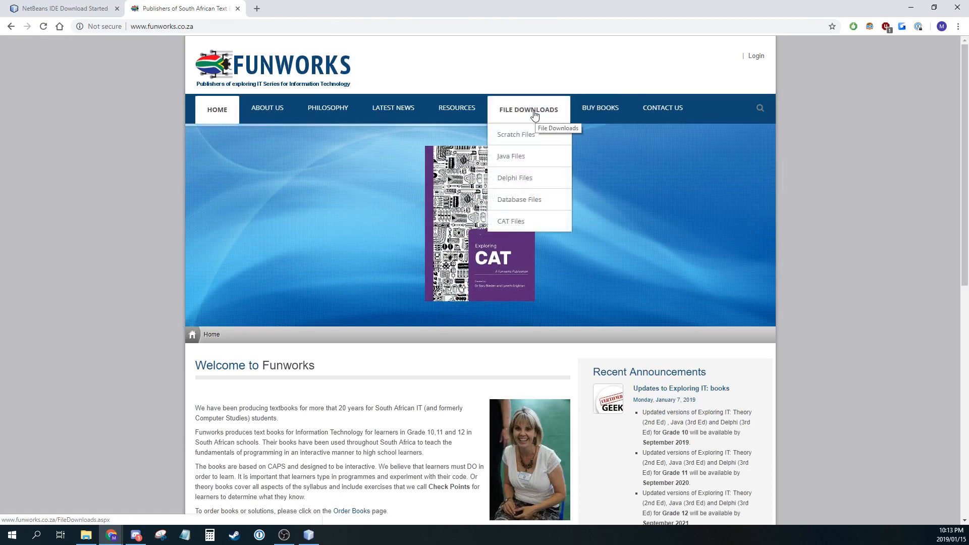
mouse_move(511, 156)
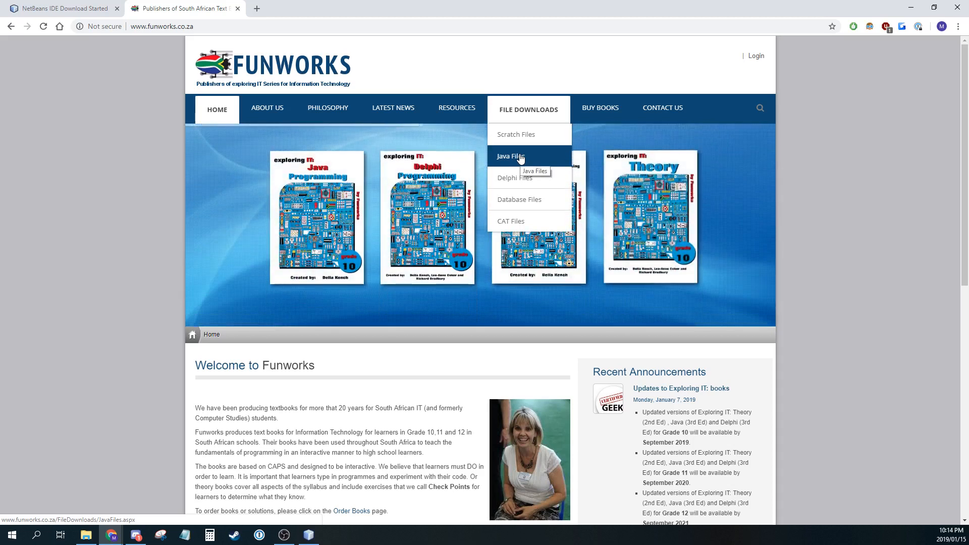
mouse_move(523, 158)
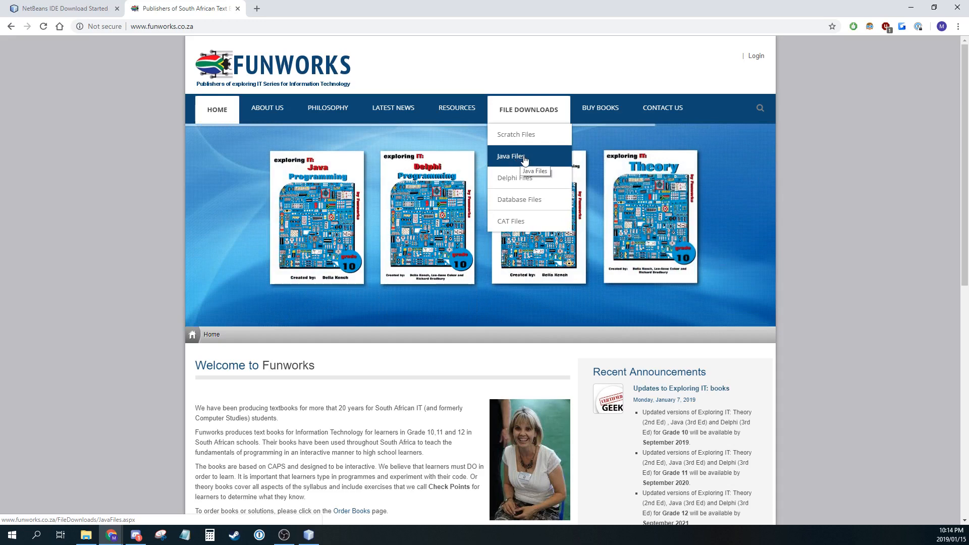
left_click(510, 156)
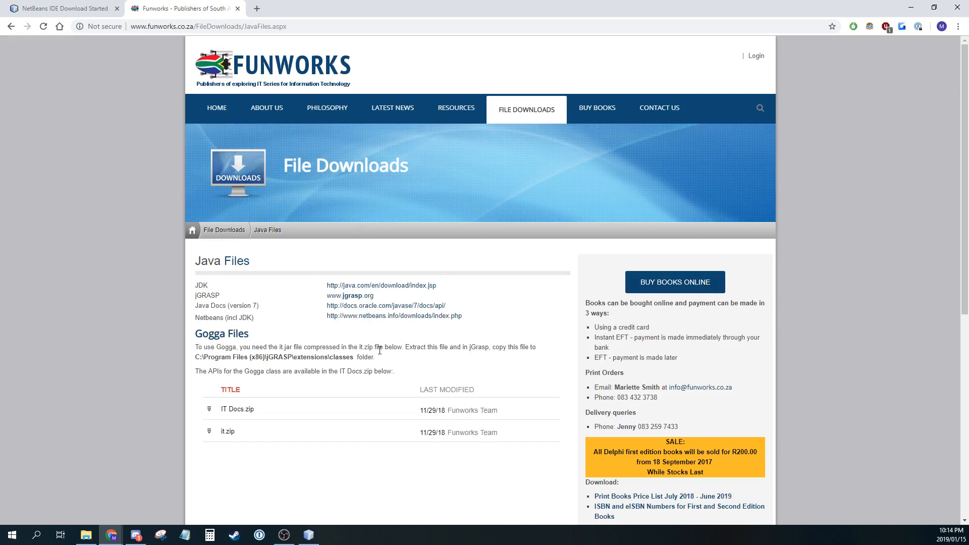
mouse_move(380, 284)
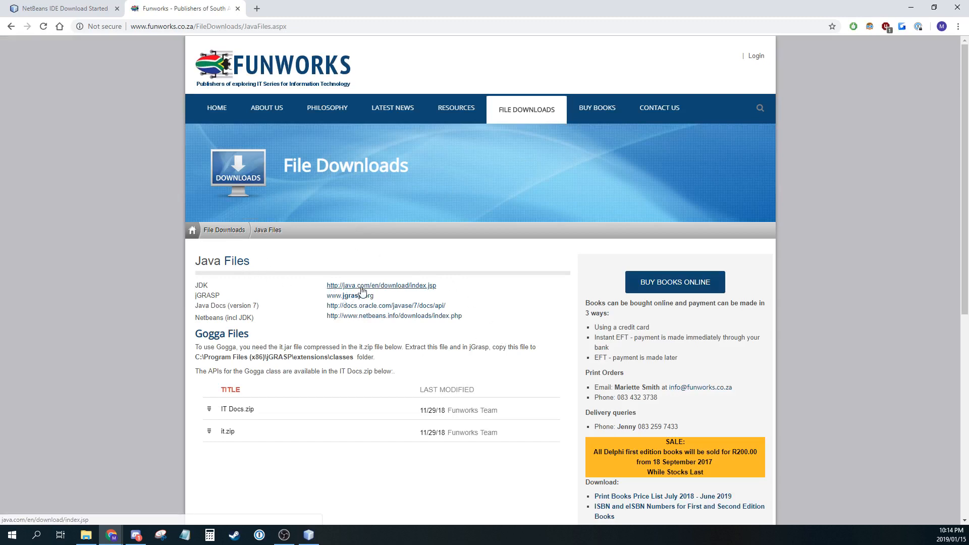
mouse_move(338, 279)
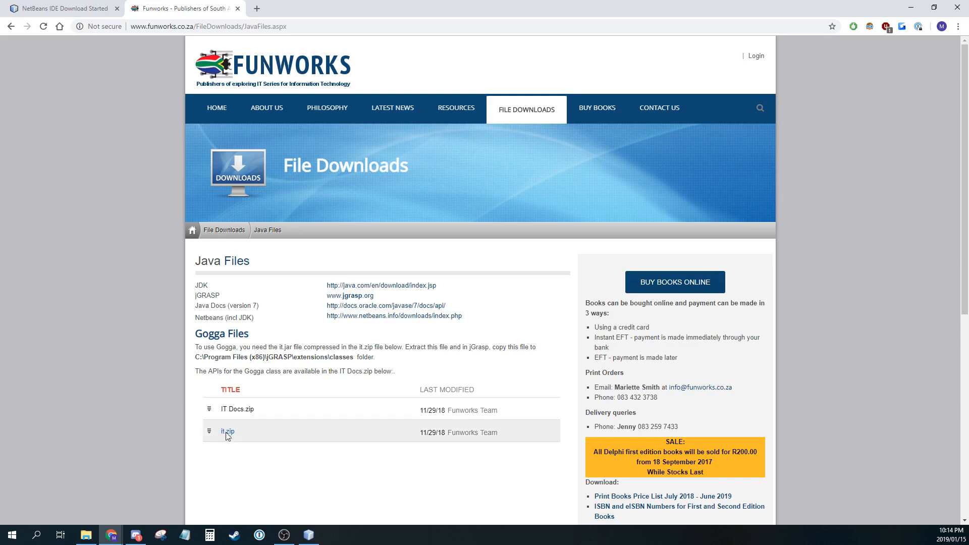
left_click(228, 431)
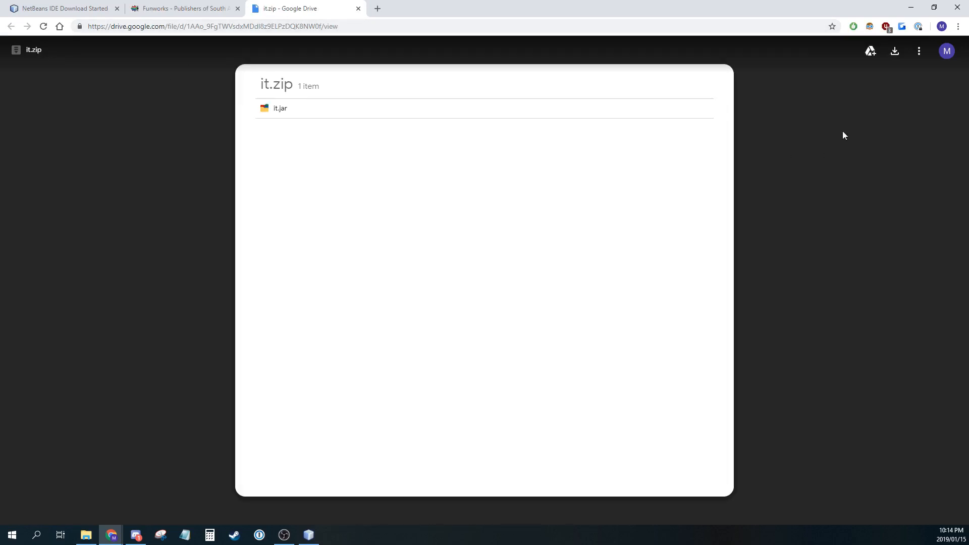
- Save it.zip from the Drive preview into the IT folder on Storage (F:)
left_click(184, 8)
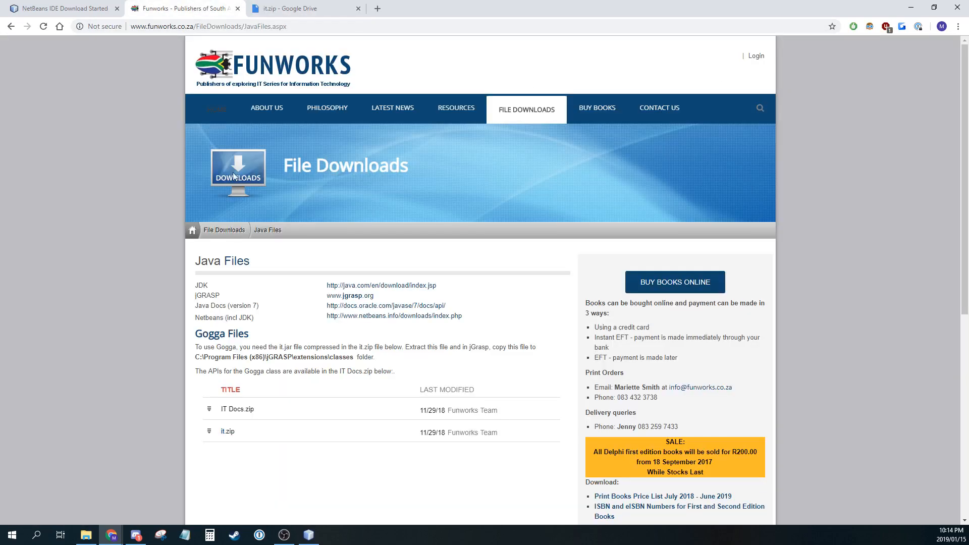
right_click(228, 430)
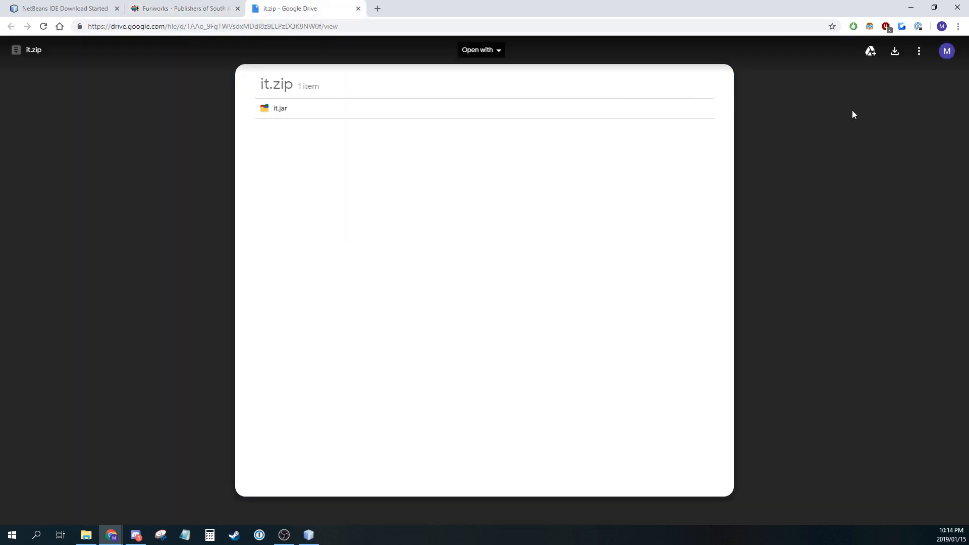
mouse_move(895, 50)
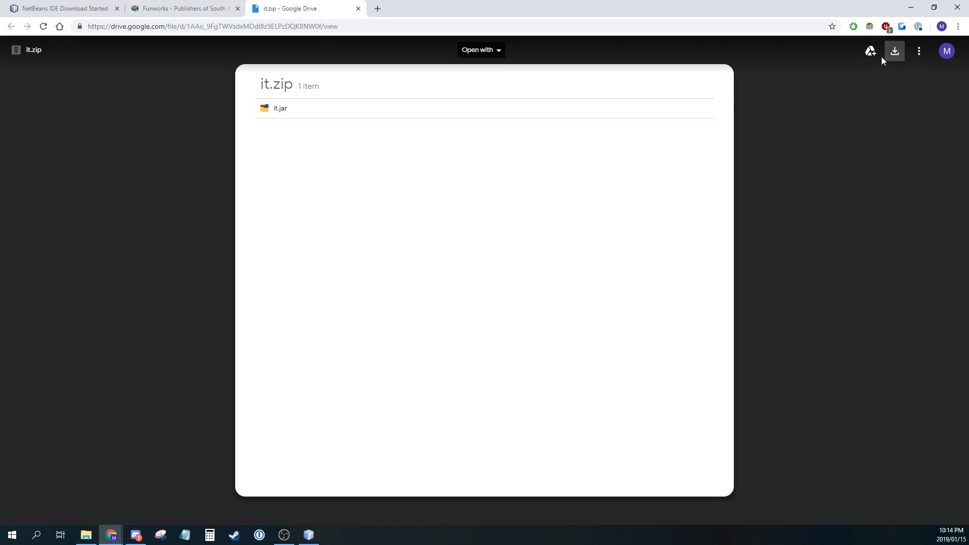
left_click(895, 50)
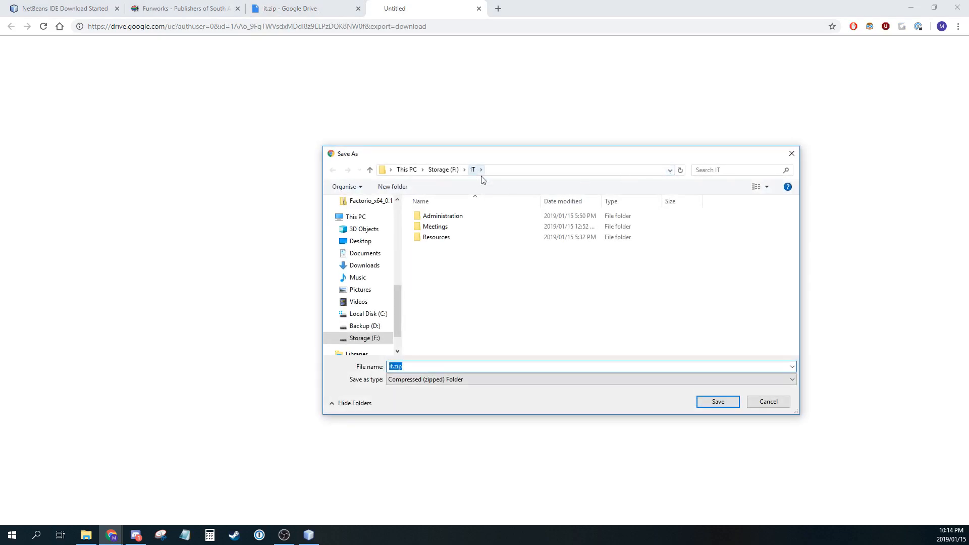
left_click(716, 401)
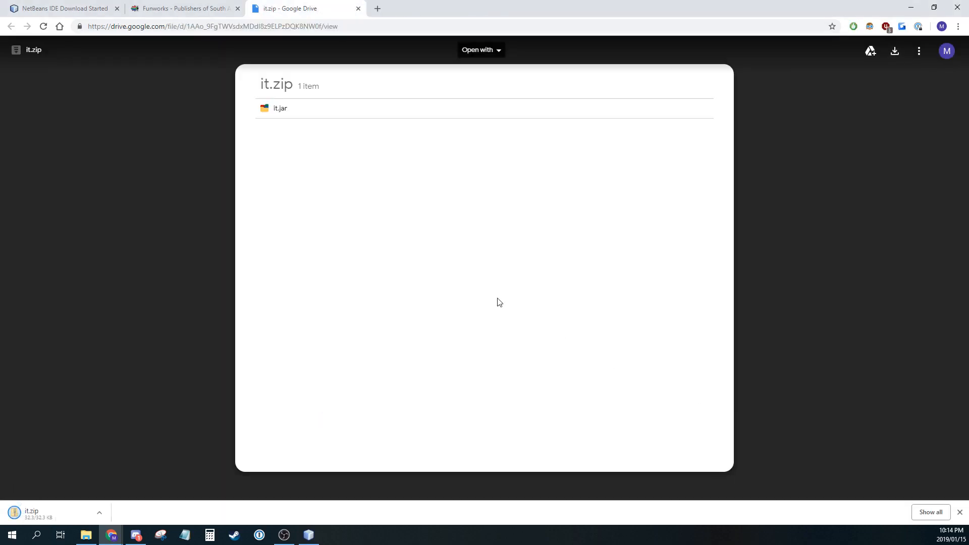
left_click(183, 8)
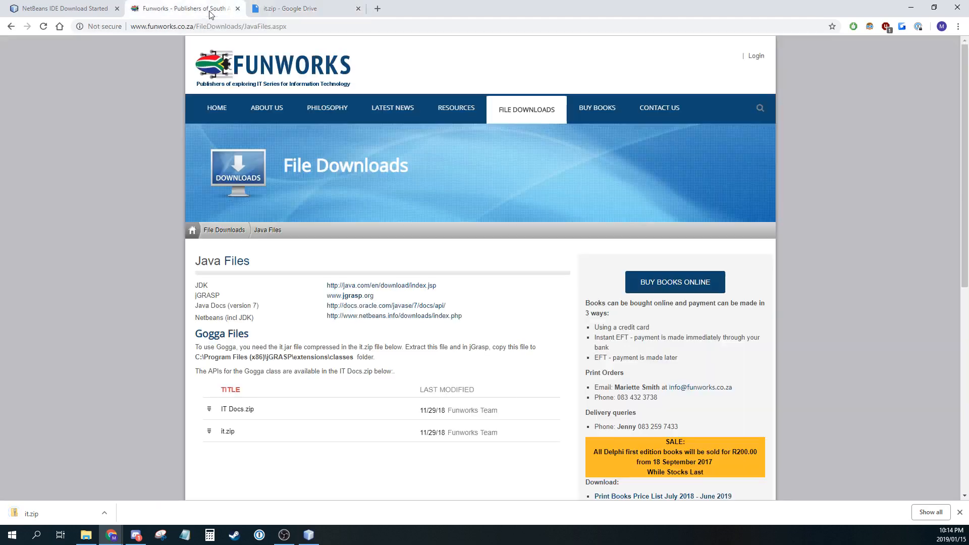
mouse_move(274, 269)
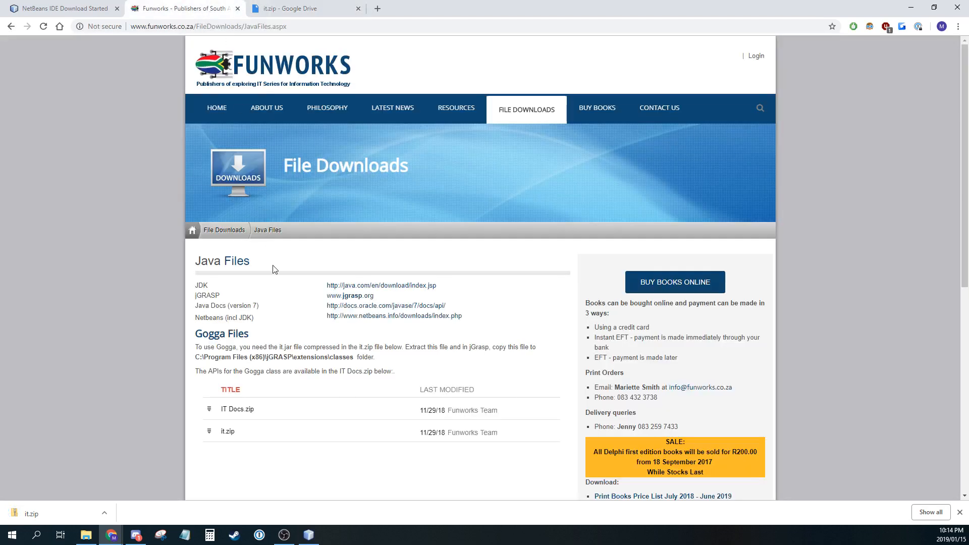
mouse_move(185, 382)
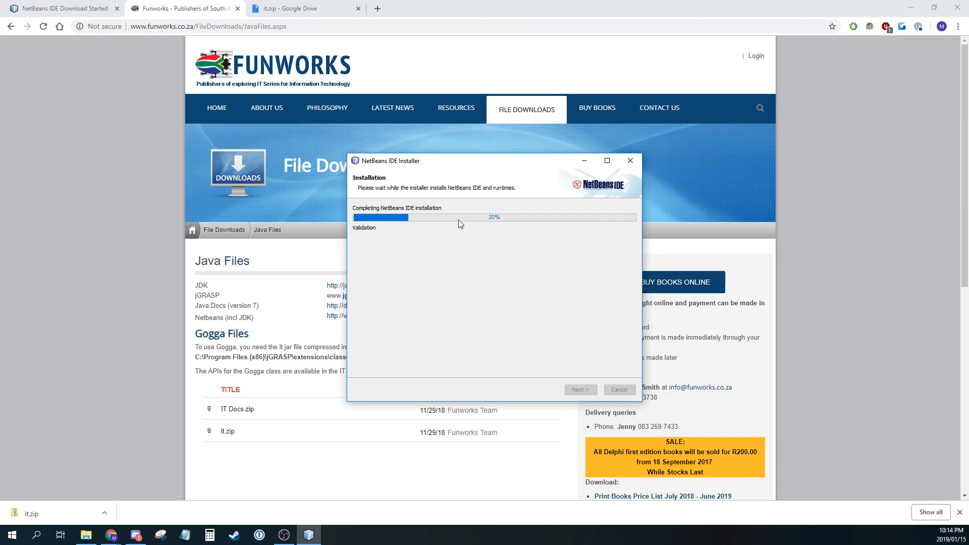
mouse_move(87, 534)
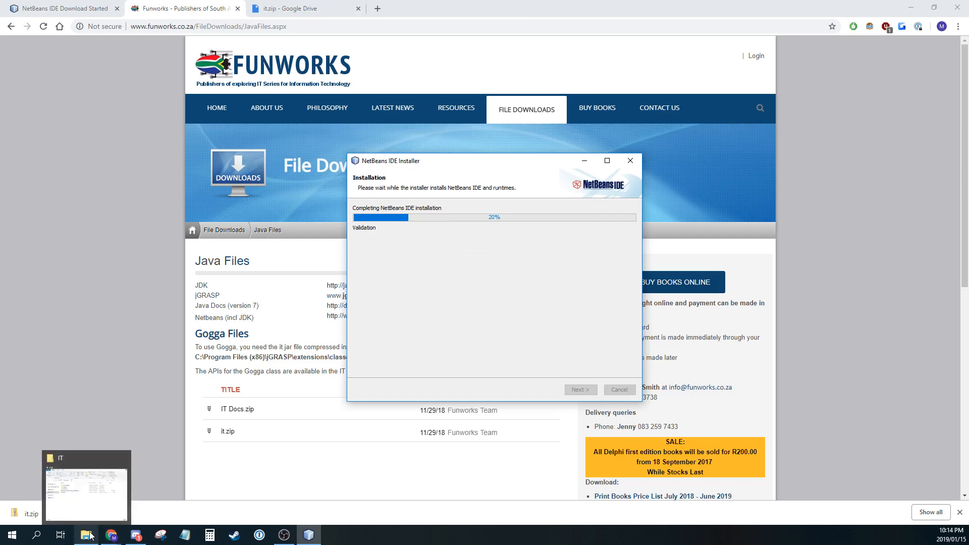
- Bring up the IT folder in File Explorer from the taskbar
left_click(86, 487)
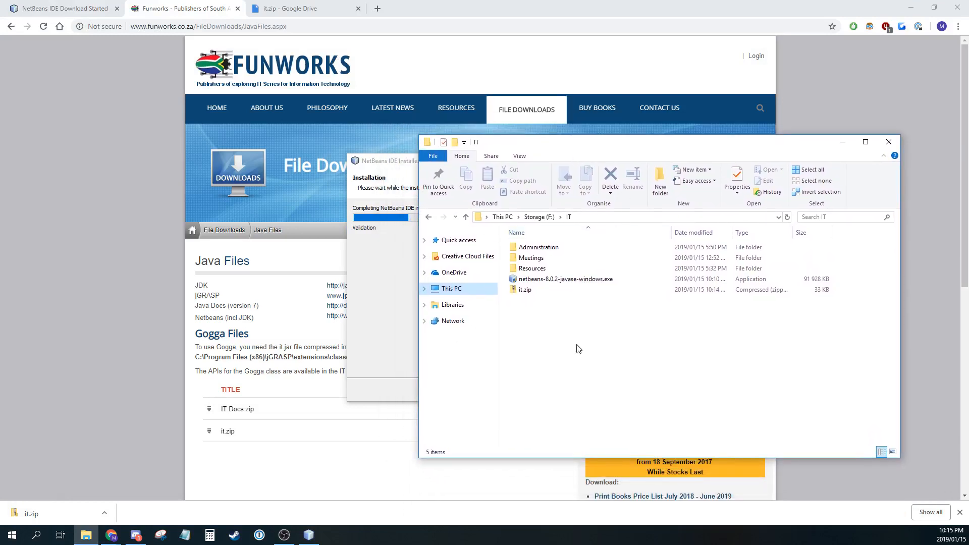
mouse_move(525, 290)
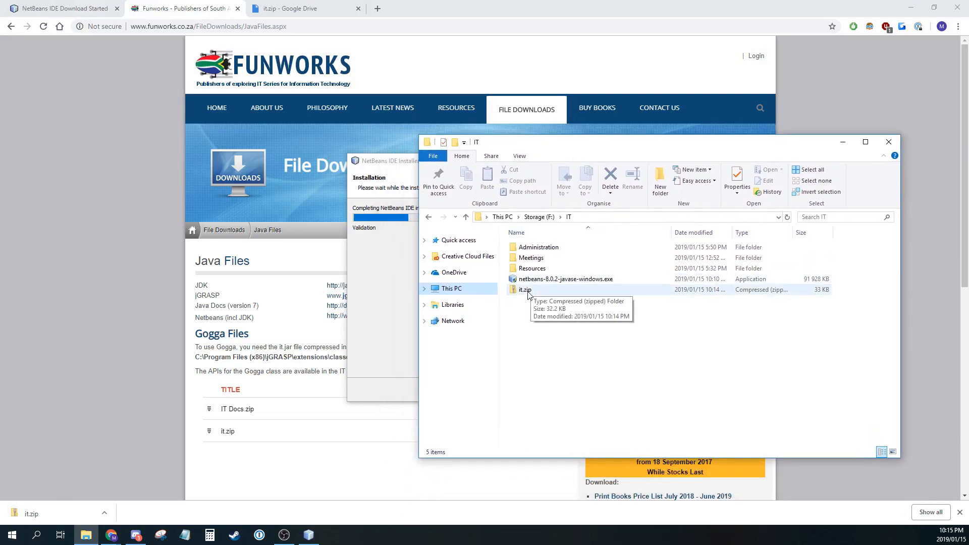
mouse_move(528, 294)
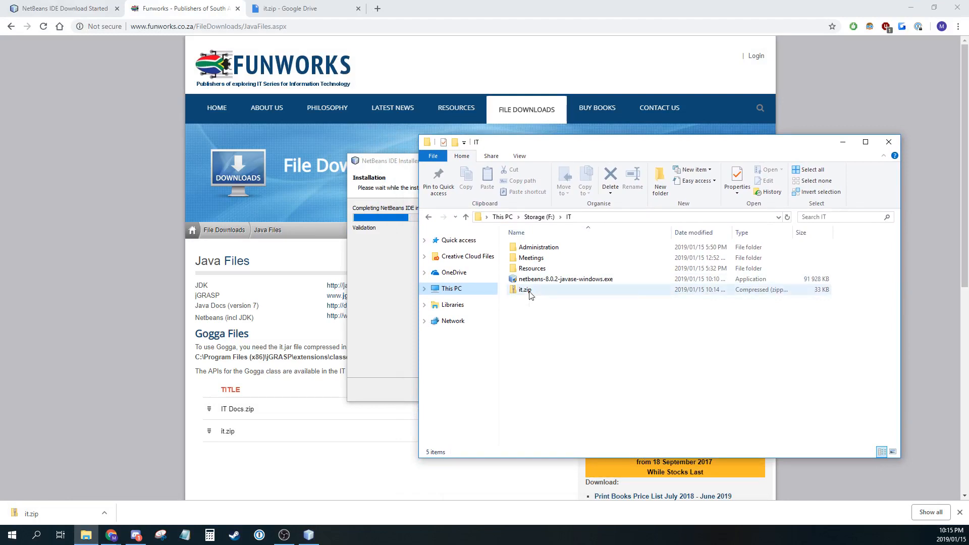
- Extract it.zip to F:\IT\it and view the extracted it.jar
right_click(525, 289)
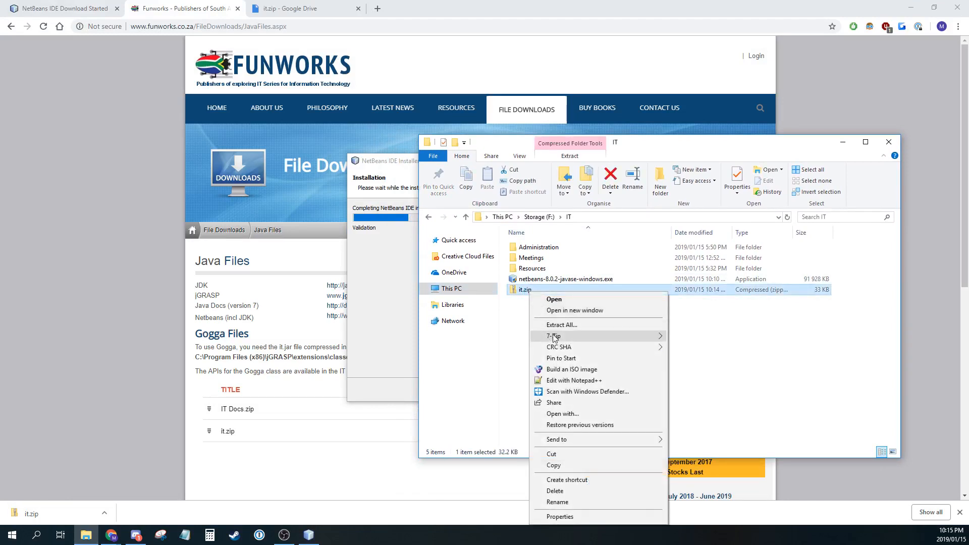
left_click(800, 325)
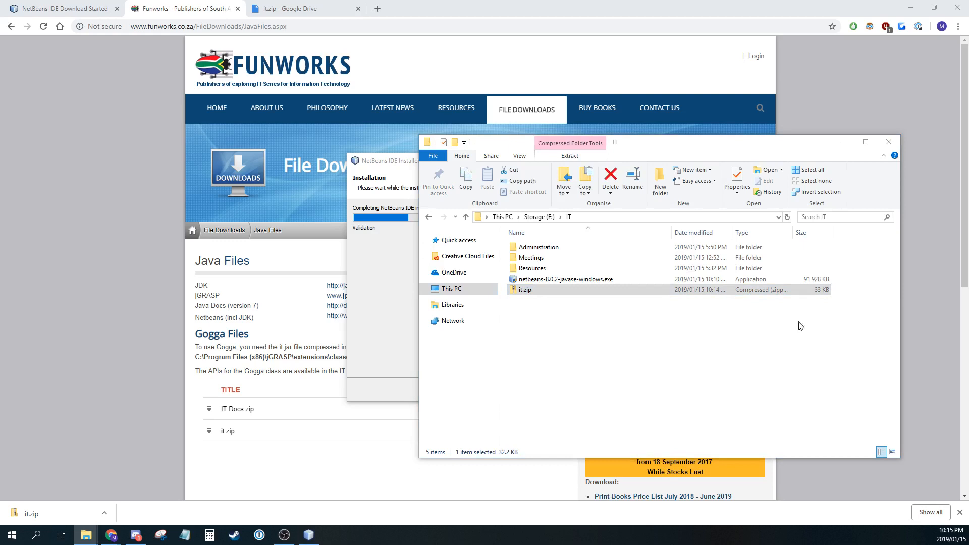
mouse_move(143, 518)
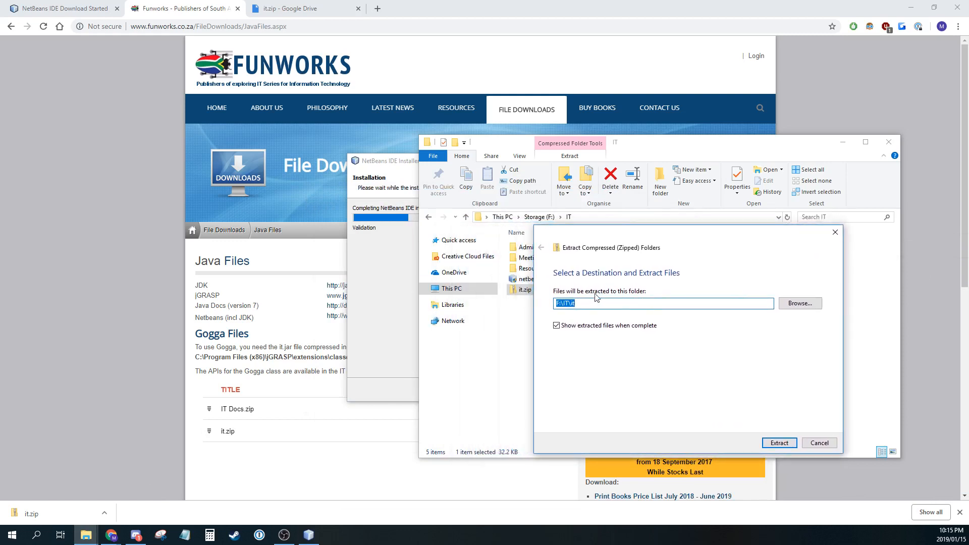
mouse_move(779, 443)
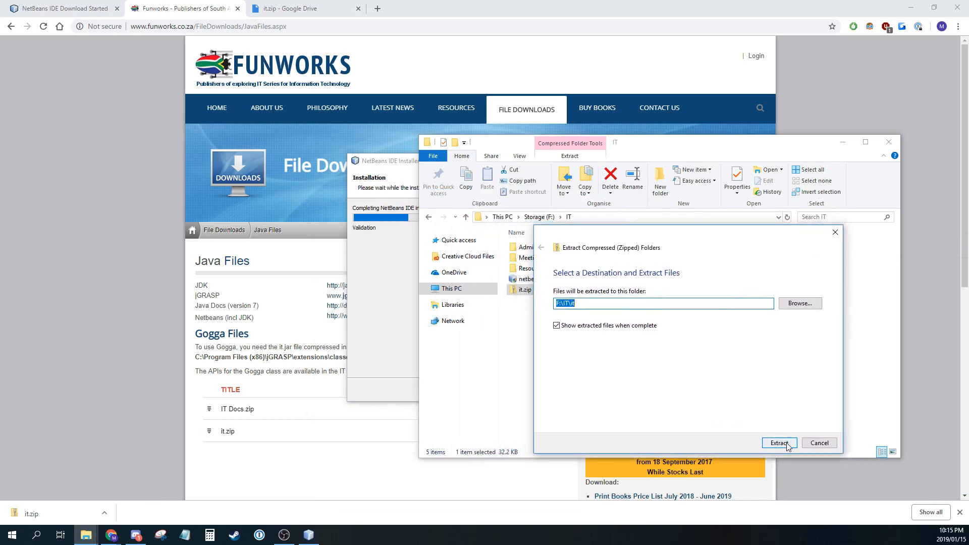
left_click(779, 444)
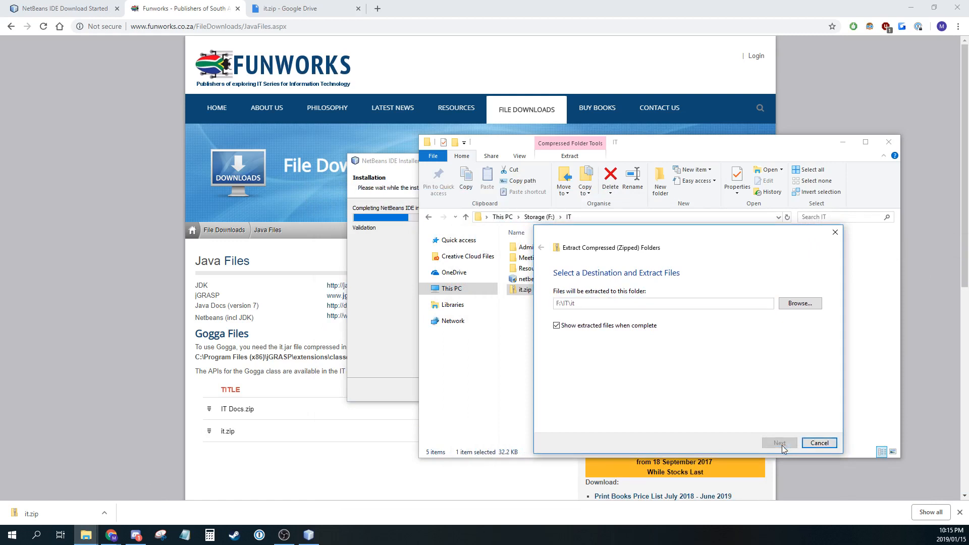
left_click(778, 442)
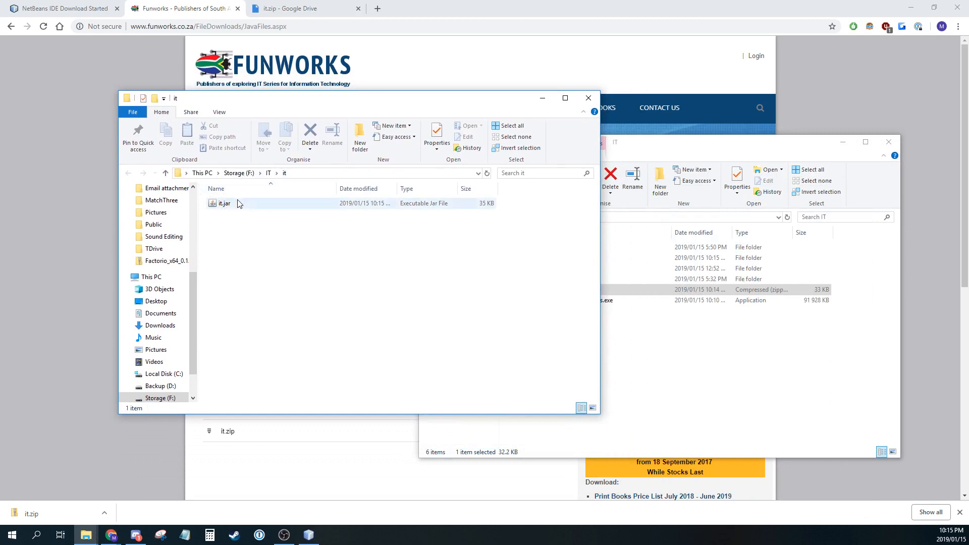
mouse_move(241, 203)
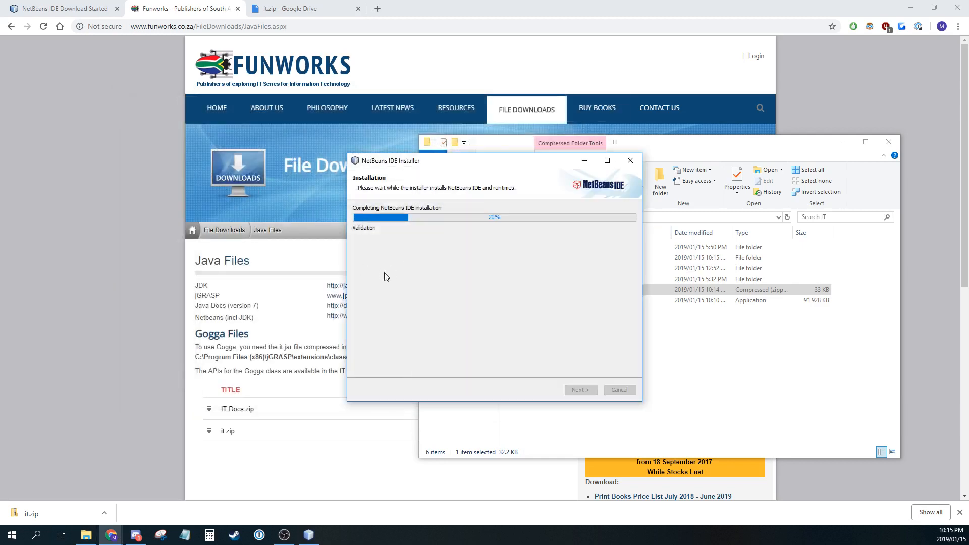
mouse_move(468, 267)
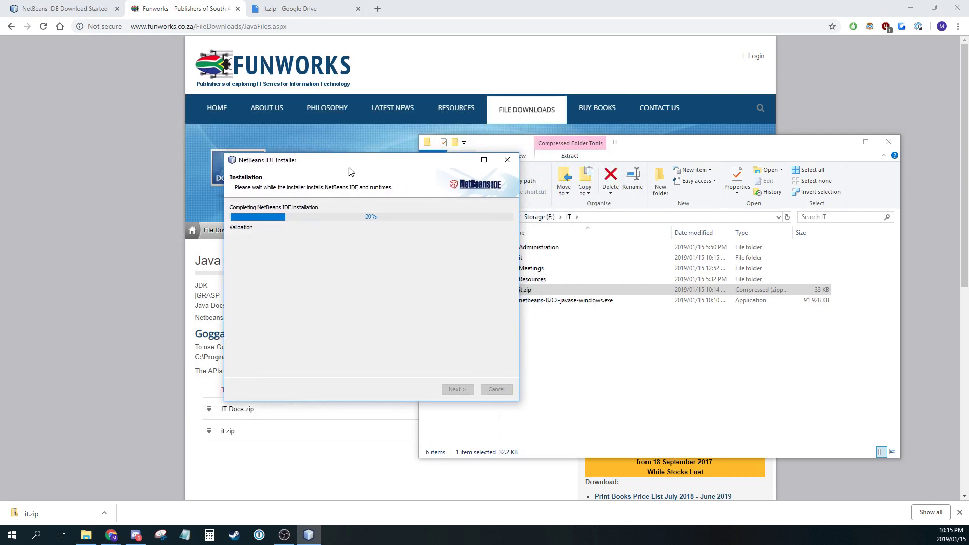
mouse_move(292, 225)
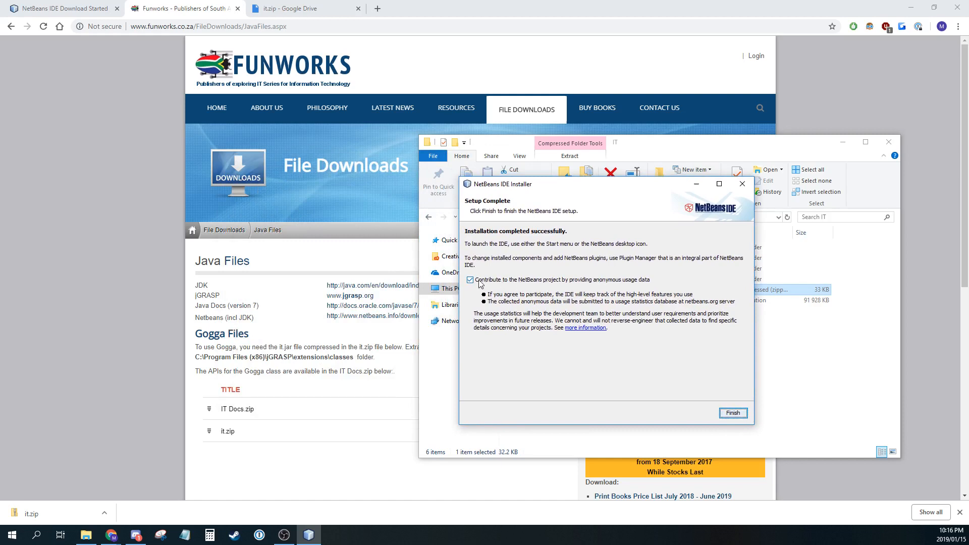
- Click Finish on the Setup Complete page once installation succeeds
left_click(733, 412)
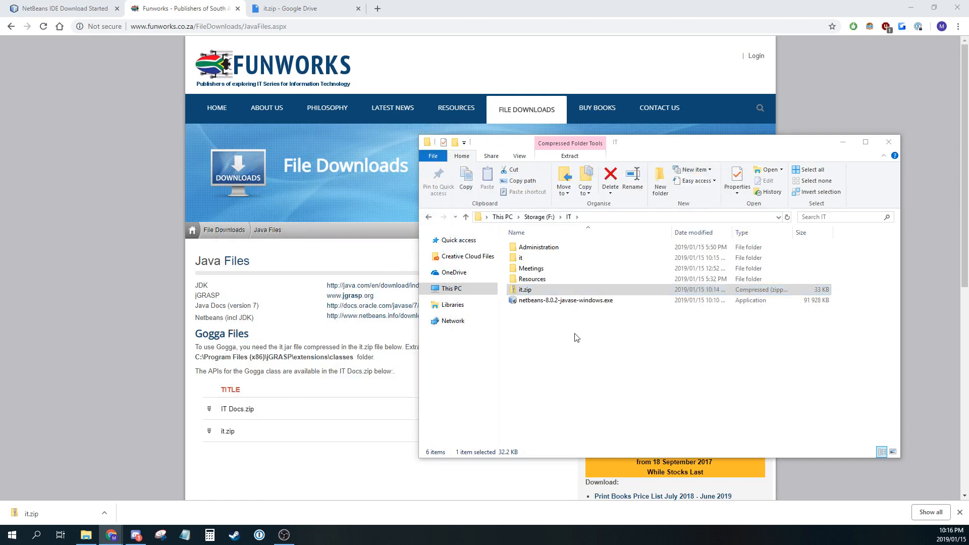
mouse_move(9, 534)
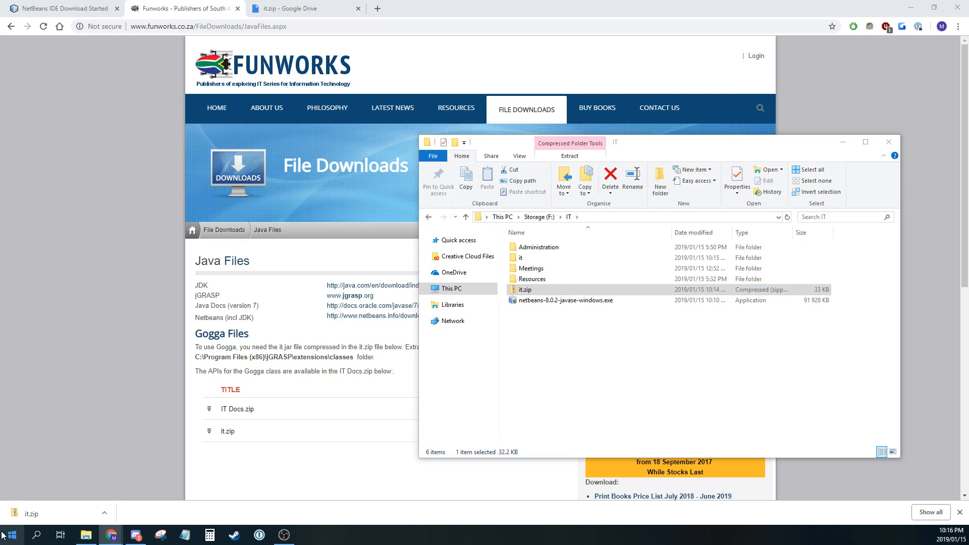
- Search the Start menu for 'netbeans' to launch NetBeans IDE 8.0.2
left_click(10, 534)
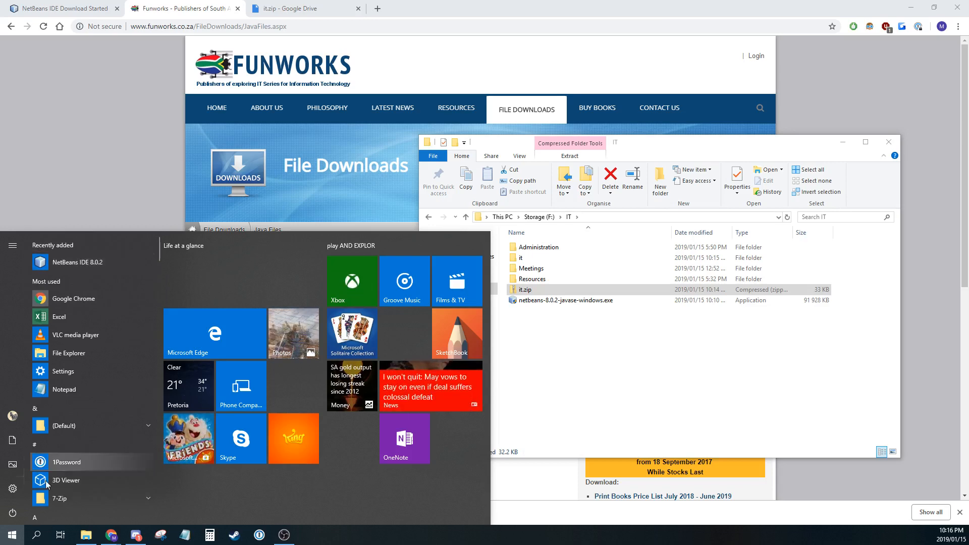
left_click(36, 535)
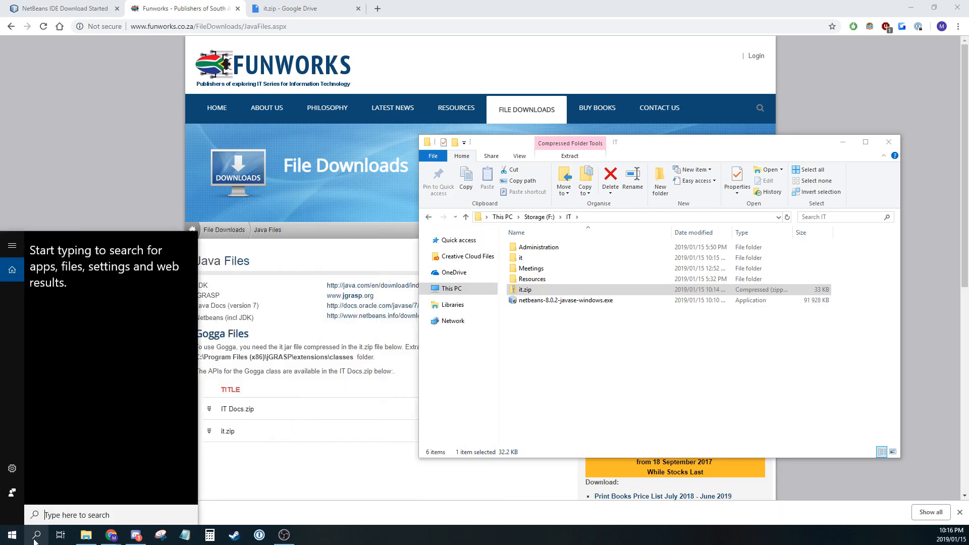
type("netbeans")
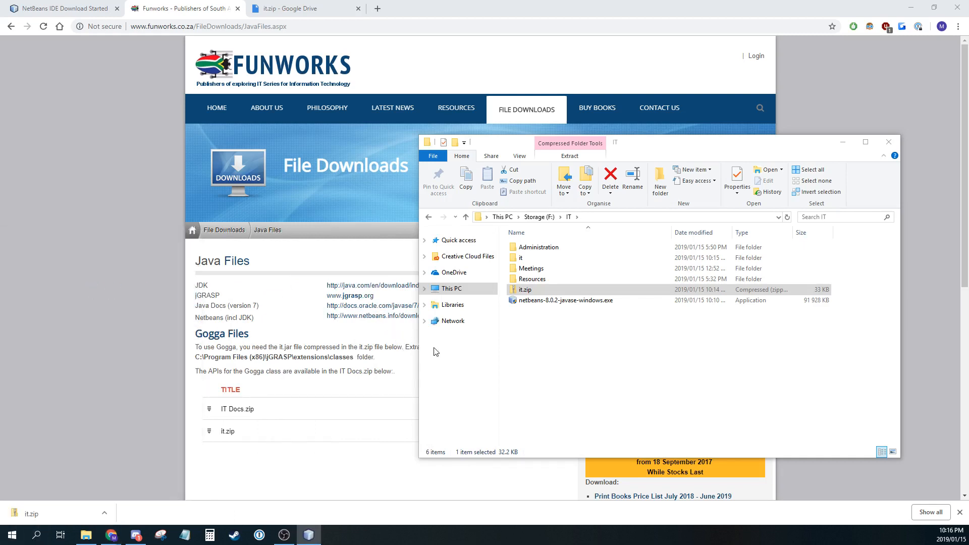
mouse_move(460, 352)
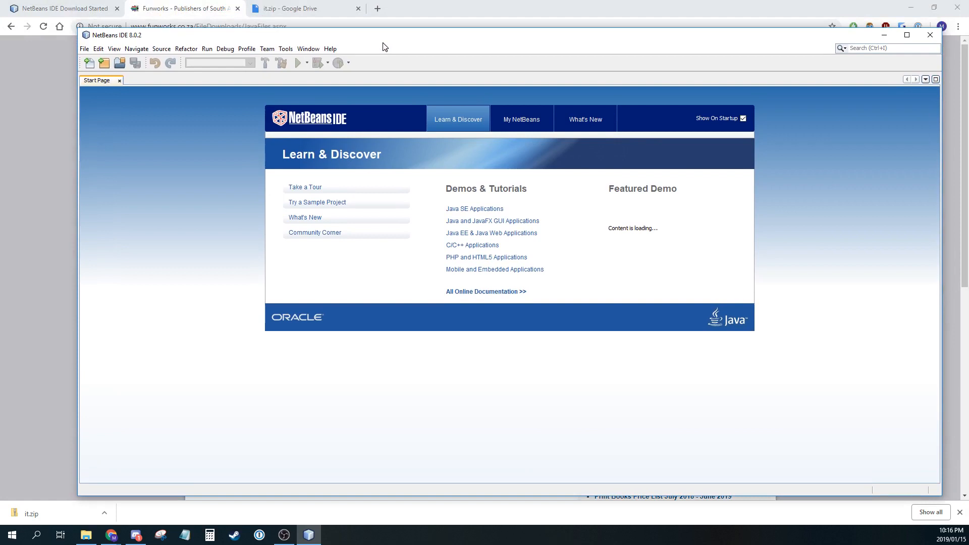
mouse_move(344, 112)
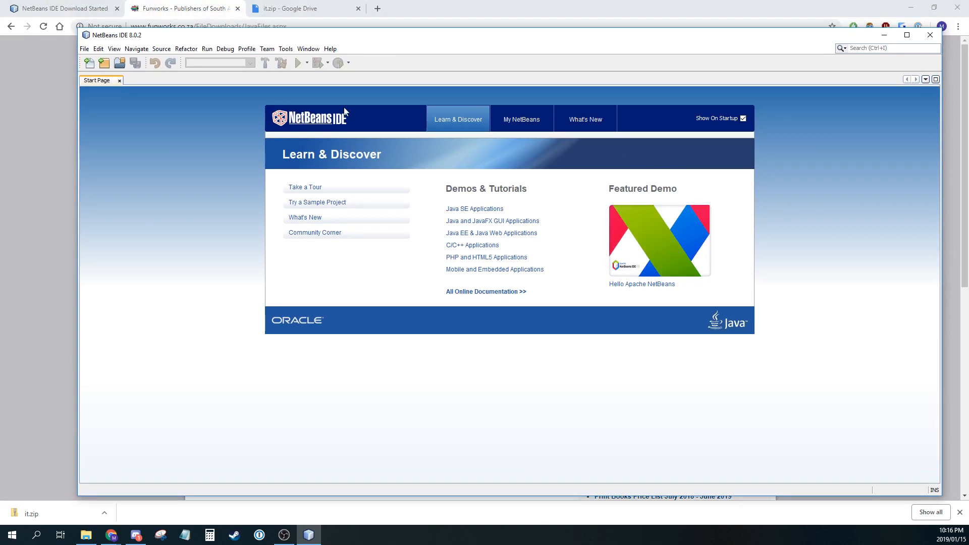
mouse_move(299, 83)
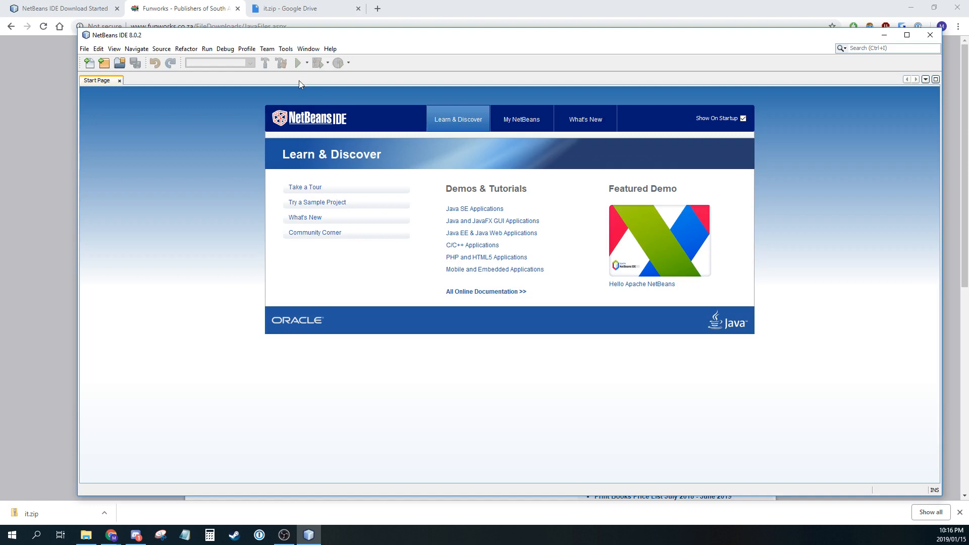
mouse_move(285, 49)
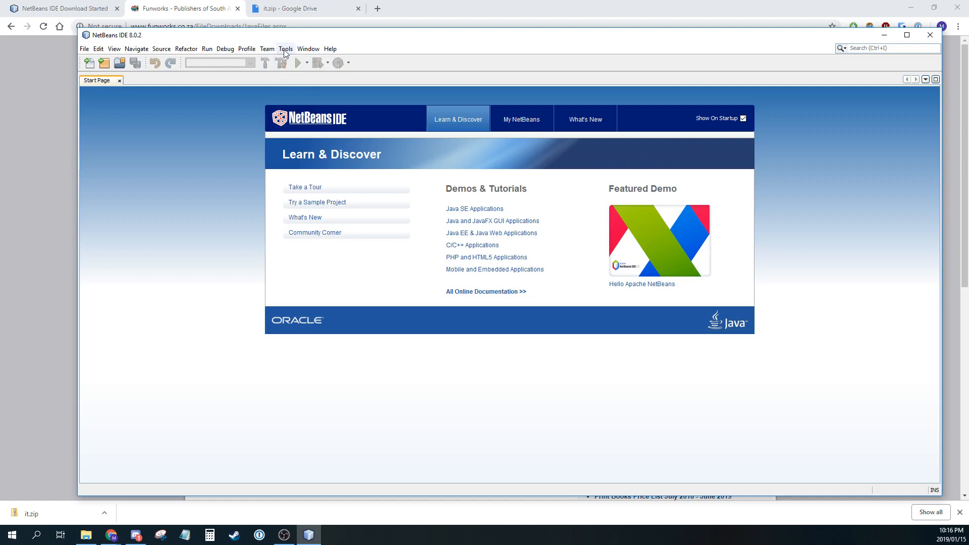
- Open the Tools menu once the NetBeans Start Page has loaded
left_click(286, 49)
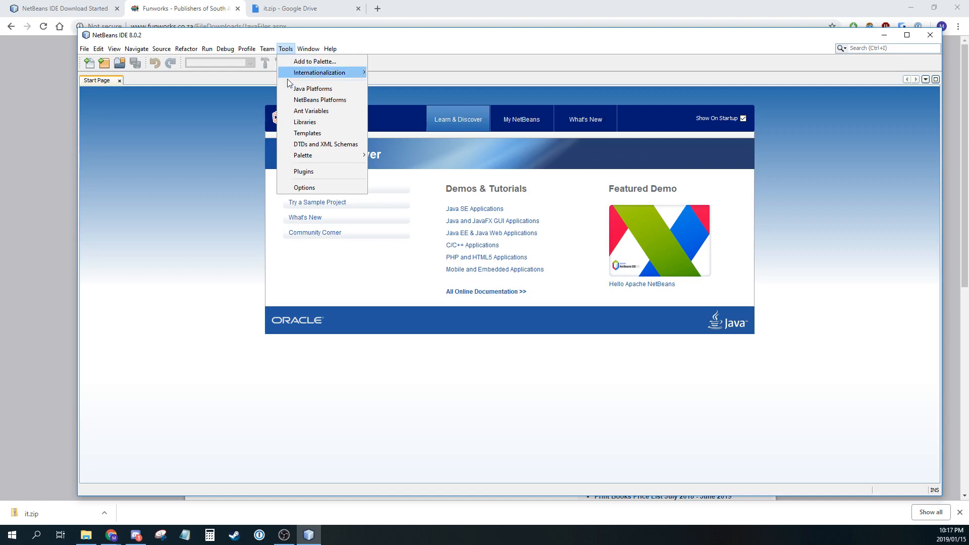
mouse_move(304, 122)
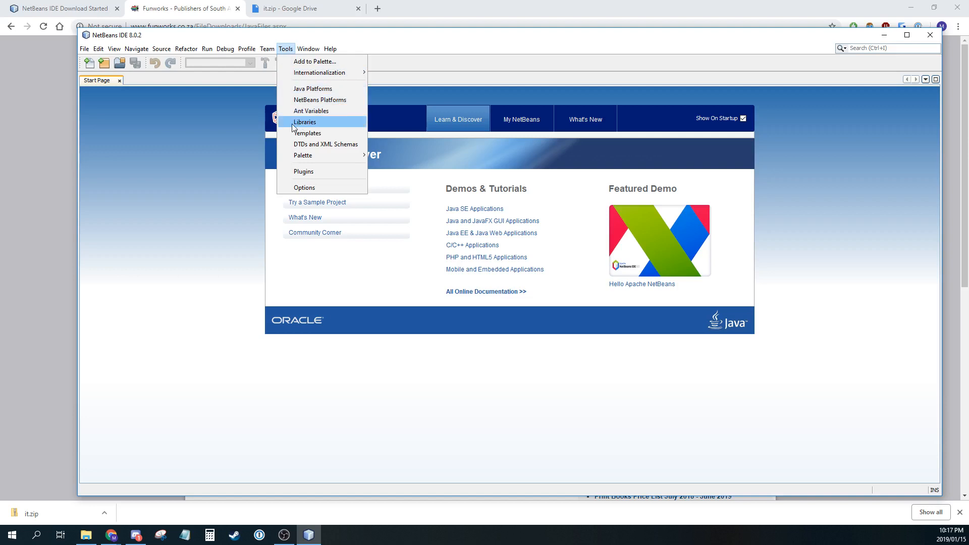
- Create a new global library named Gogga in the Ant Library Manager
left_click(304, 121)
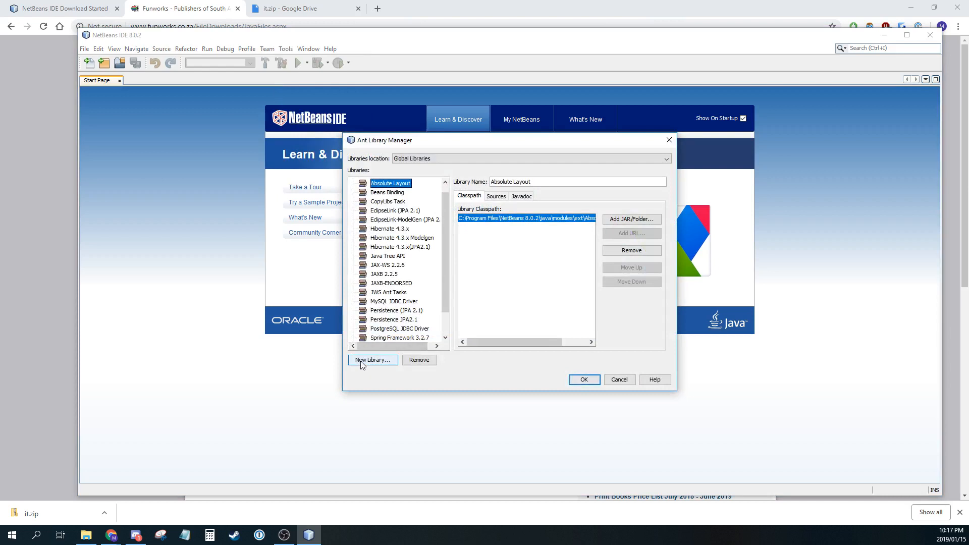
left_click(372, 360)
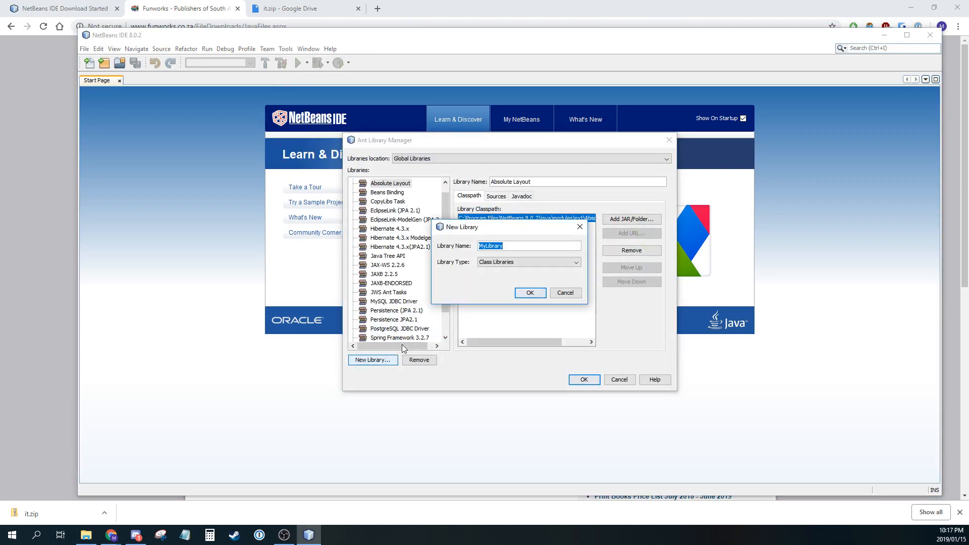
type("Gogga")
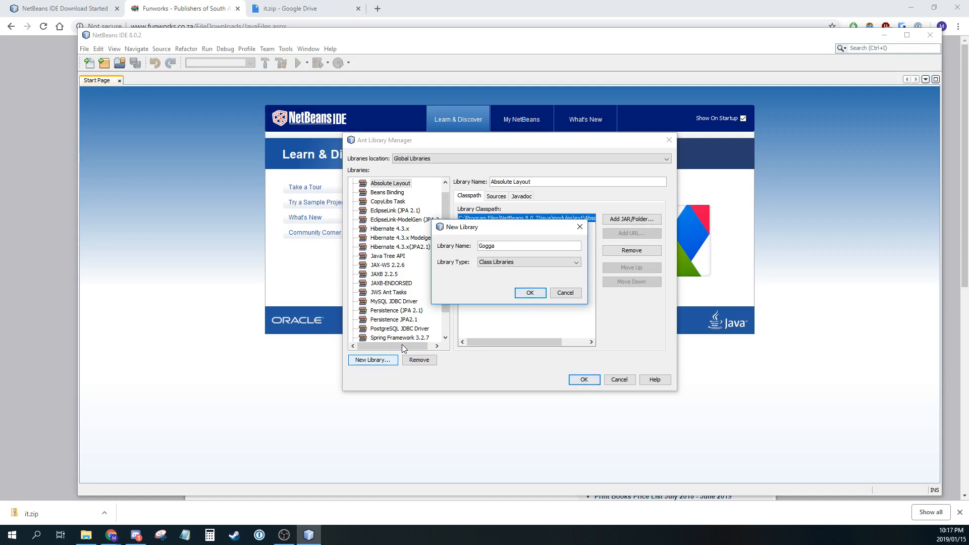
mouse_move(470, 336)
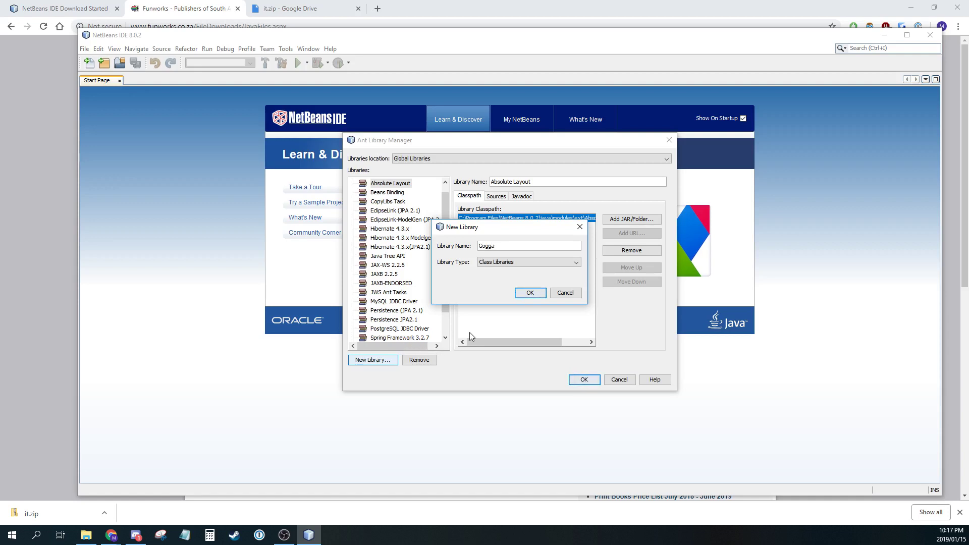
mouse_move(481, 334)
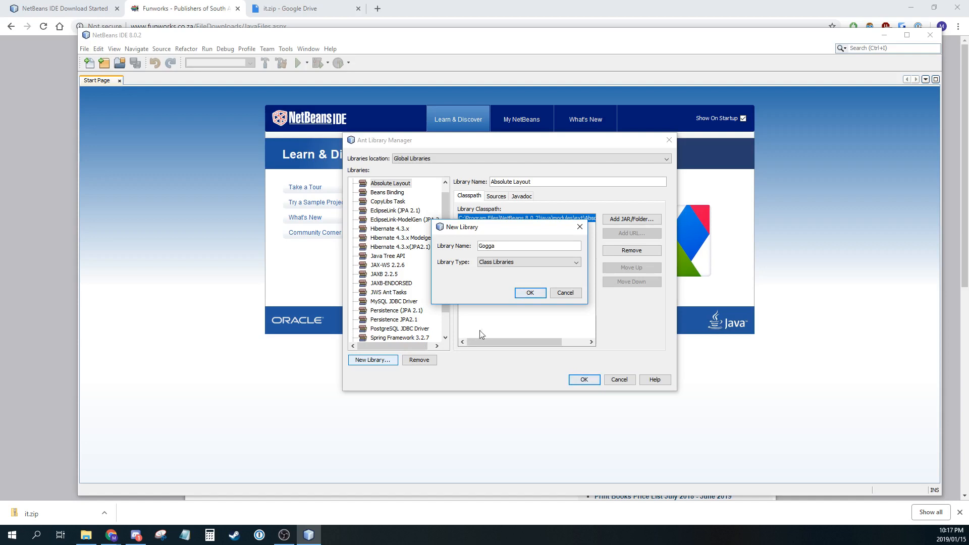
left_click(529, 292)
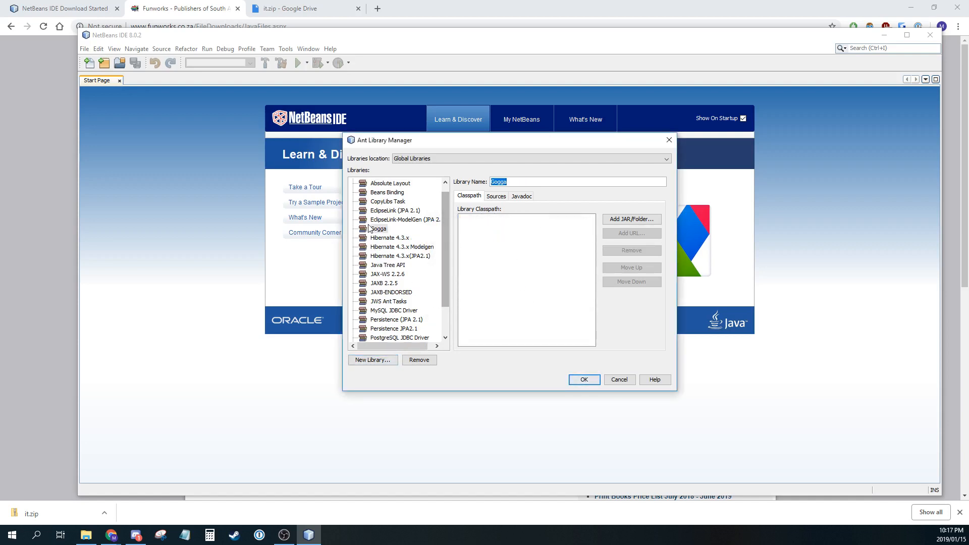
- Select the Gogga library and bring up the Add JAR/Folder browser
left_click(378, 228)
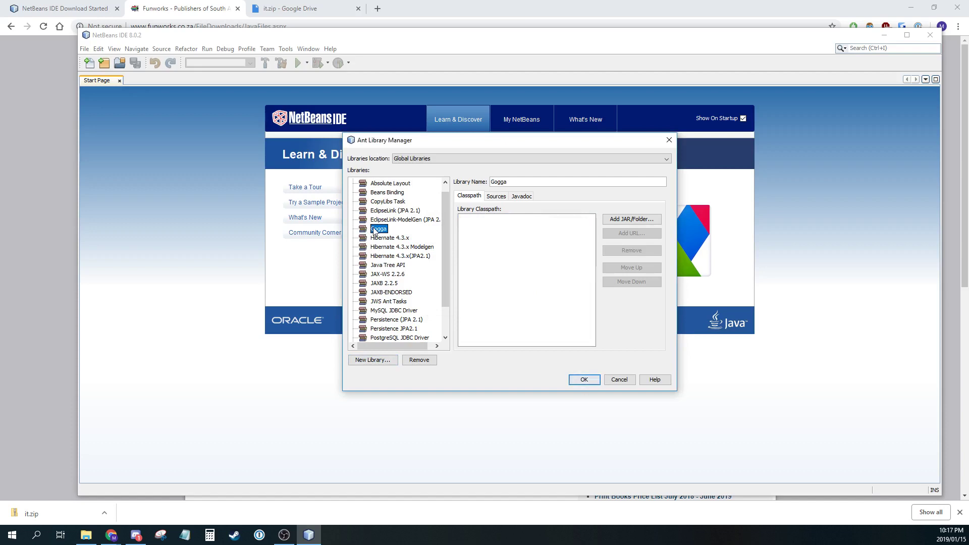
left_click(406, 219)
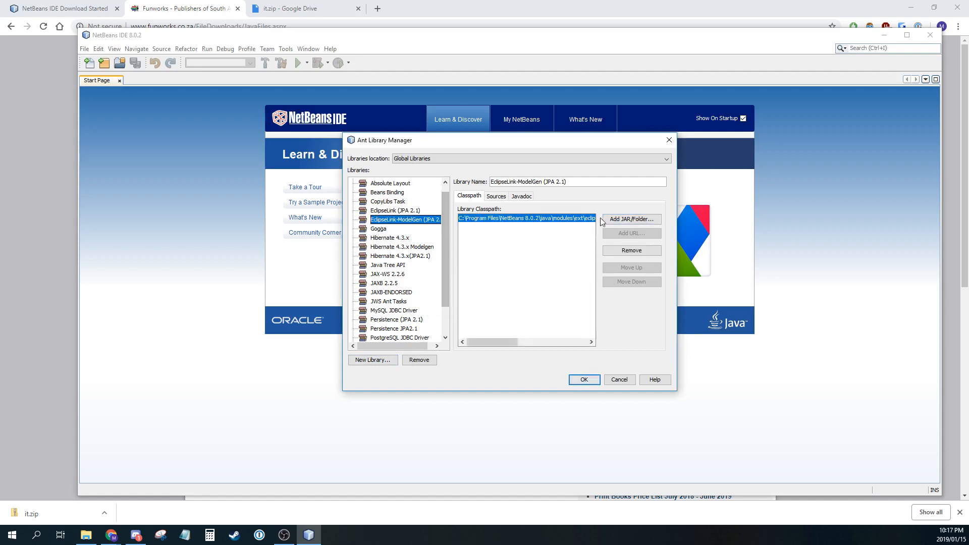
left_click(379, 228)
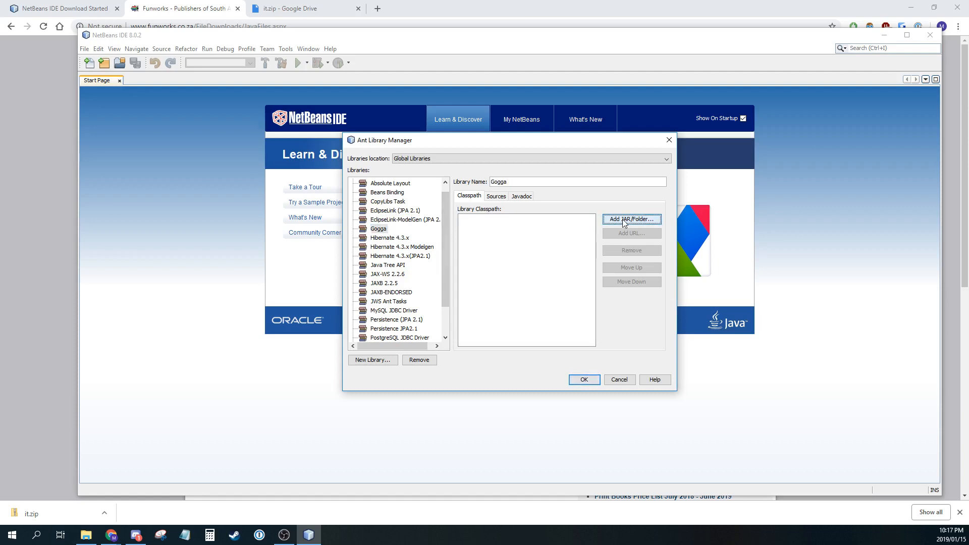
left_click(631, 218)
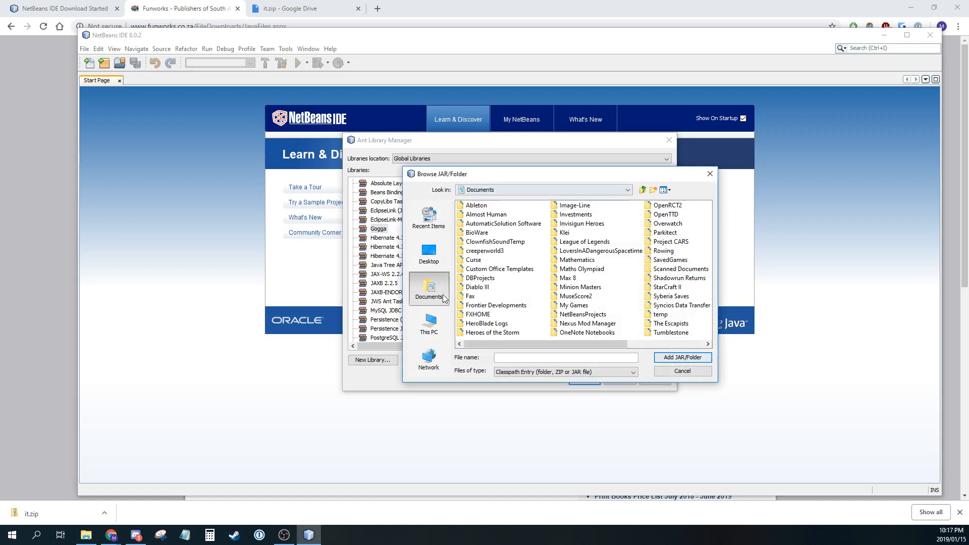
mouse_move(428, 322)
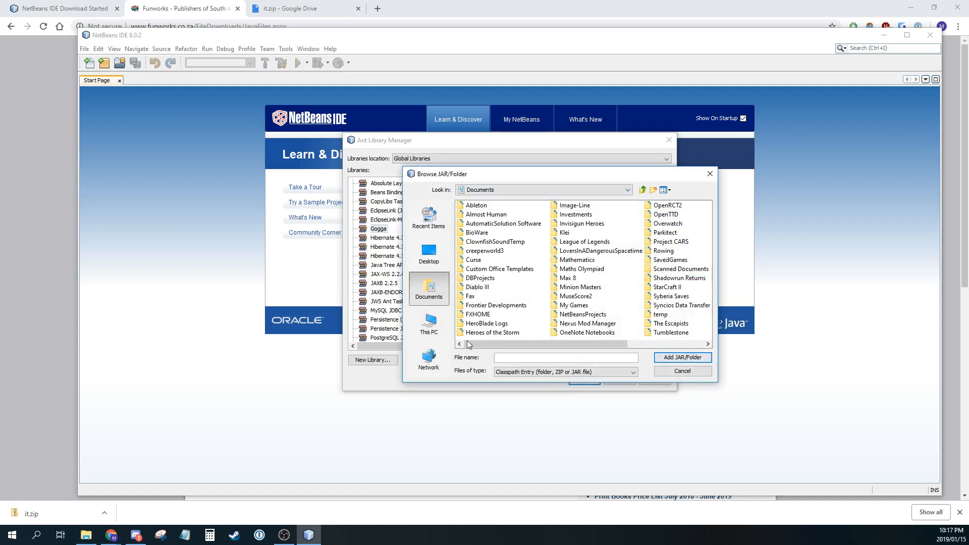
- Add it.jar from the Storage (F:) drive's it folder to Gogga and save the library
left_click(427, 321)
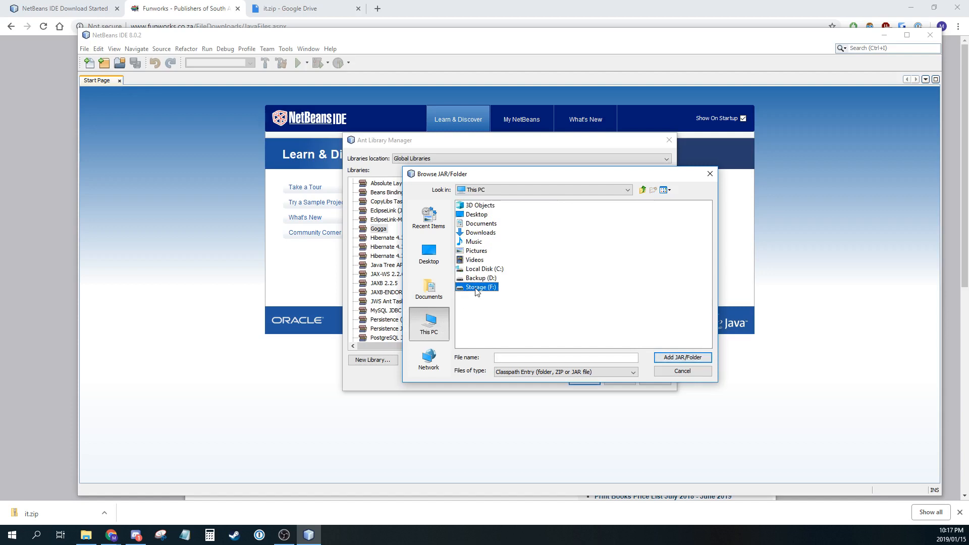
double_click(482, 287)
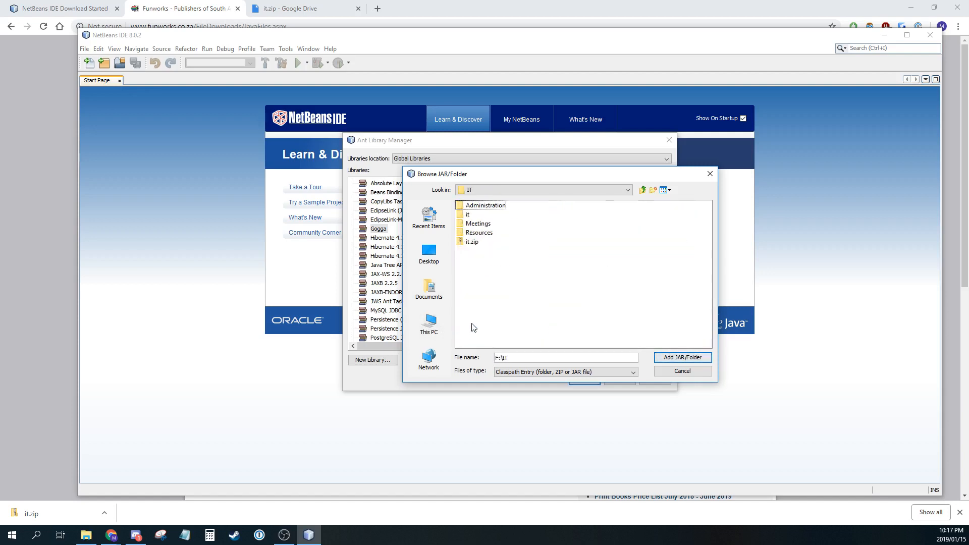
mouse_move(486, 247)
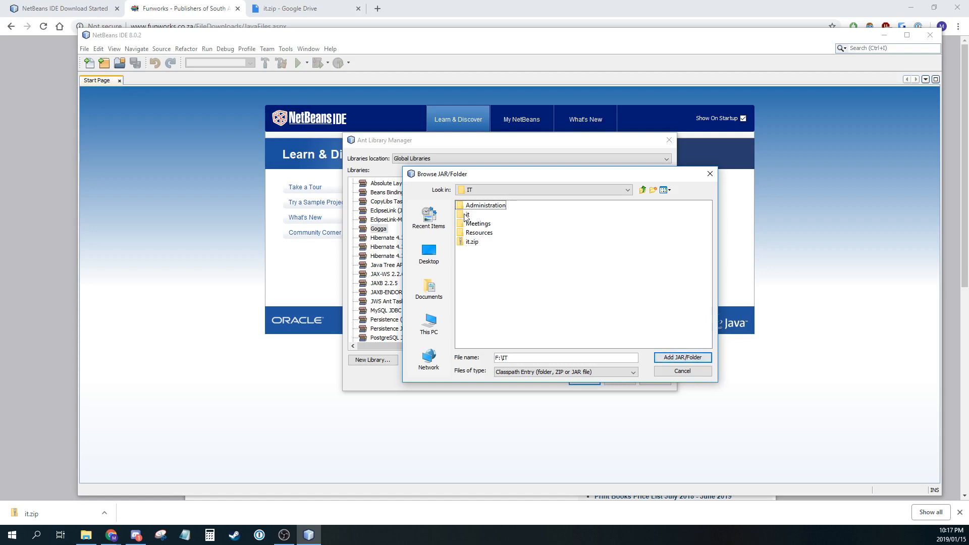
double_click(470, 214)
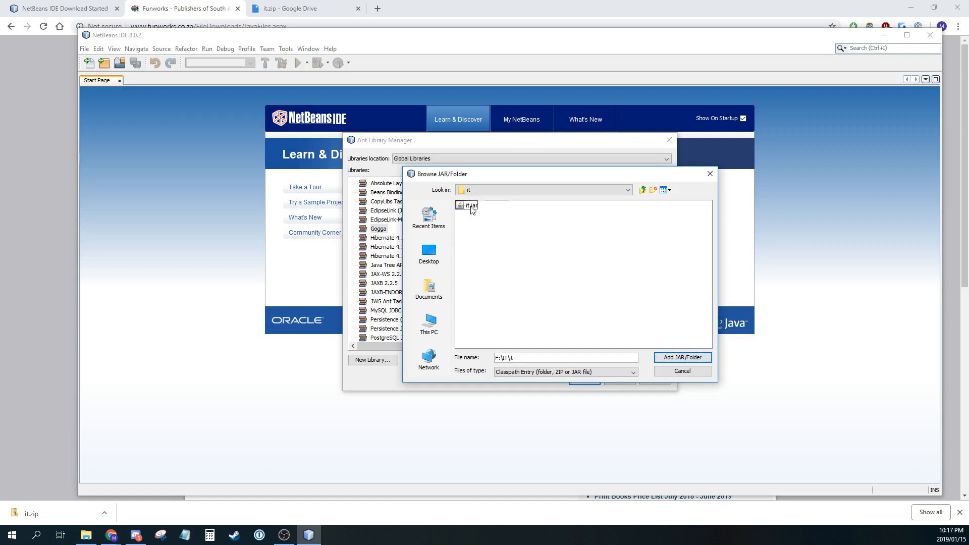
left_click(468, 205)
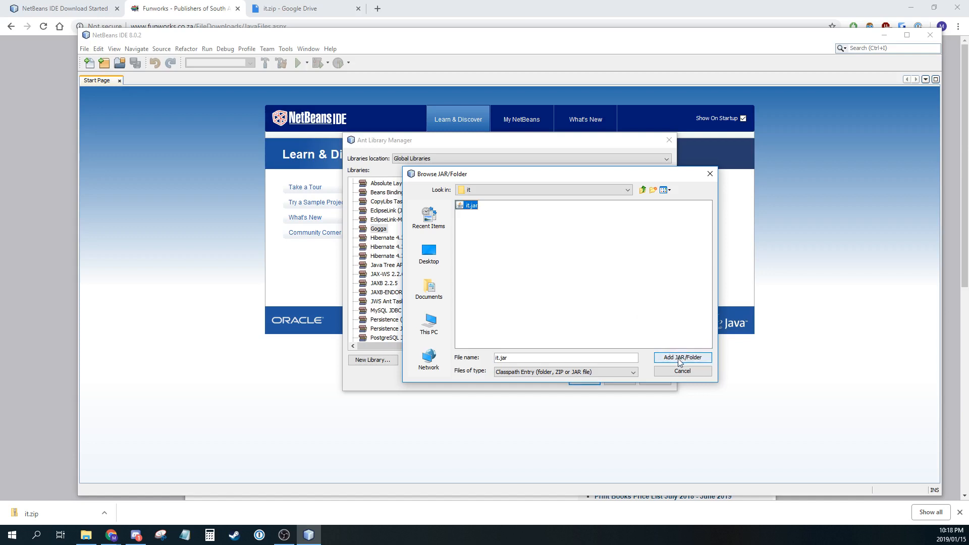
left_click(682, 357)
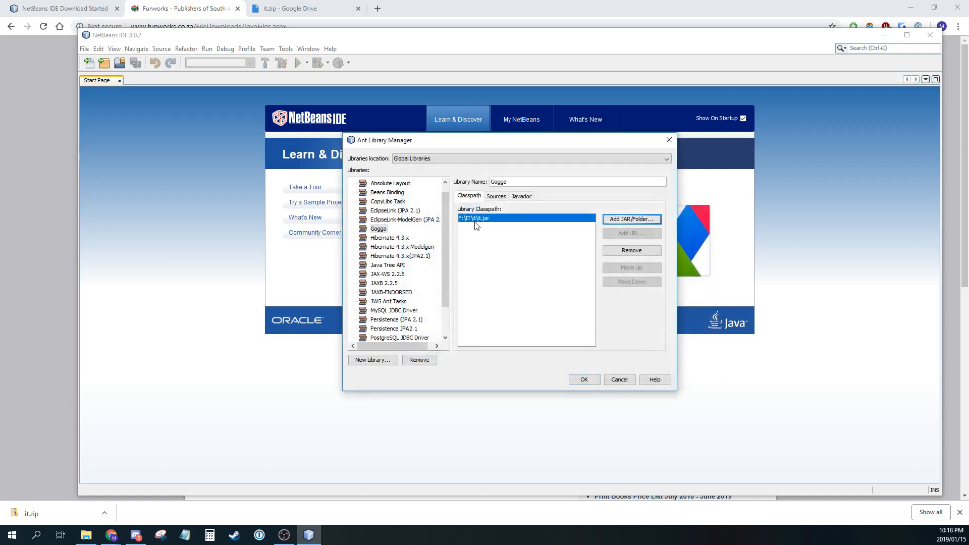
mouse_move(490, 229)
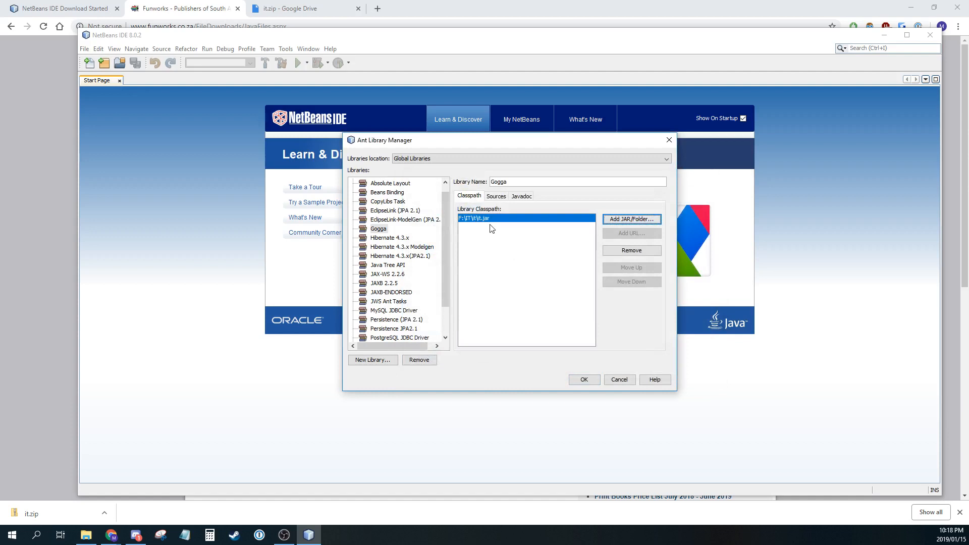
mouse_move(485, 237)
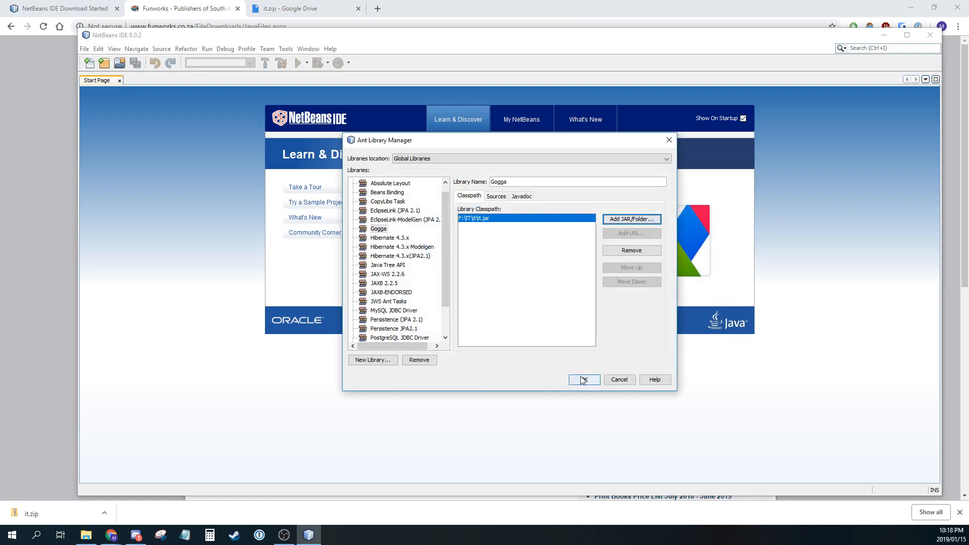
left_click(583, 379)
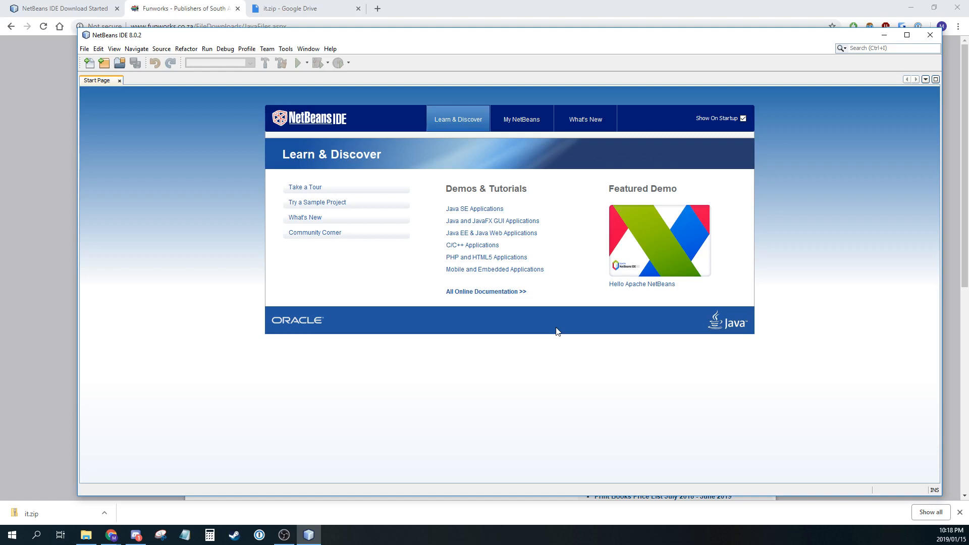
mouse_move(289, 152)
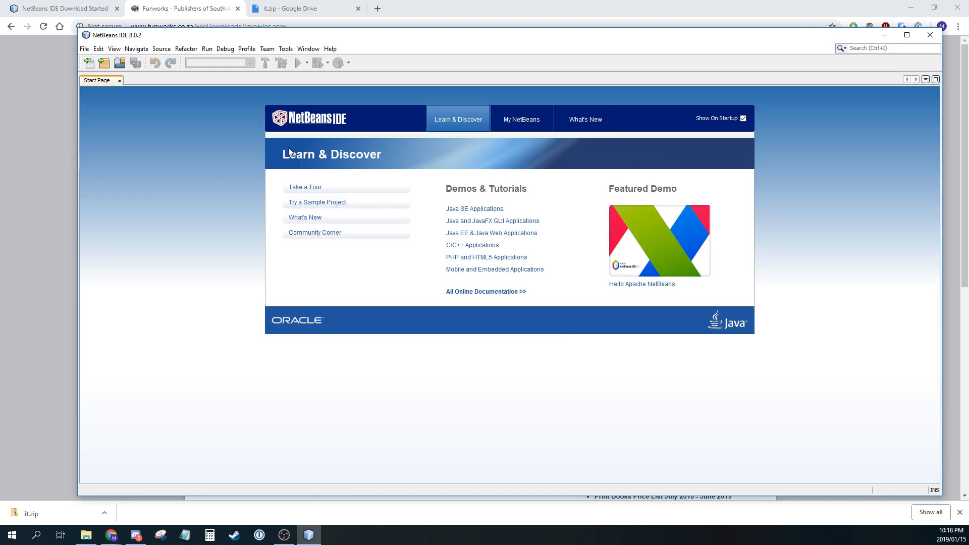
mouse_move(84, 49)
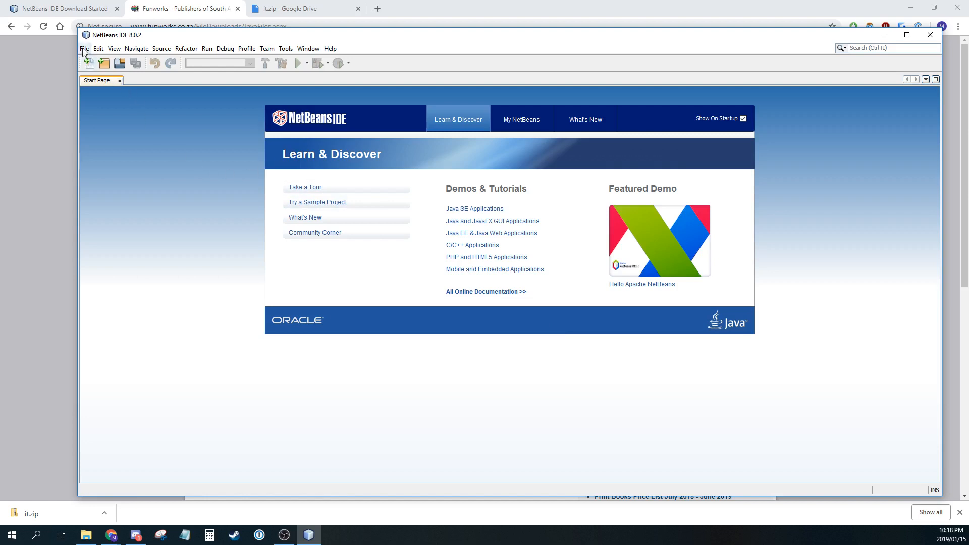
- Open the File menu to reach New Project
left_click(83, 49)
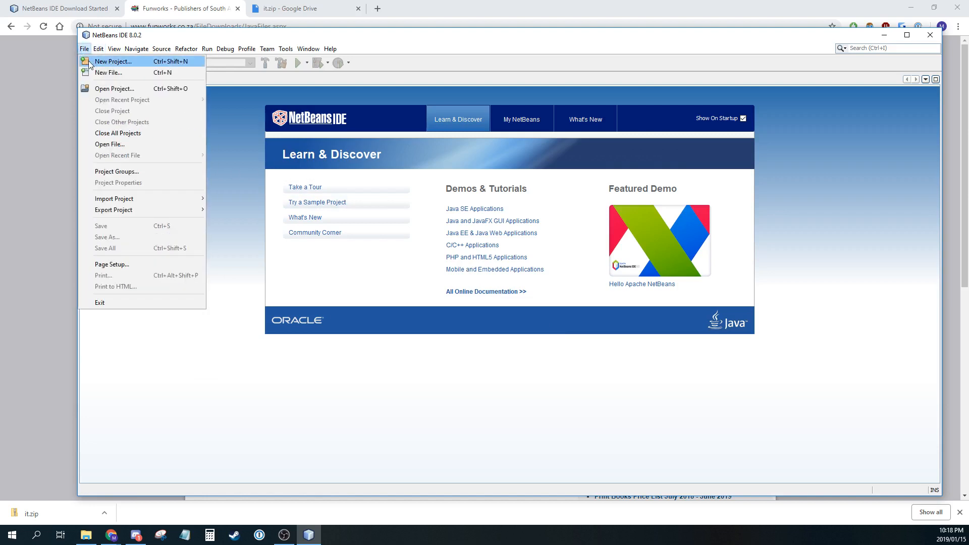
- Create a Java Application project named Schoolwork, generating its Schoolwork.java main class
left_click(113, 61)
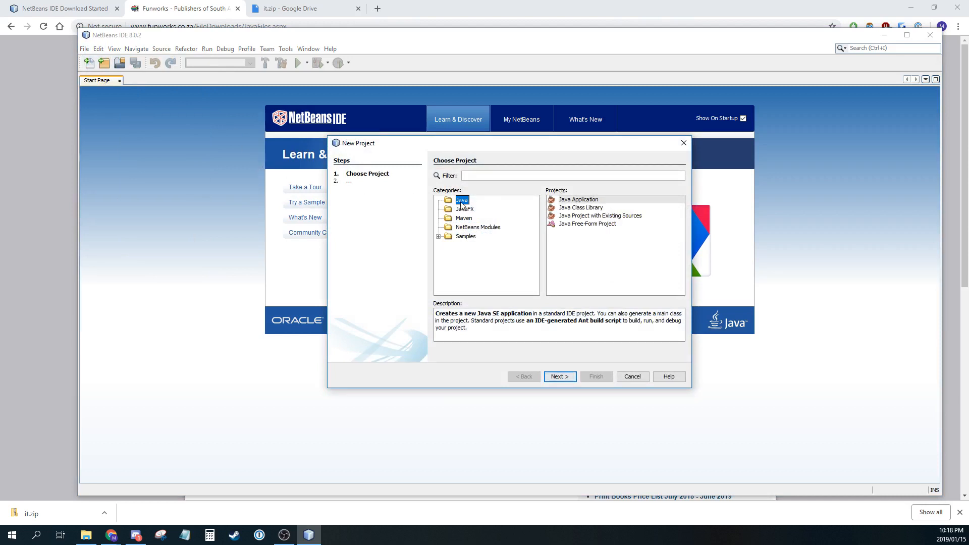
left_click(579, 198)
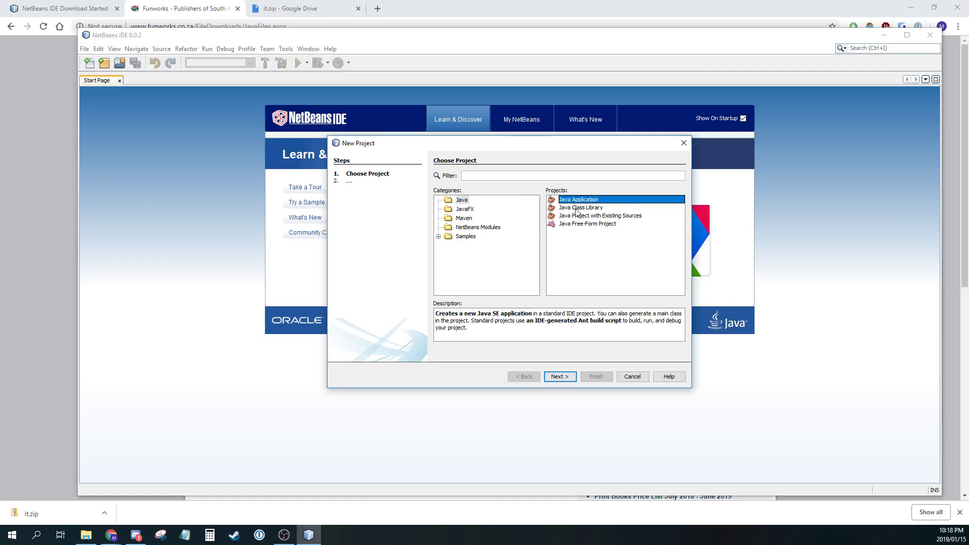
mouse_move(535, 319)
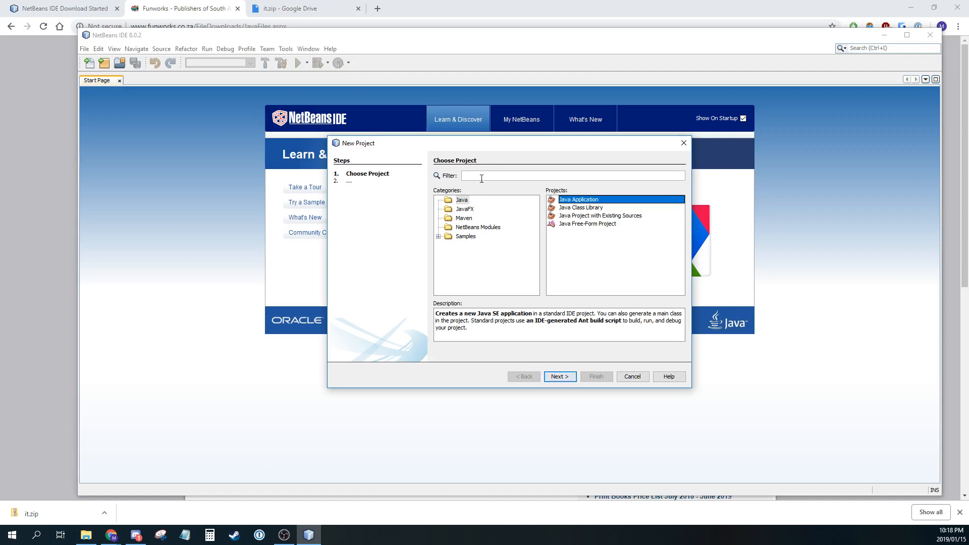
left_click(558, 376)
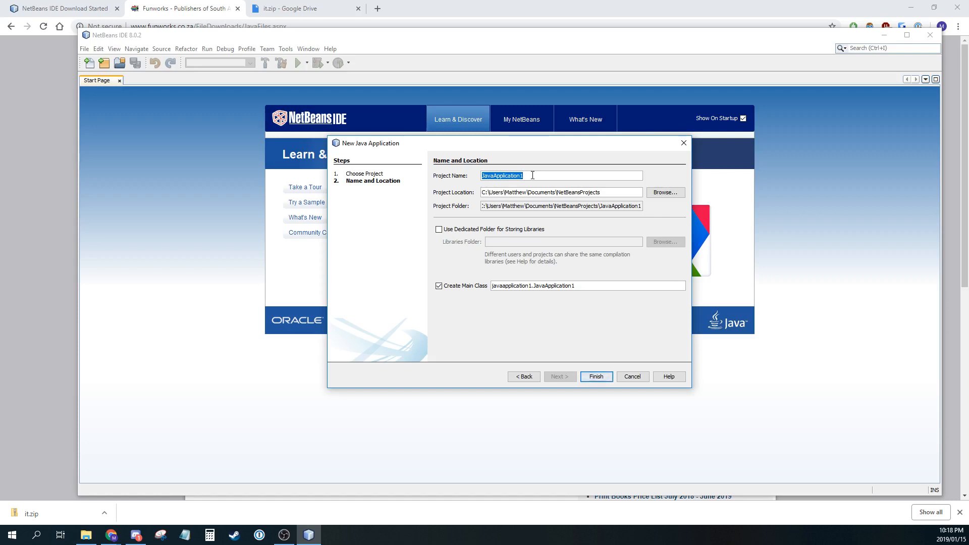
type("SchoolWo")
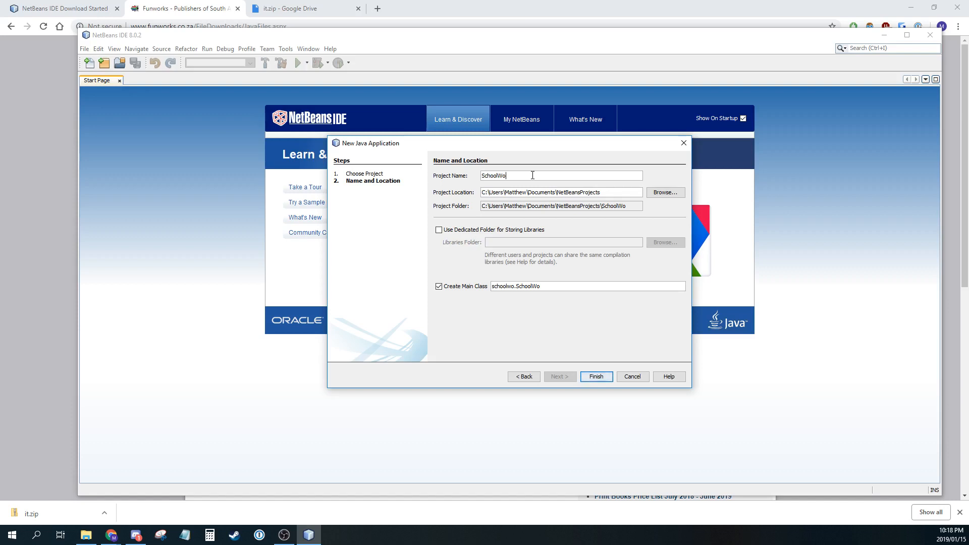
type("rk")
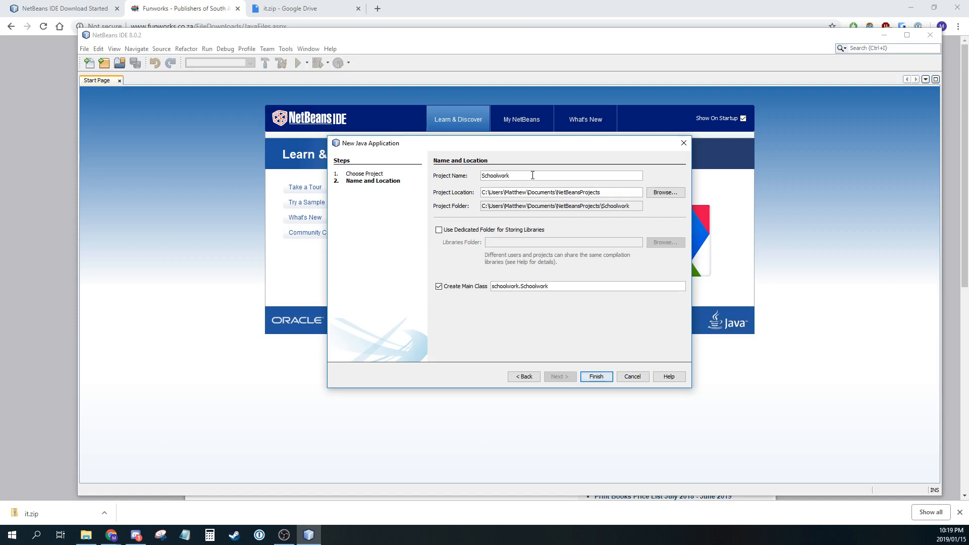
mouse_move(535, 282)
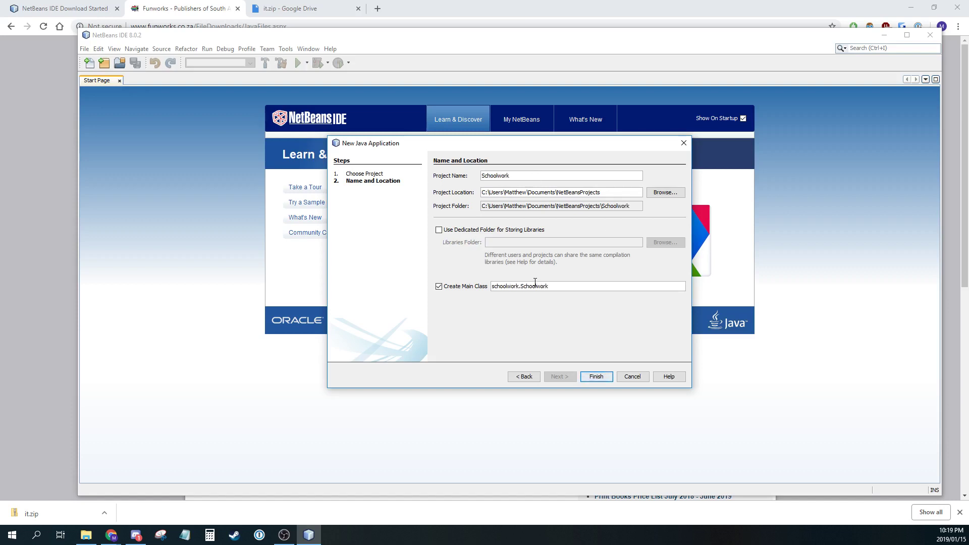
mouse_move(595, 376)
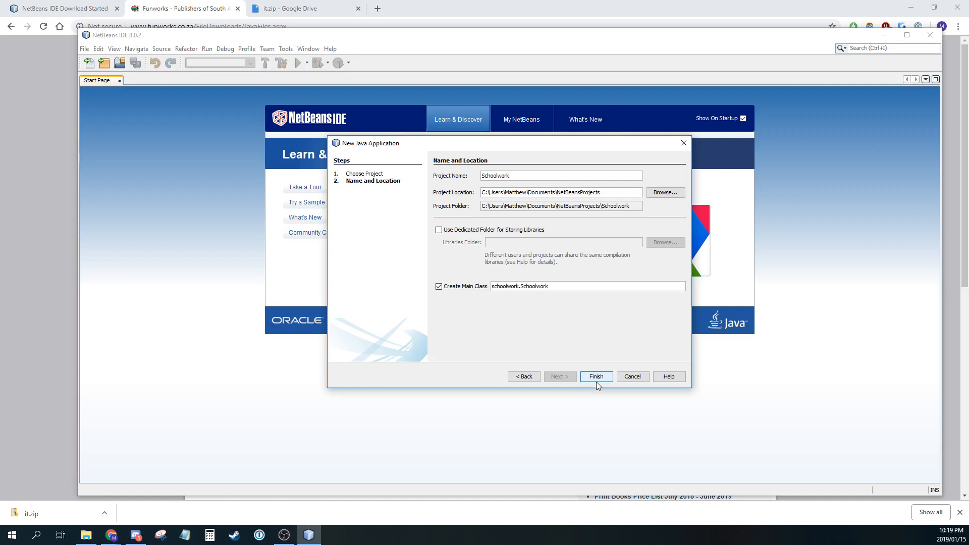
left_click(595, 376)
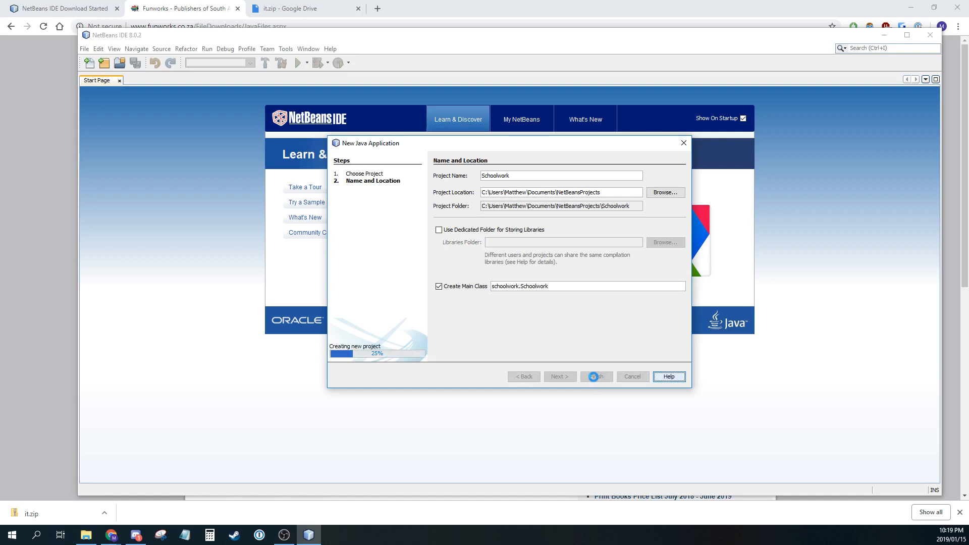
left_click(594, 376)
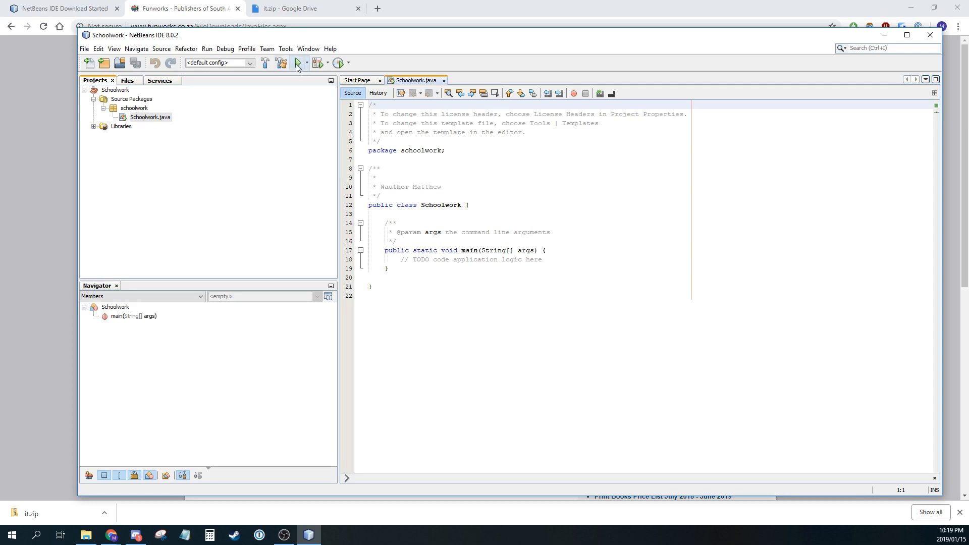
- Run the empty Schoolwork project, select the class name, and cancel a rerun with errors
left_click(298, 63)
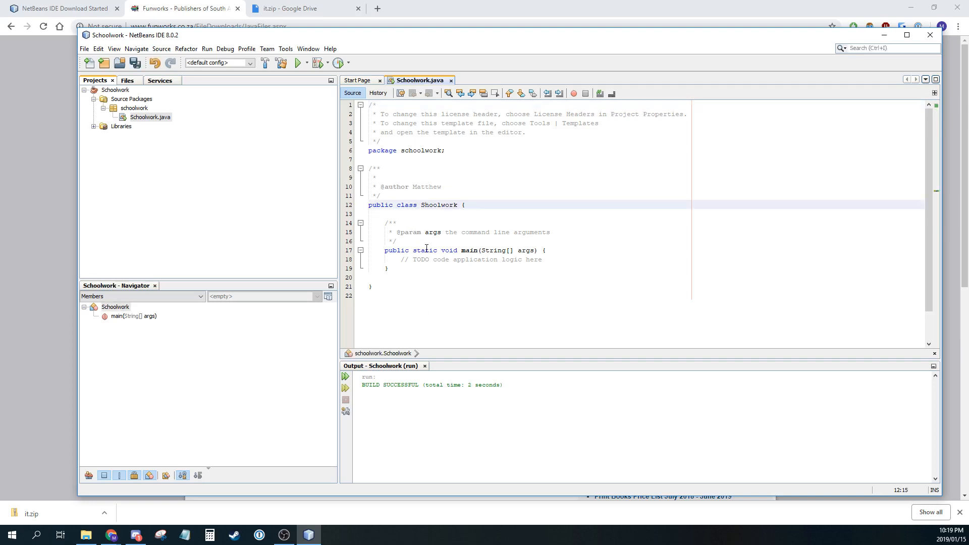
double_click(439, 204)
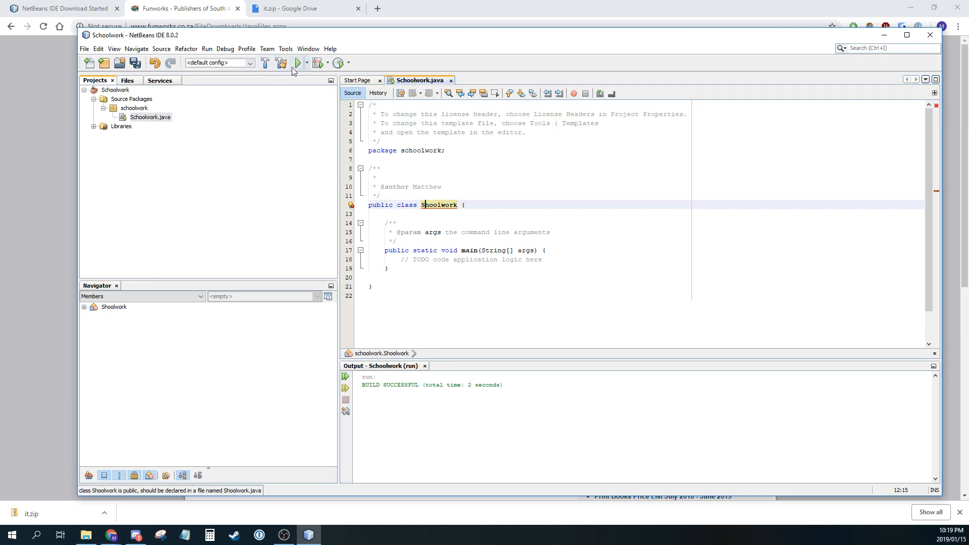
left_click(298, 63)
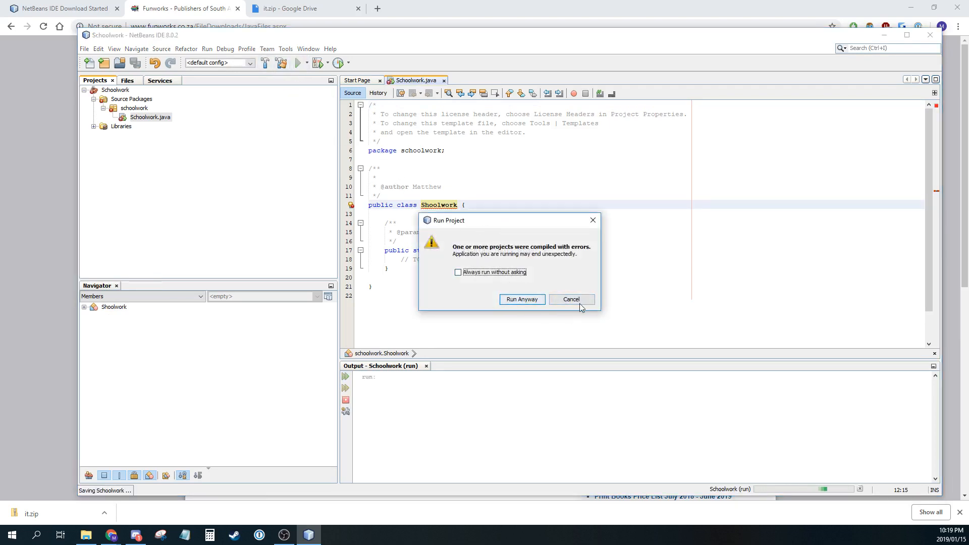
left_click(570, 299)
type("c")
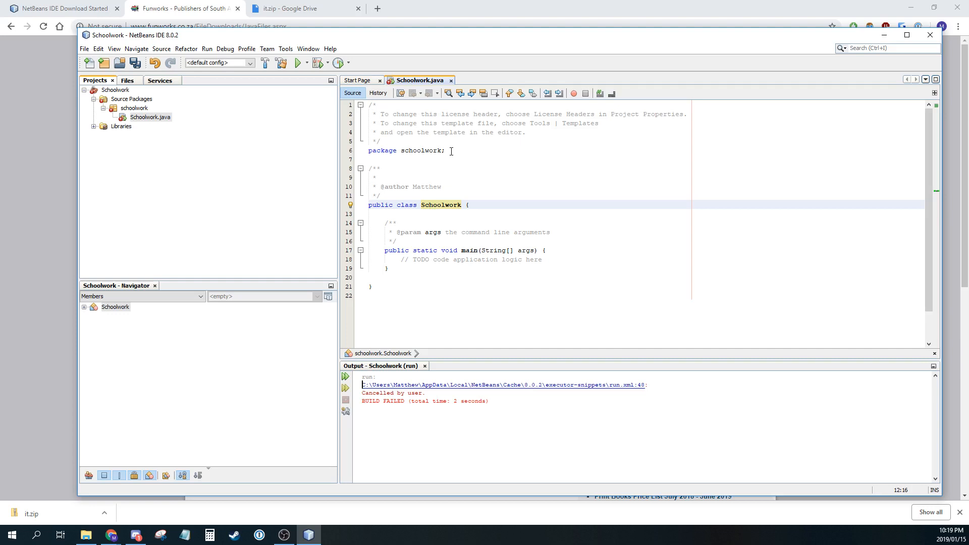
mouse_move(422, 150)
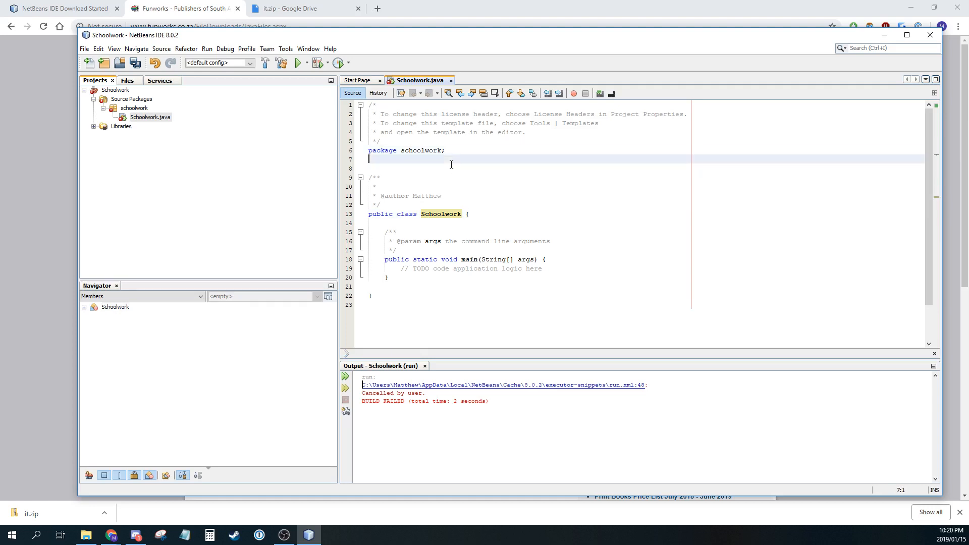
- Type import it.*; below the package line in Schoolwork.java
type("import")
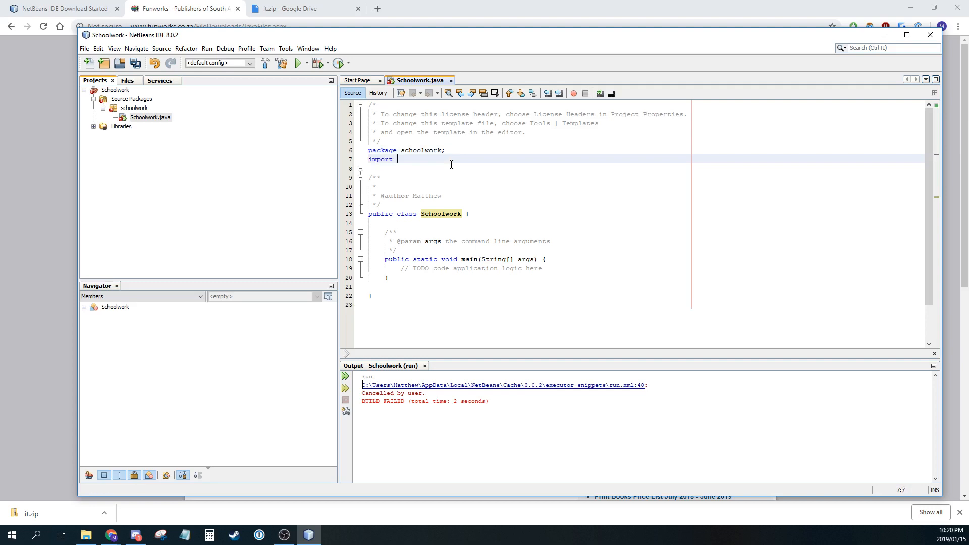
type("it")
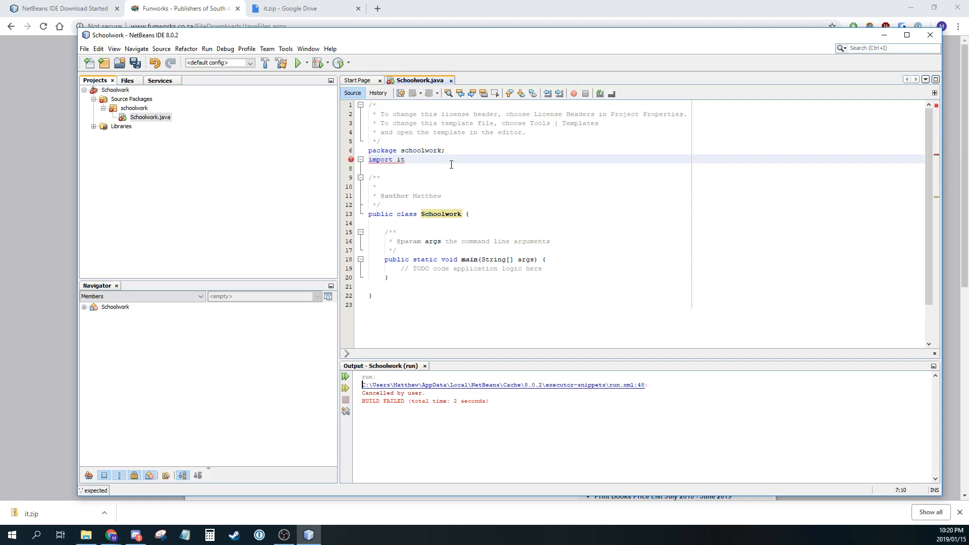
type(".")
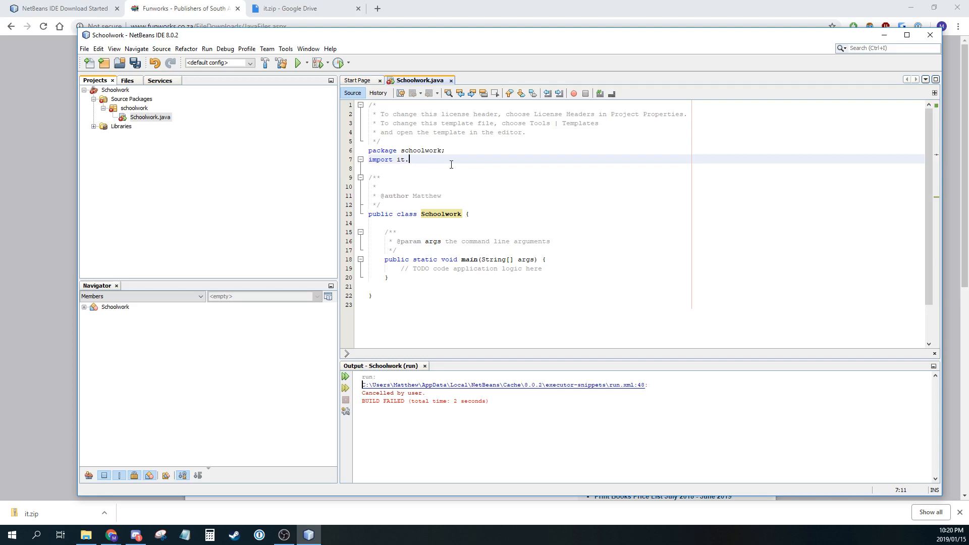
type("*;")
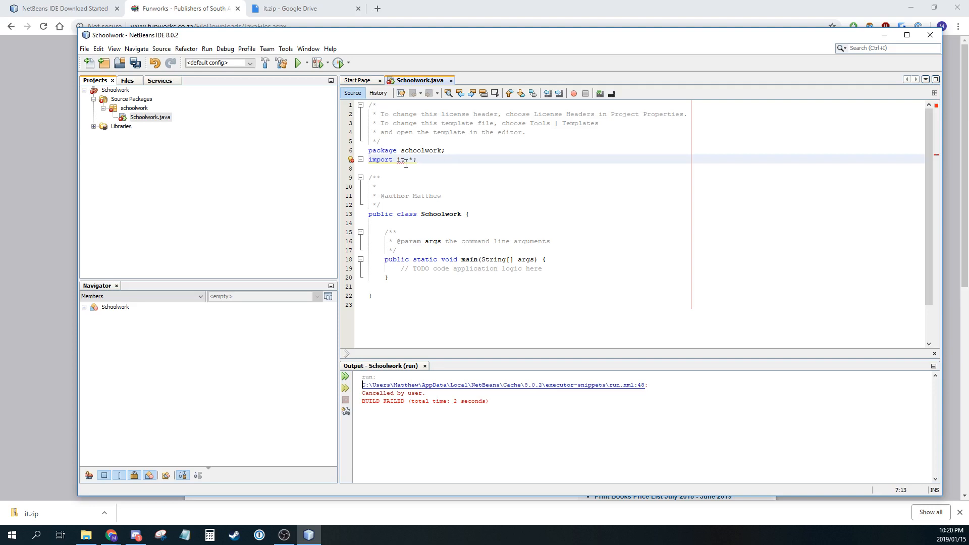
mouse_move(404, 160)
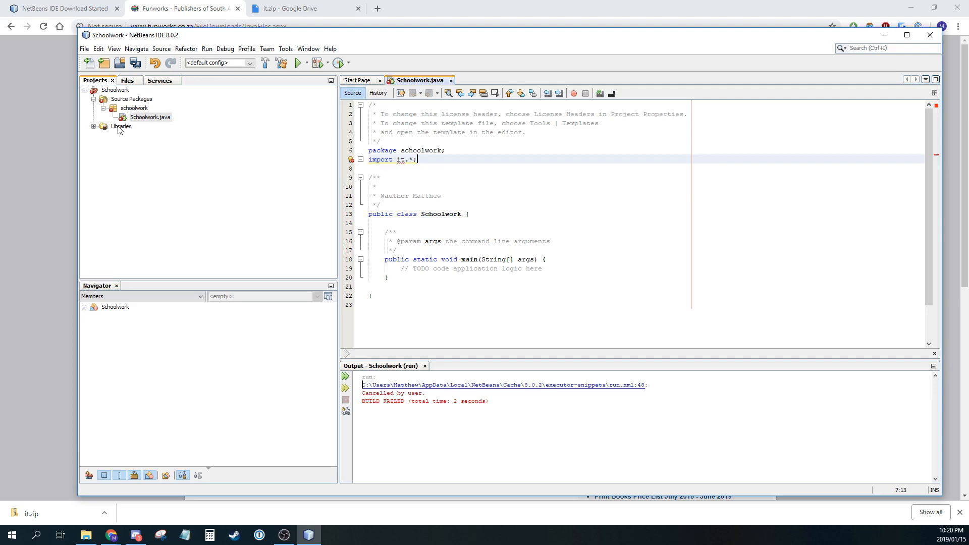
- Add the global Gogga library to the Schoolwork project's Libraries
right_click(121, 126)
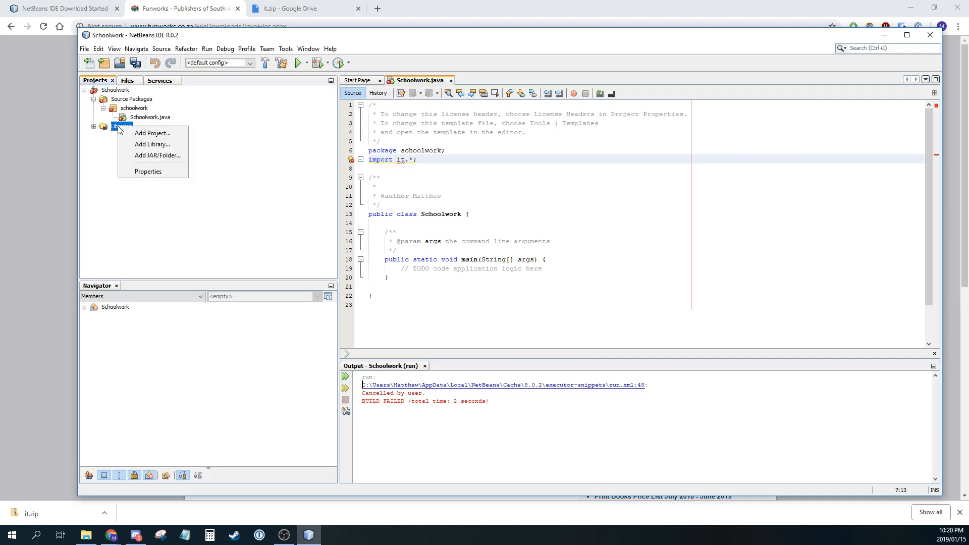
mouse_move(152, 144)
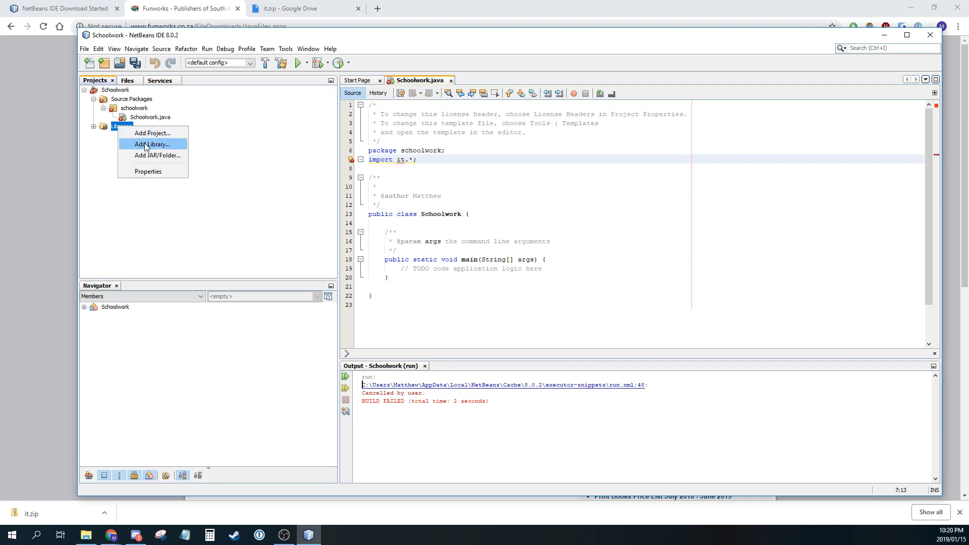
left_click(152, 144)
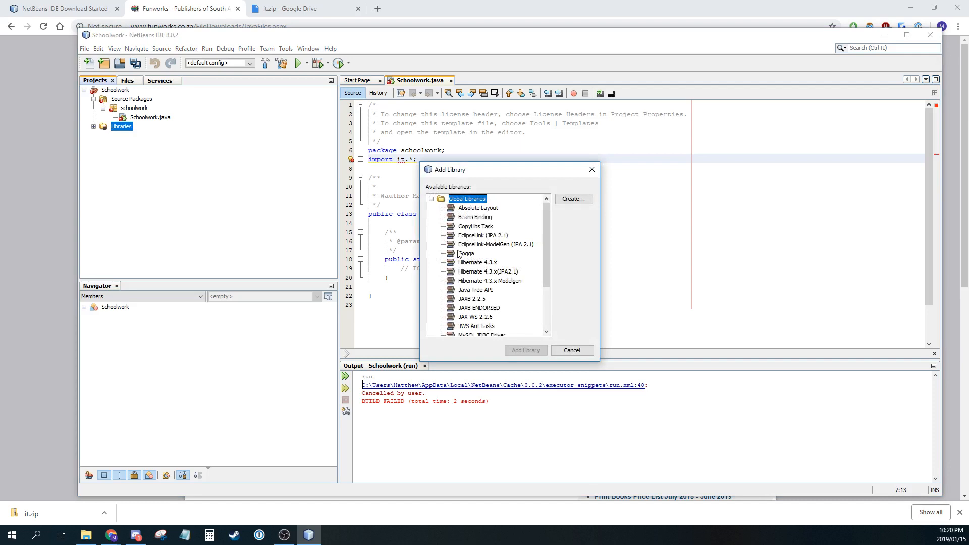
left_click(571, 351)
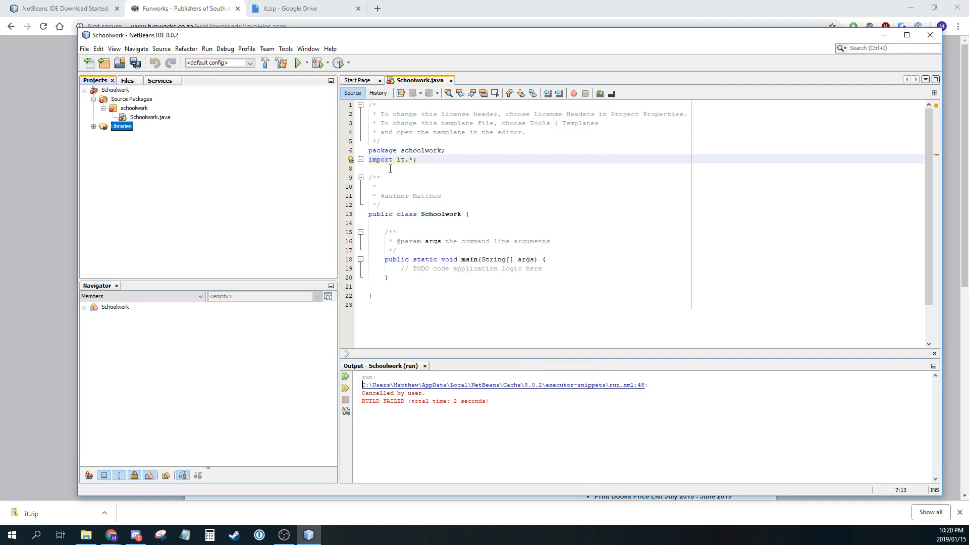
mouse_move(114, 136)
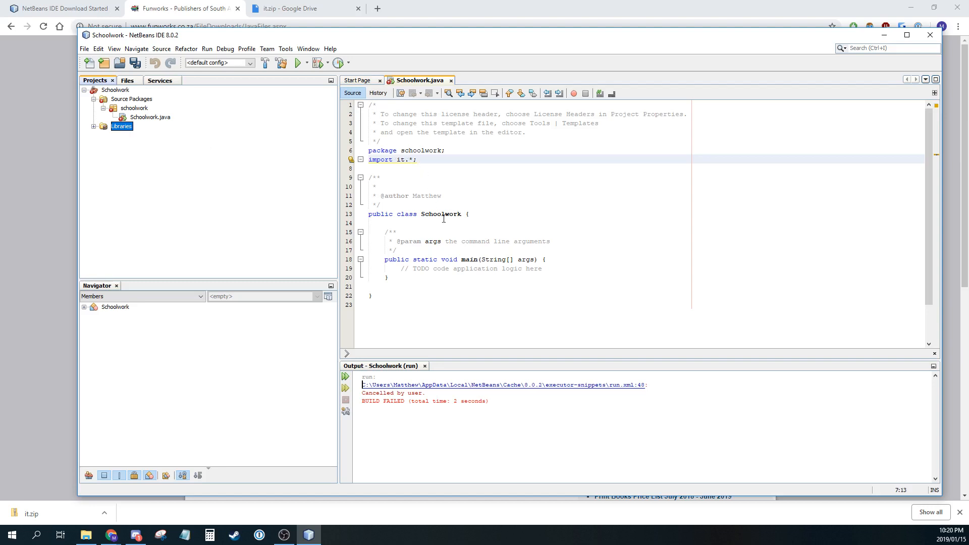
mouse_move(481, 224)
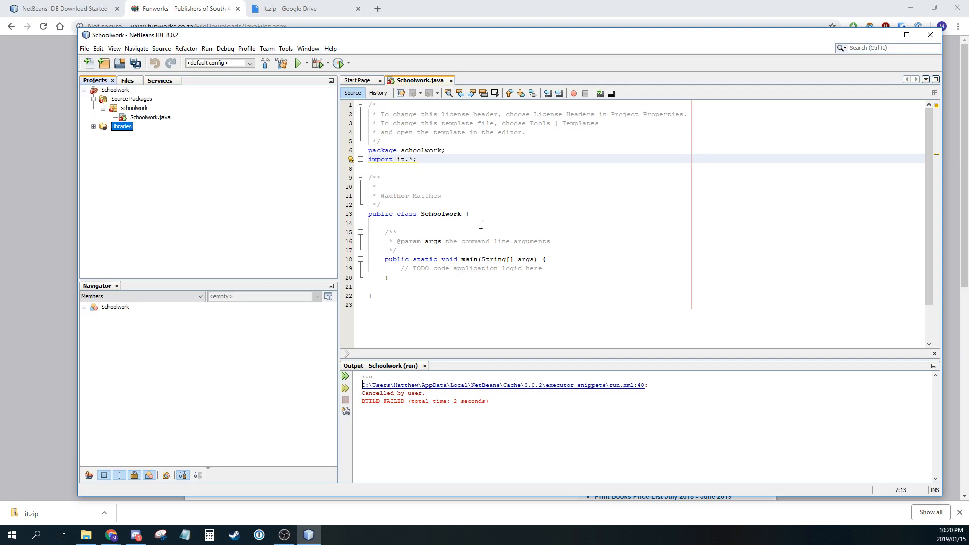
mouse_move(371, 160)
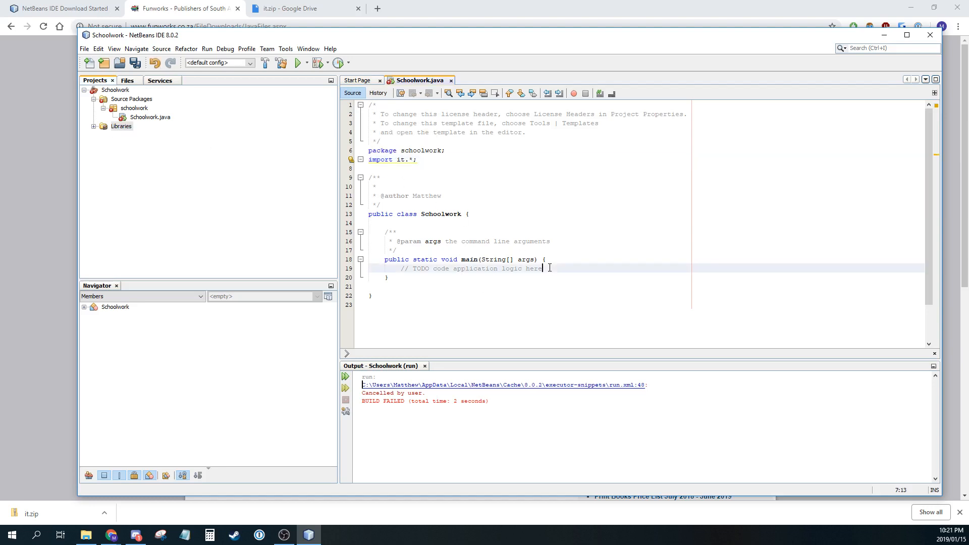
- Declare Gogga test = new Gogga(); on a new line after the TODO comment in main
key("enter")
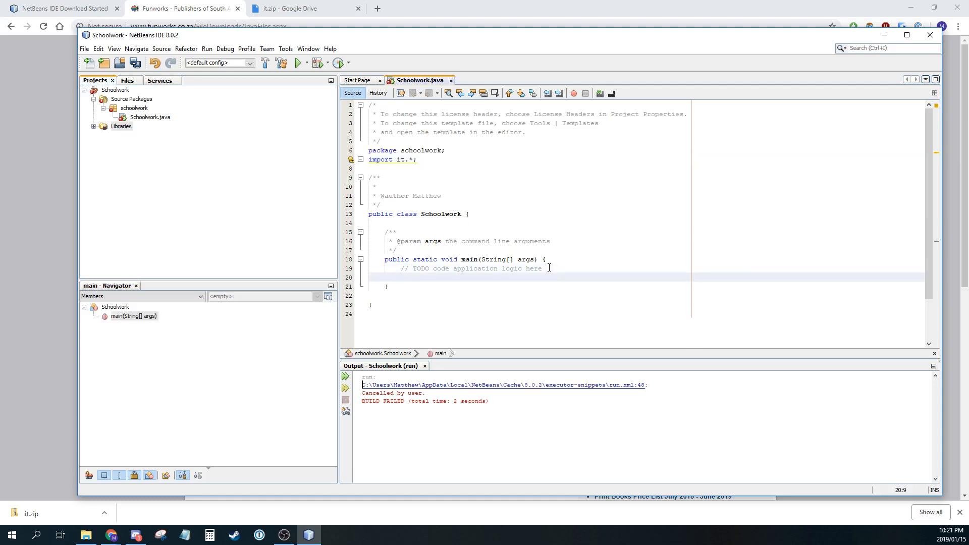
type("Go")
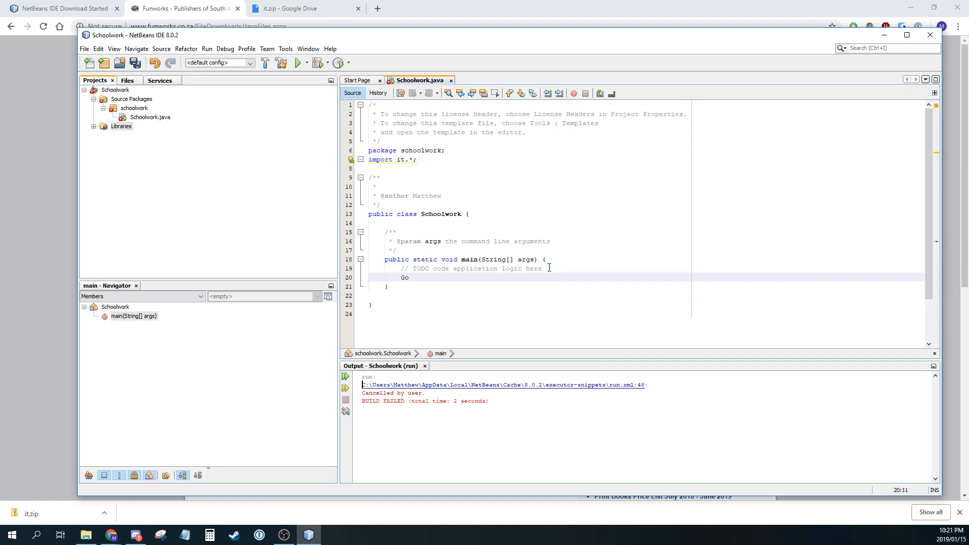
type("gga")
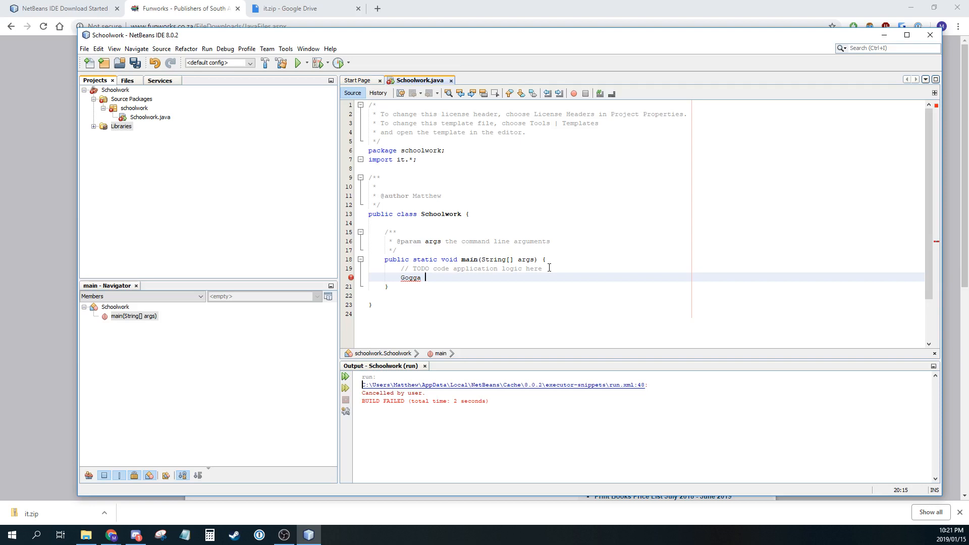
type("test")
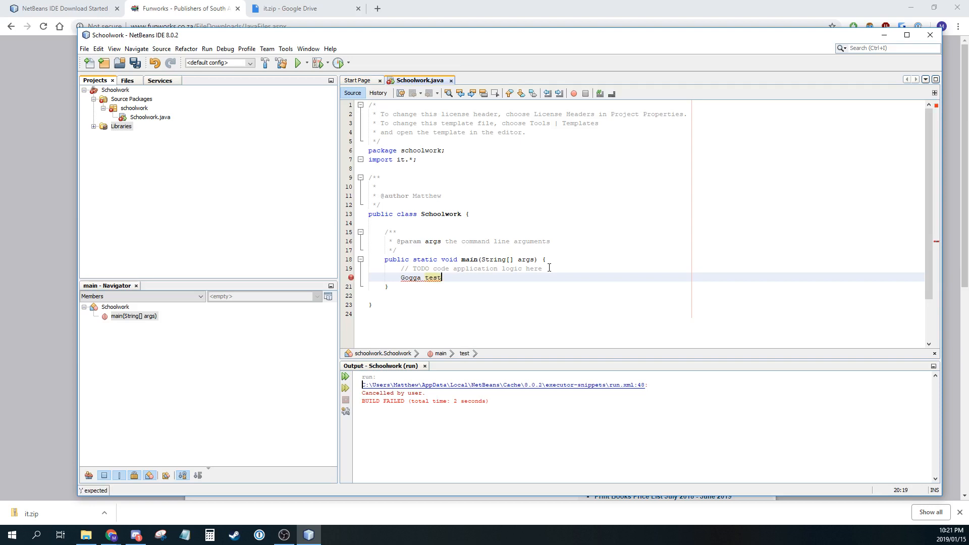
type("= new")
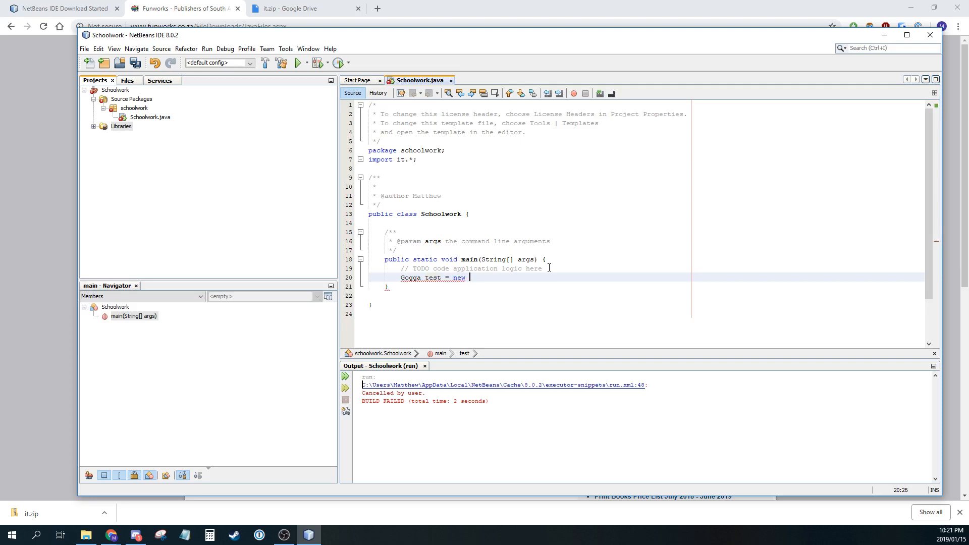
type("Gogga")
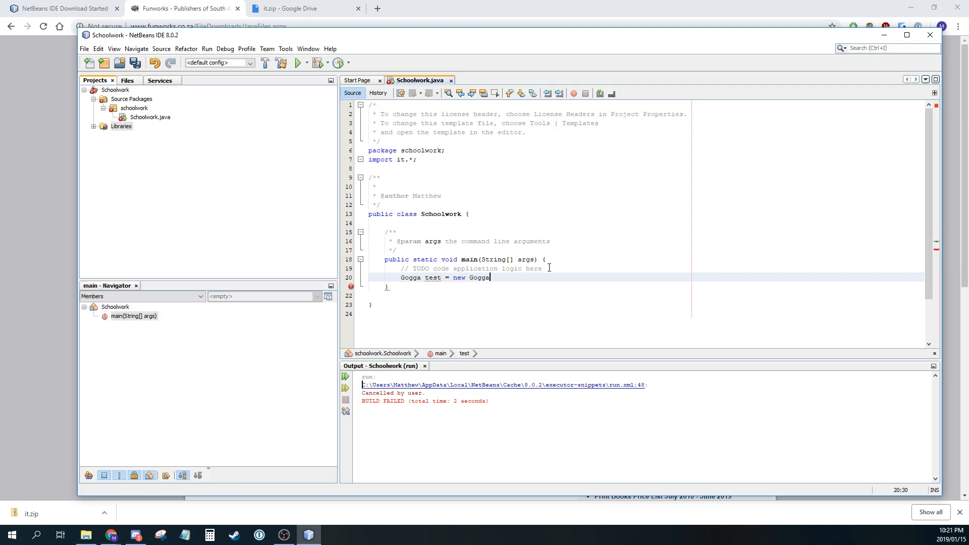
type("()")
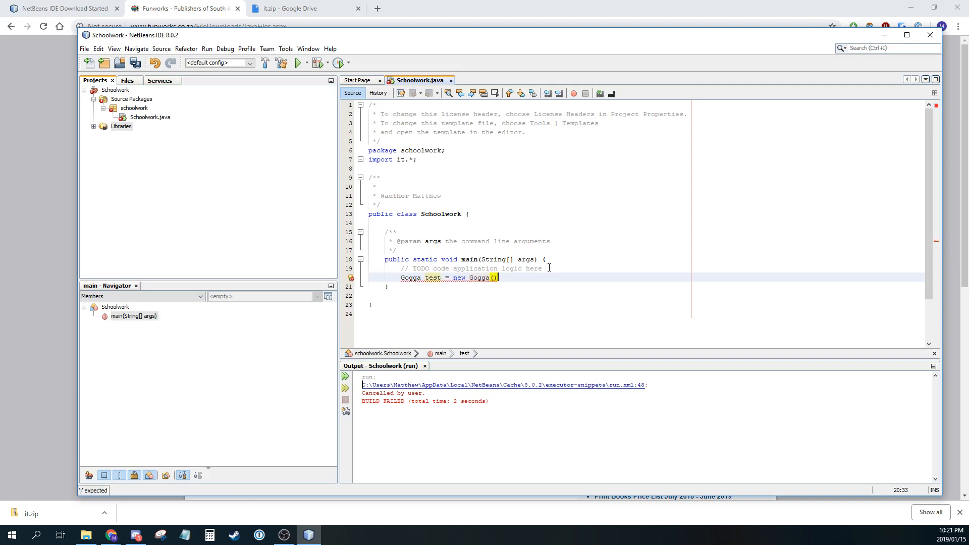
type(";")
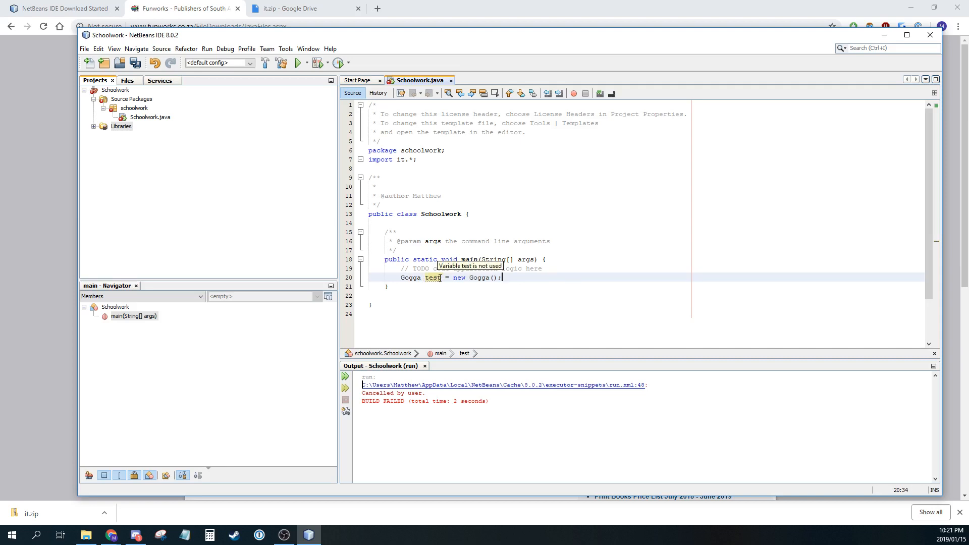
mouse_move(457, 279)
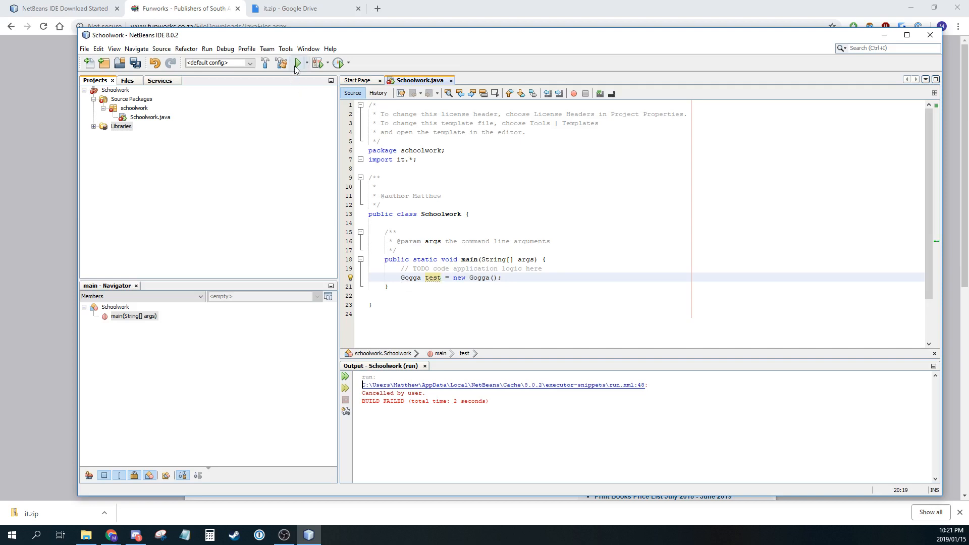
- Run Schoolwork to show the Gogga Grid window, then close that window
left_click(297, 63)
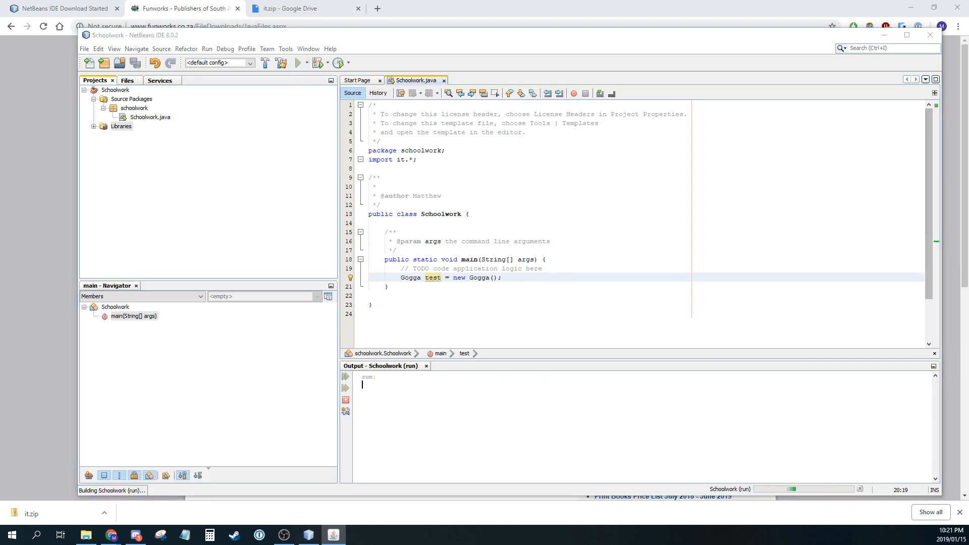
left_click(298, 63)
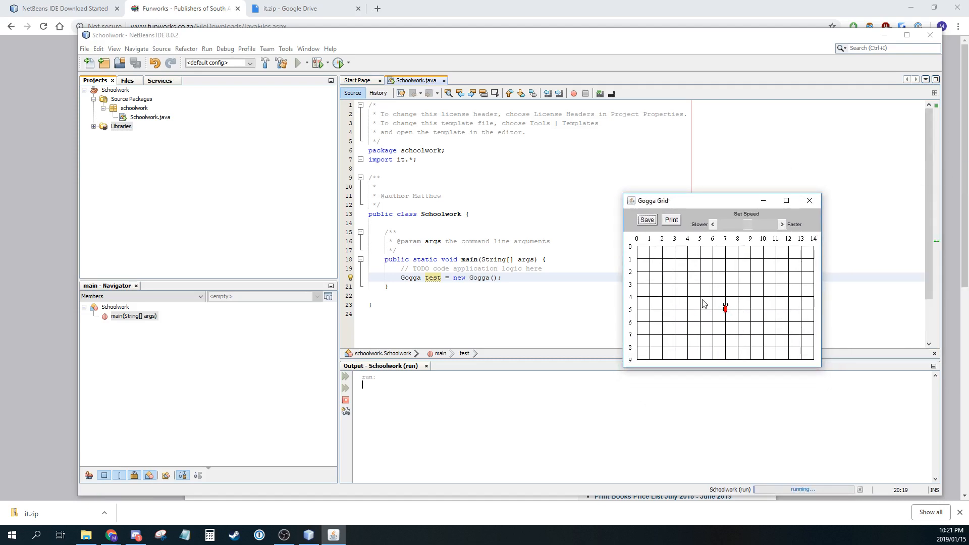
mouse_move(724, 266)
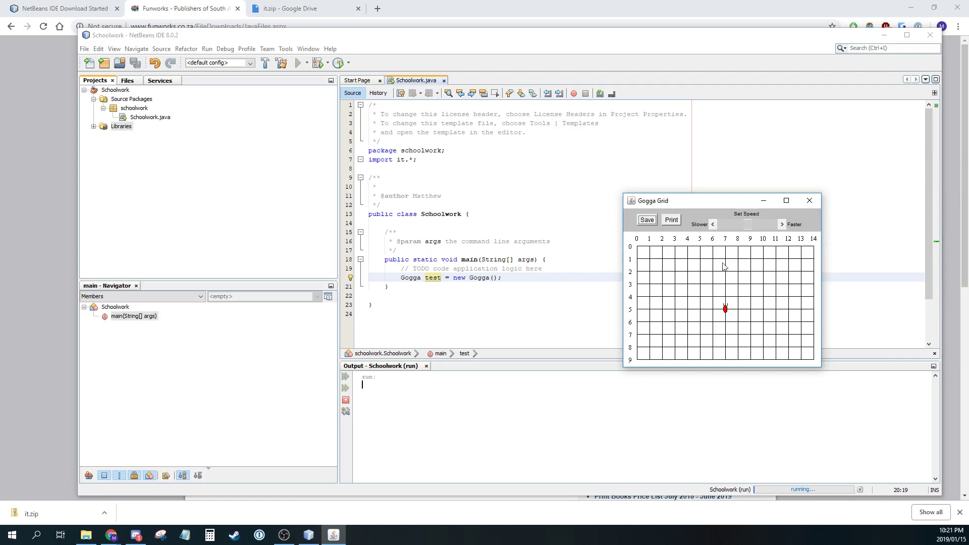
mouse_move(715, 207)
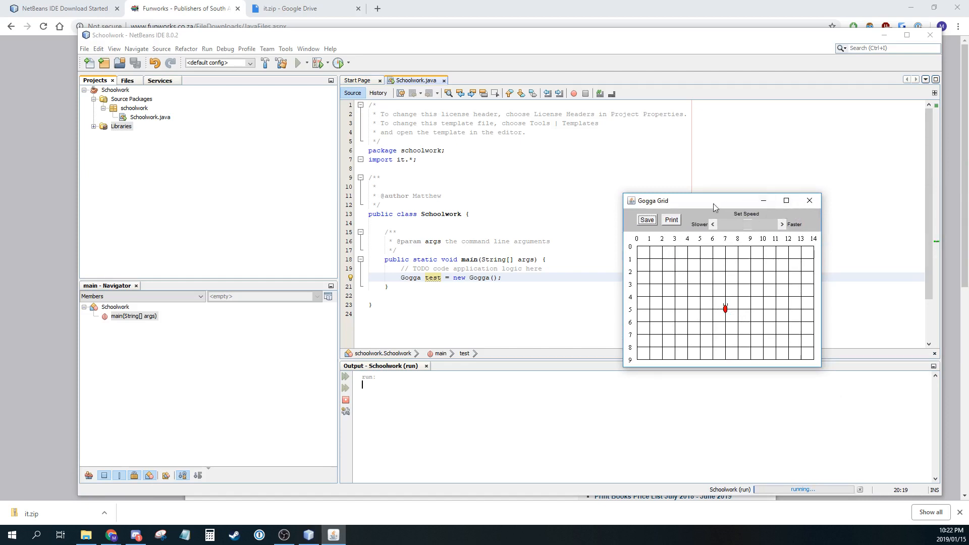
mouse_move(804, 210)
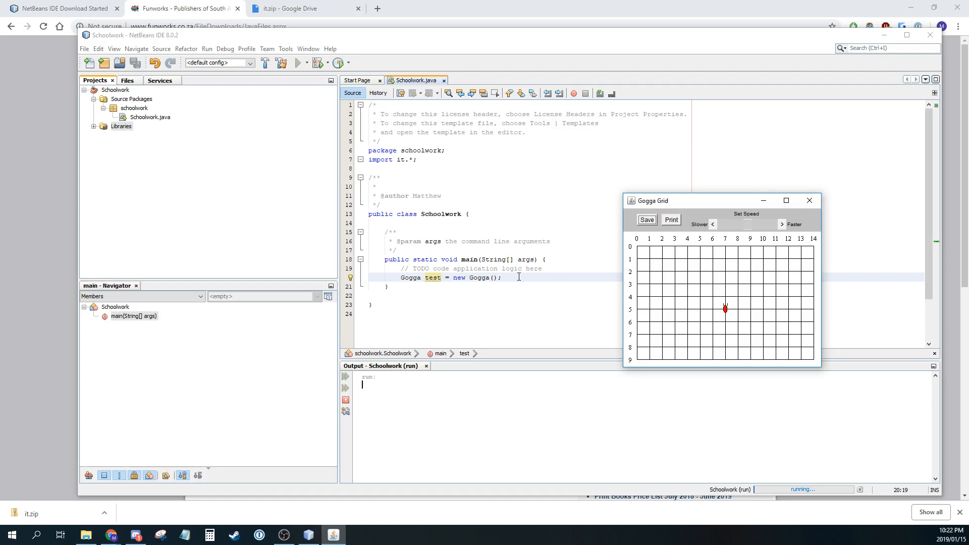
mouse_move(809, 201)
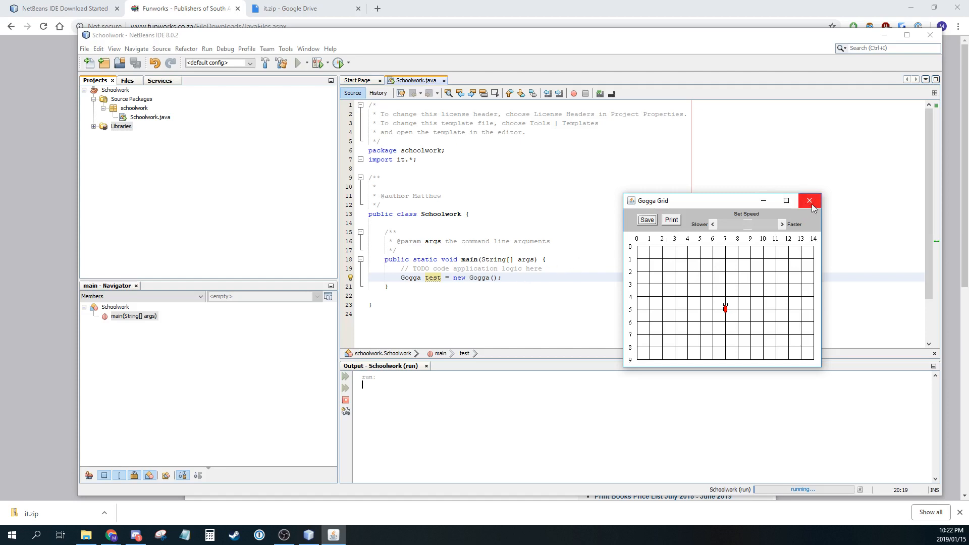
left_click(809, 200)
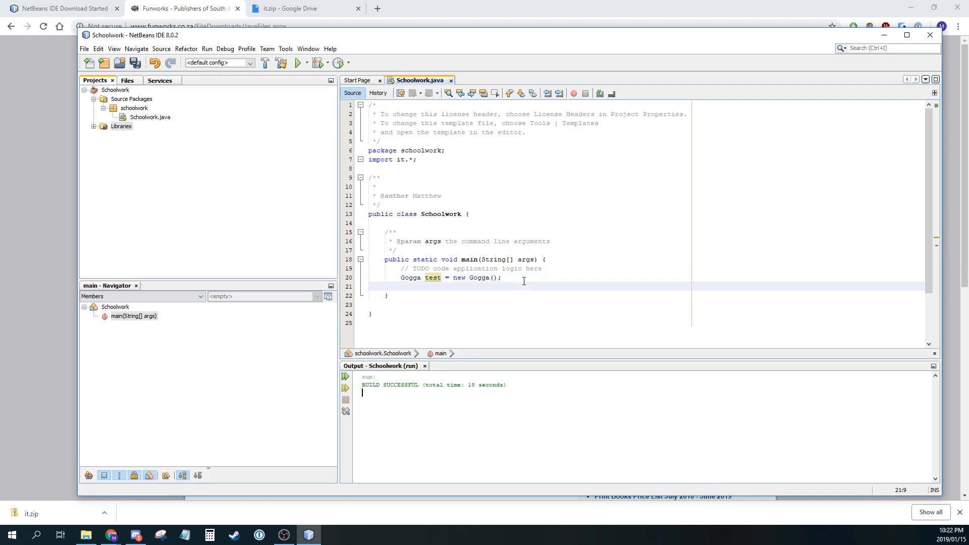
- Add test.move(); after creating the Gogga in main and run the project
type("test.")
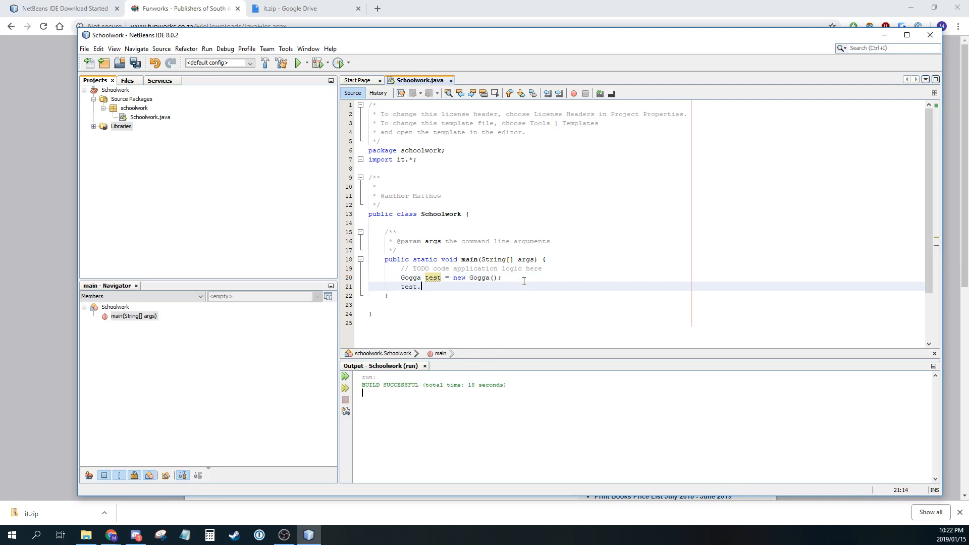
type(".")
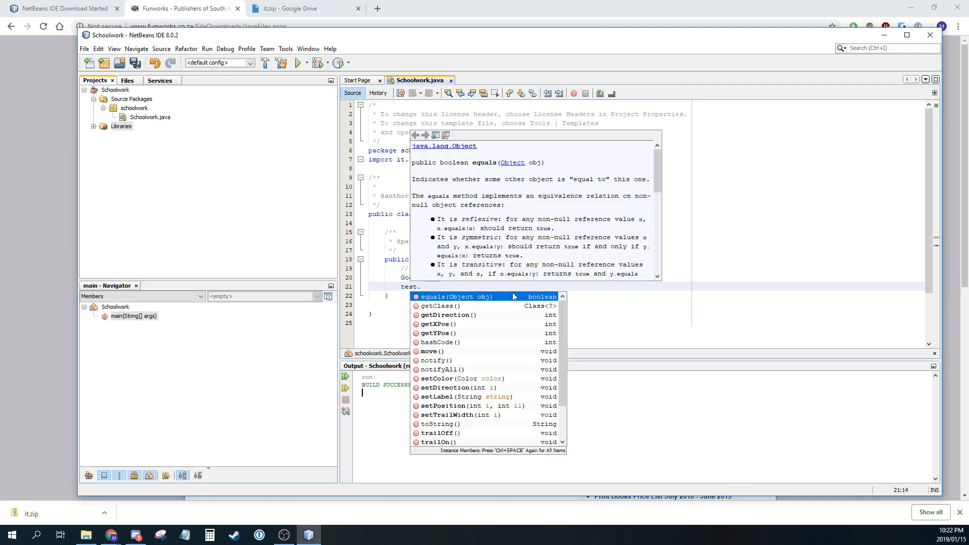
mouse_move(495, 386)
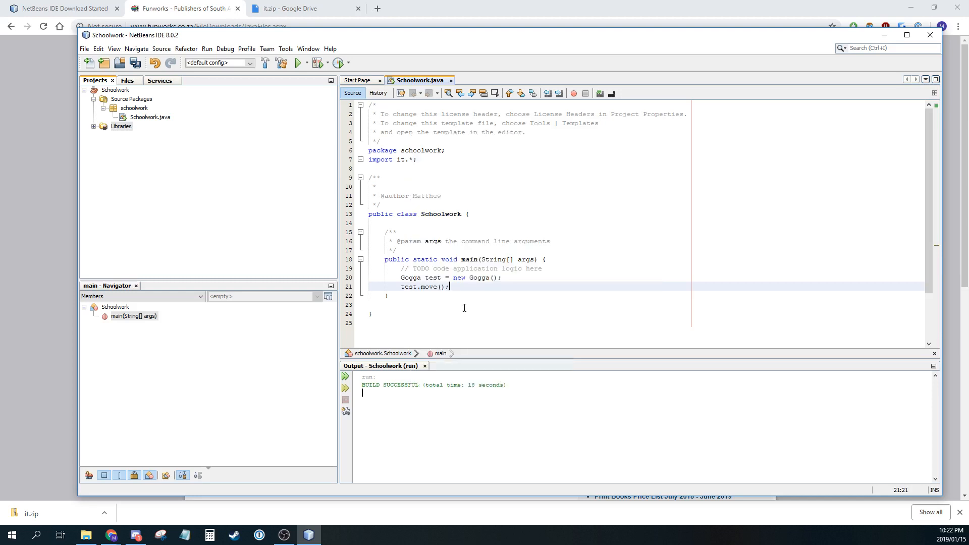
left_click(299, 62)
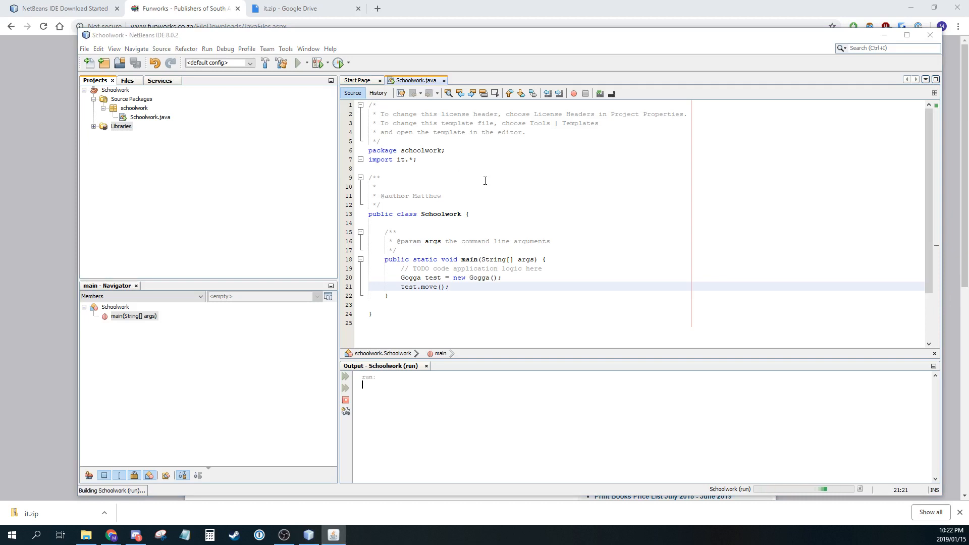
- Run Schoolwork again to see the gogga move one square up in the Gogga Grid
left_click(298, 62)
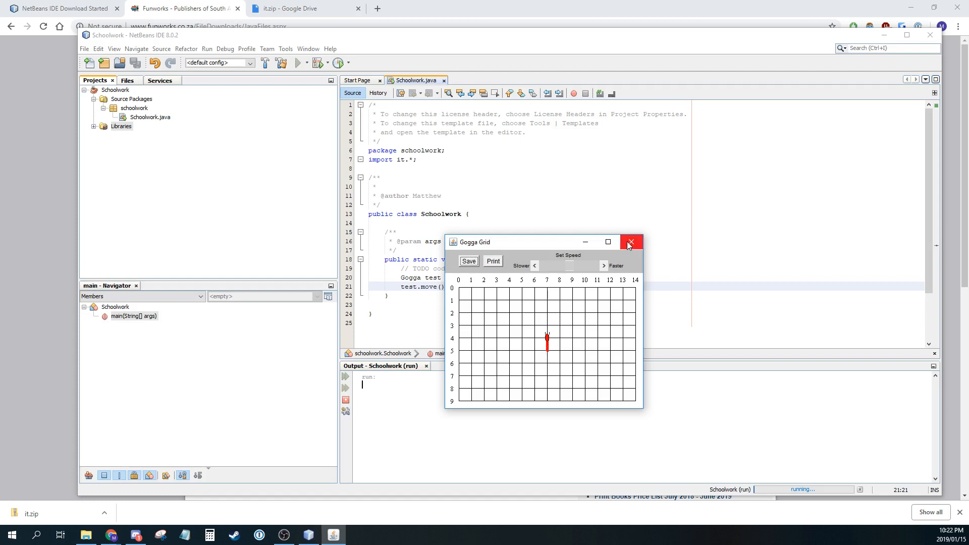
mouse_move(630, 242)
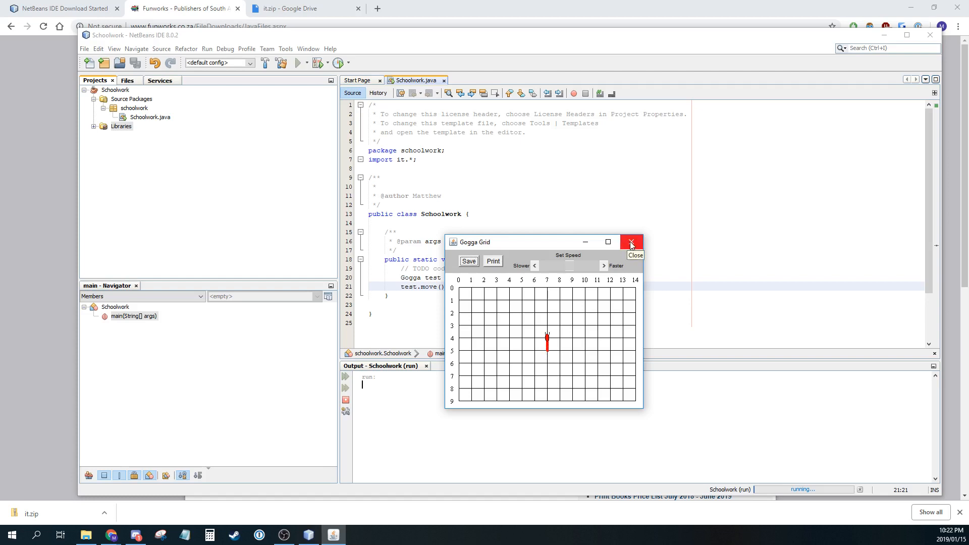